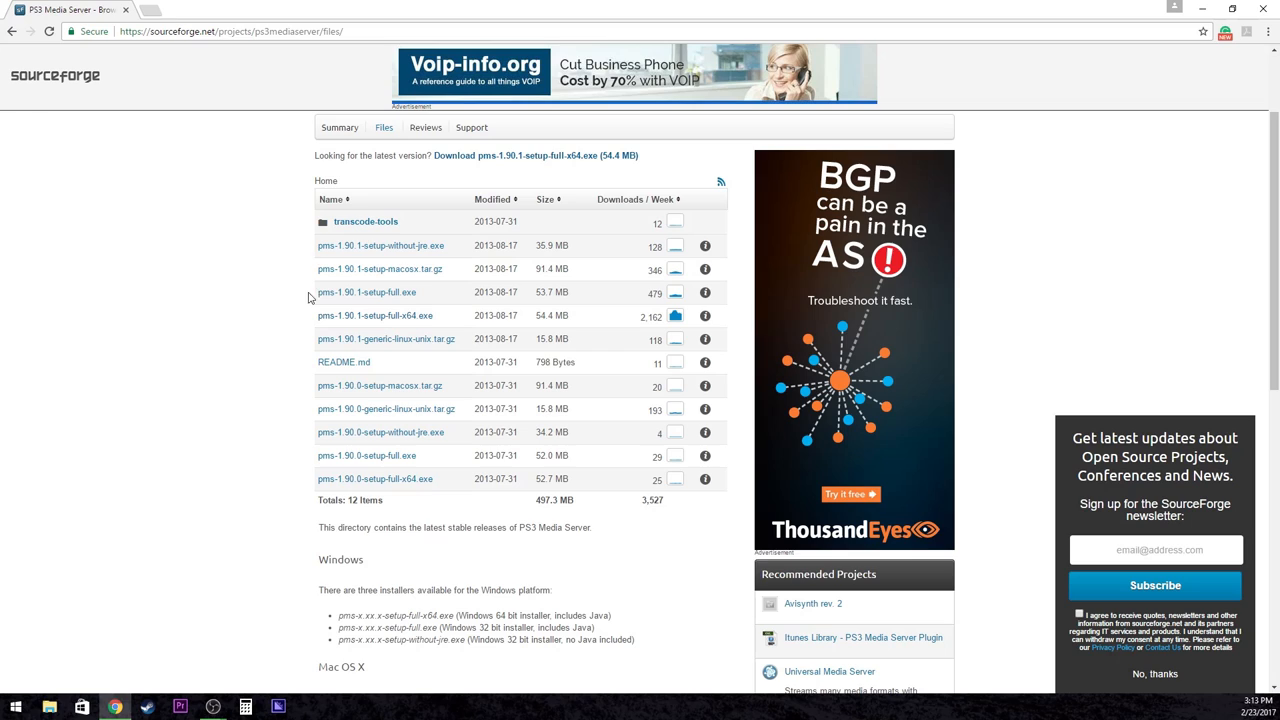
# Start downloading pms-1.90.1-setup-full-x64.exe from the PS3 Media Server files list
pyautogui.scroll(3)
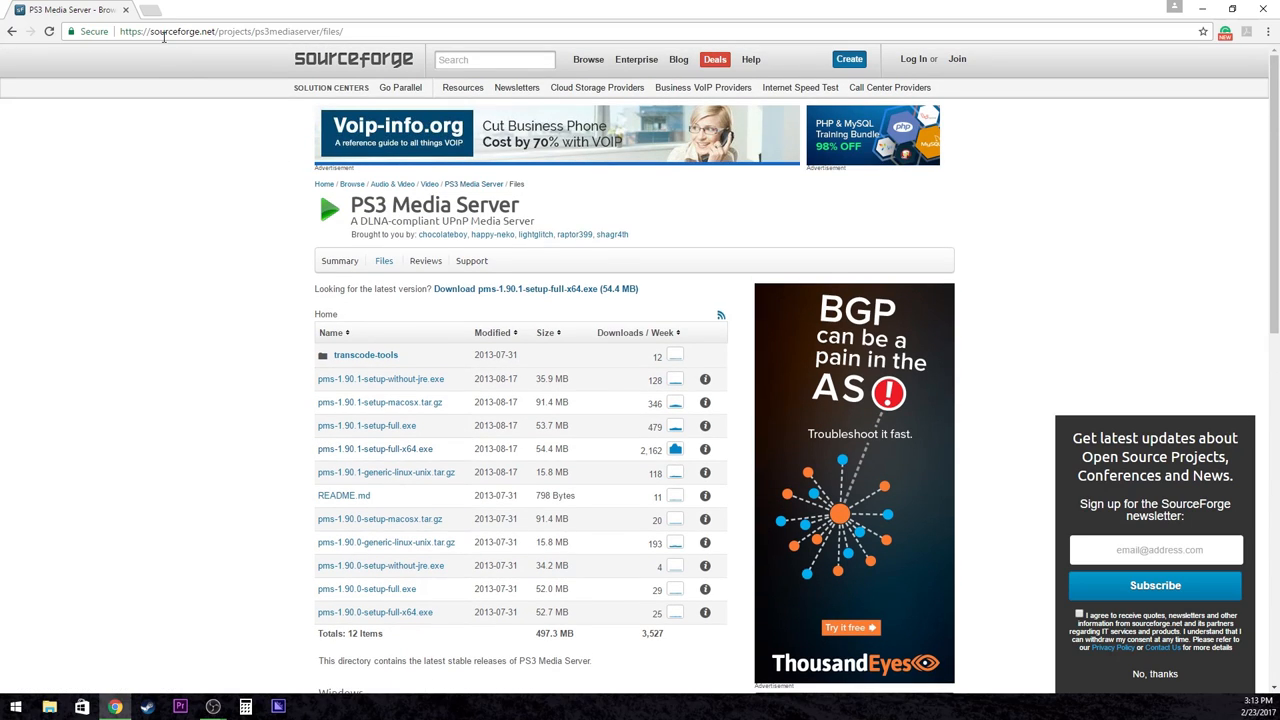
pyautogui.scroll(-3)
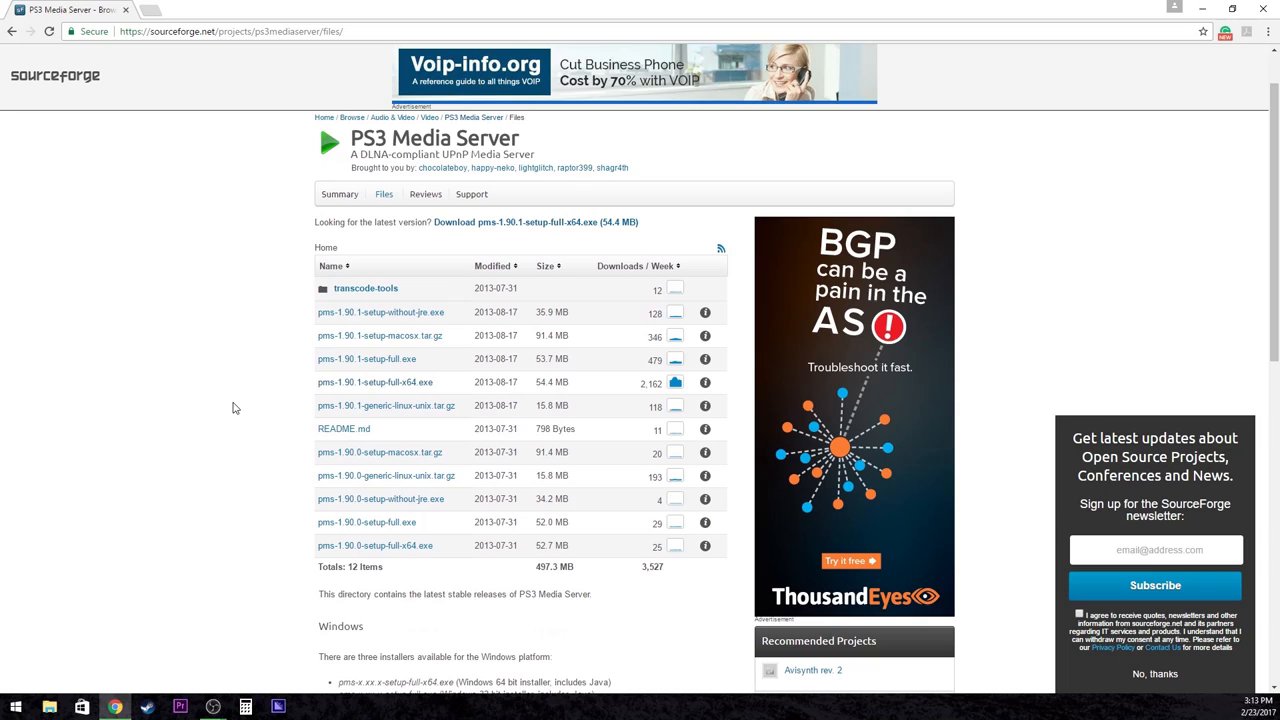
pyautogui.moveTo(318, 390)
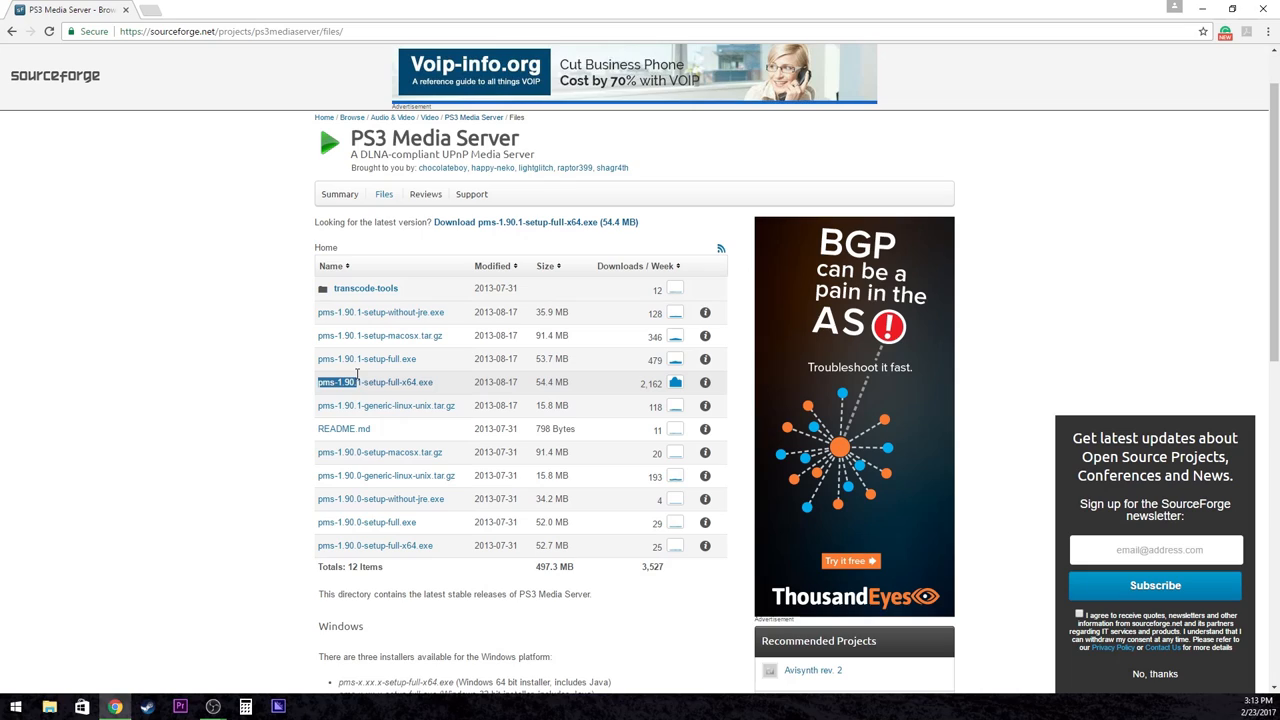
pyautogui.moveTo(390, 388)
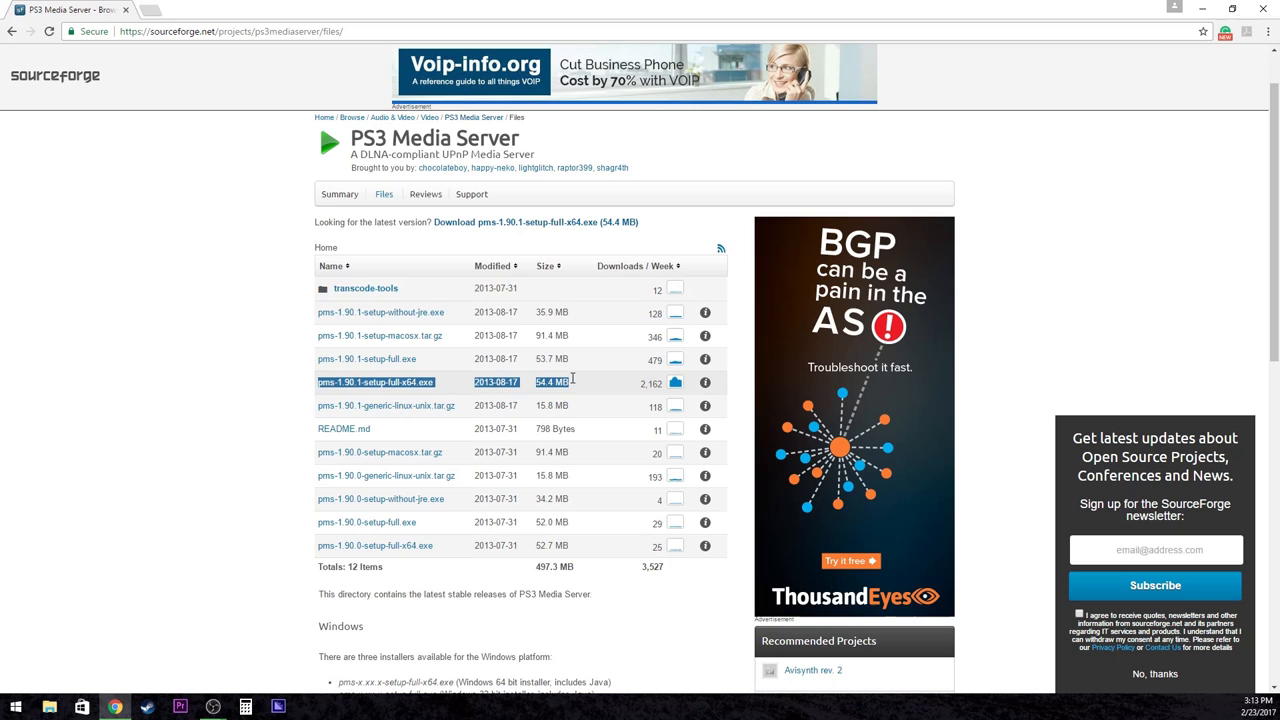
pyautogui.moveTo(492, 404)
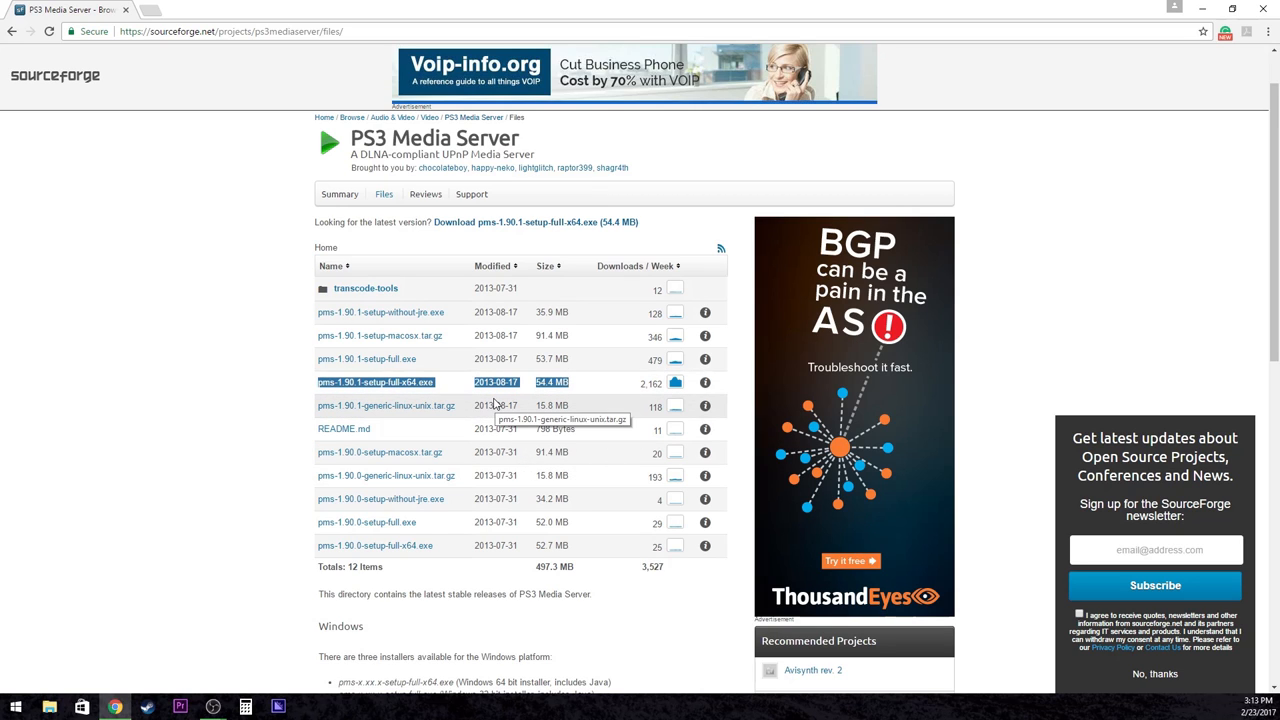
pyautogui.click(374, 382)
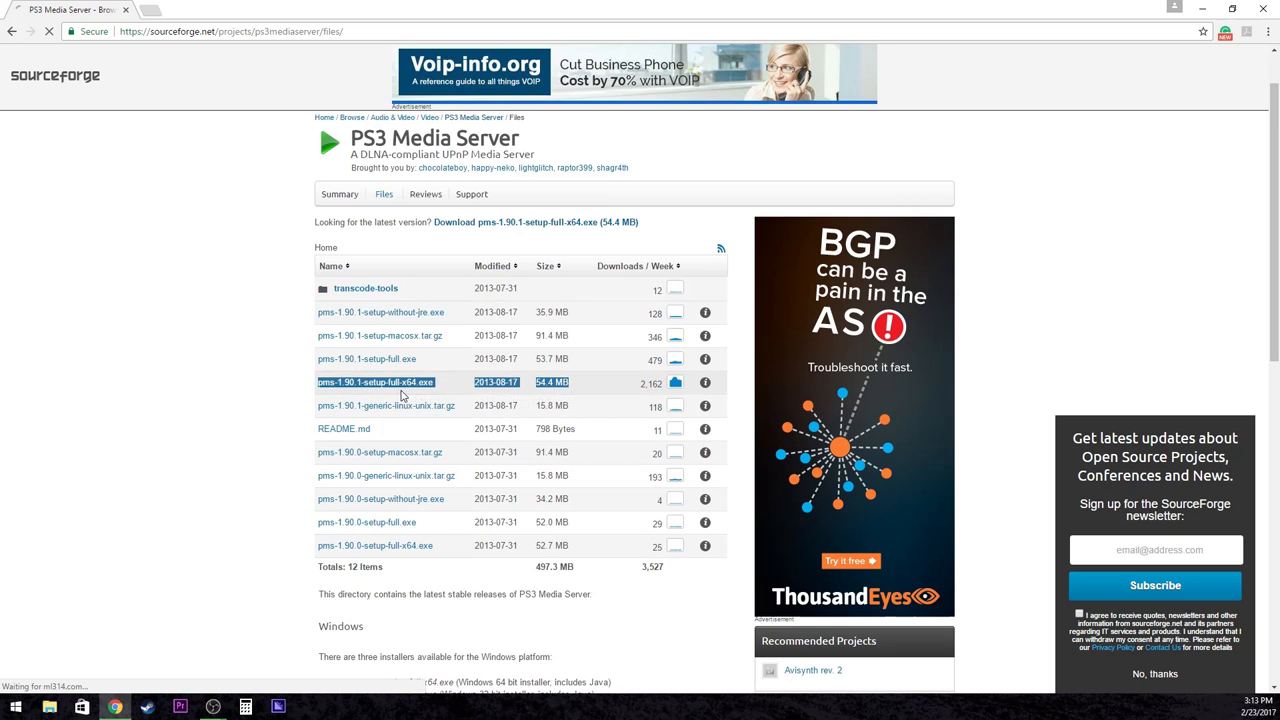
# Let the installer download begin and leave the browser for the desktop
pyautogui.click(376, 382)
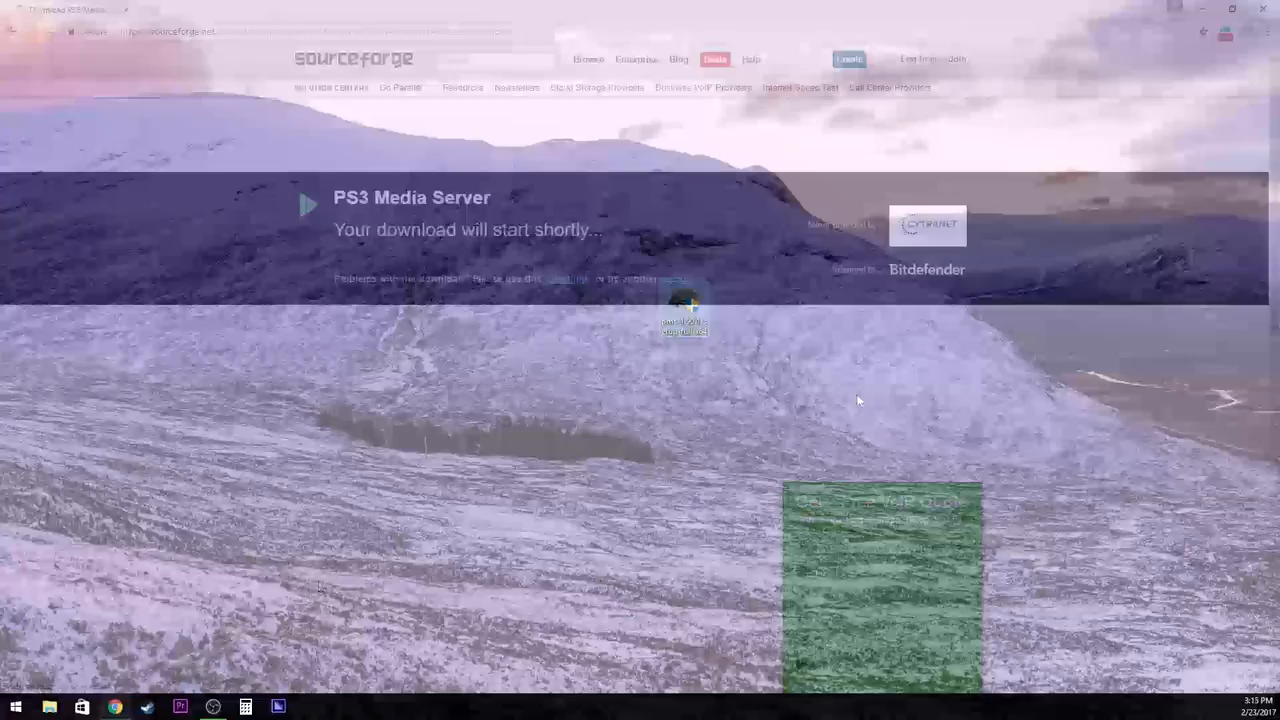
pyautogui.click(1264, 8)
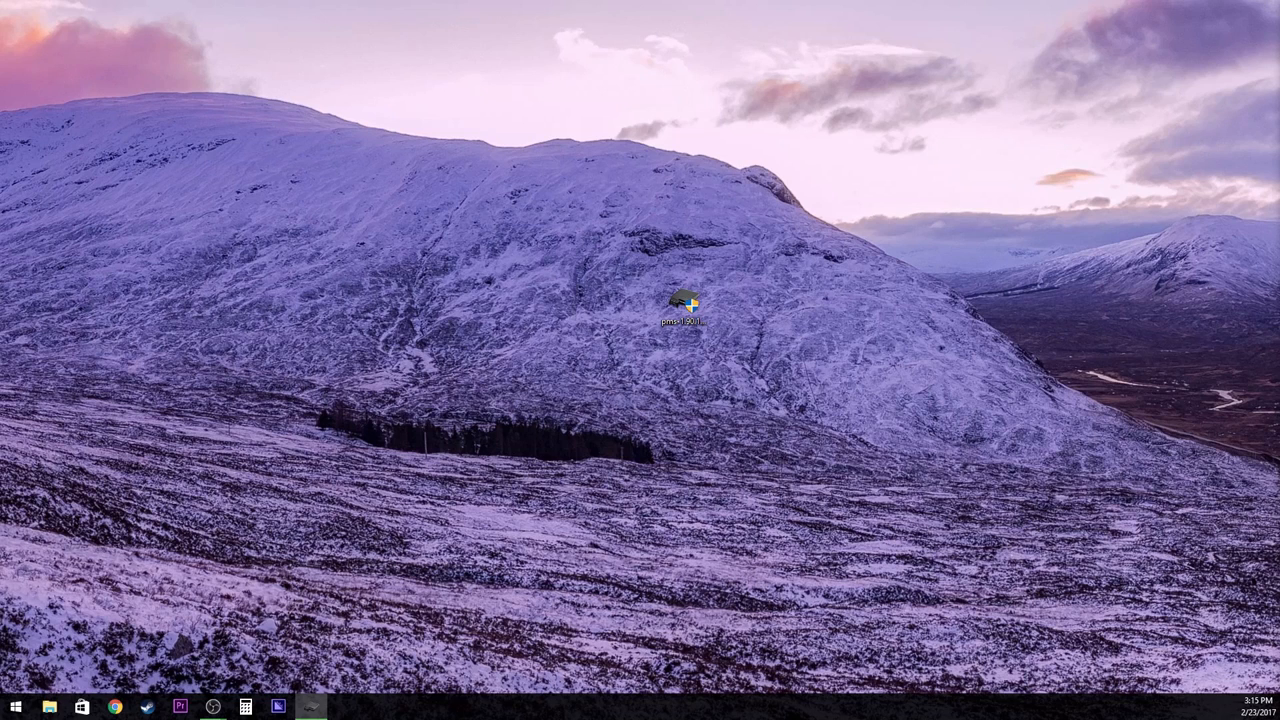
# Run the installer in English, accept the license, install to the default folder with a desktop shortcut, and launch
pyautogui.doubleClick(682, 304)
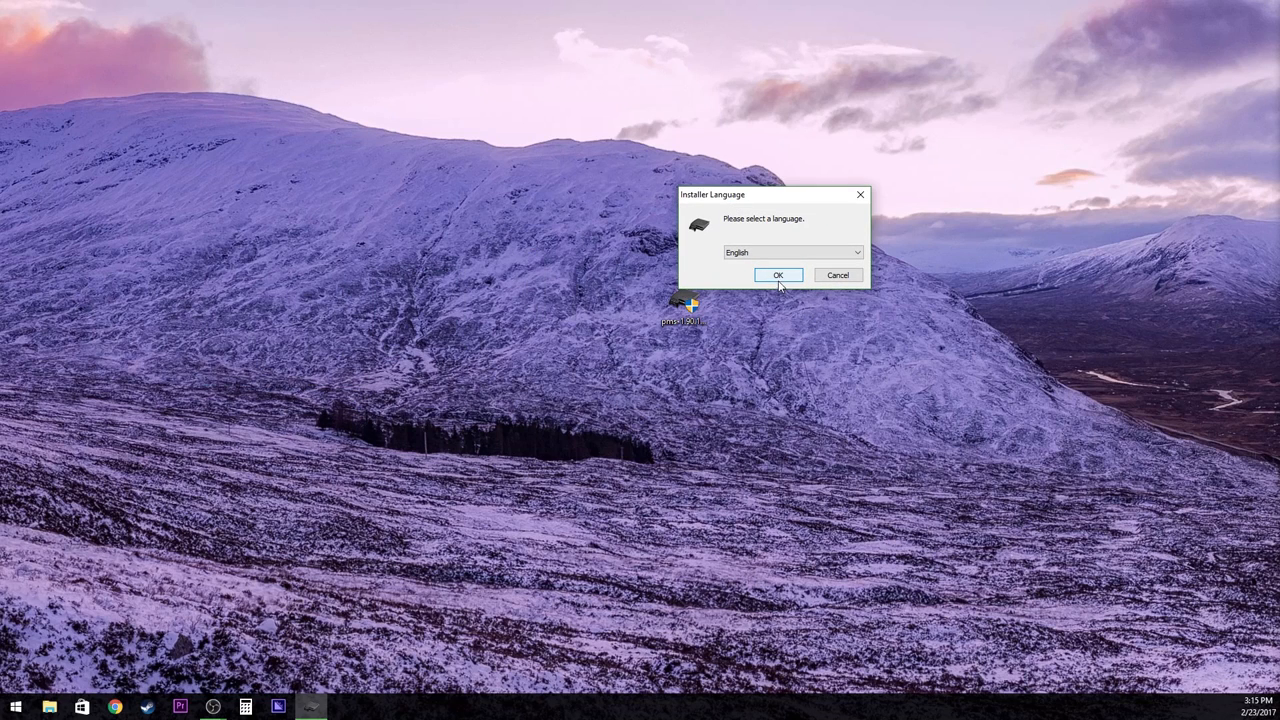
pyautogui.click(778, 276)
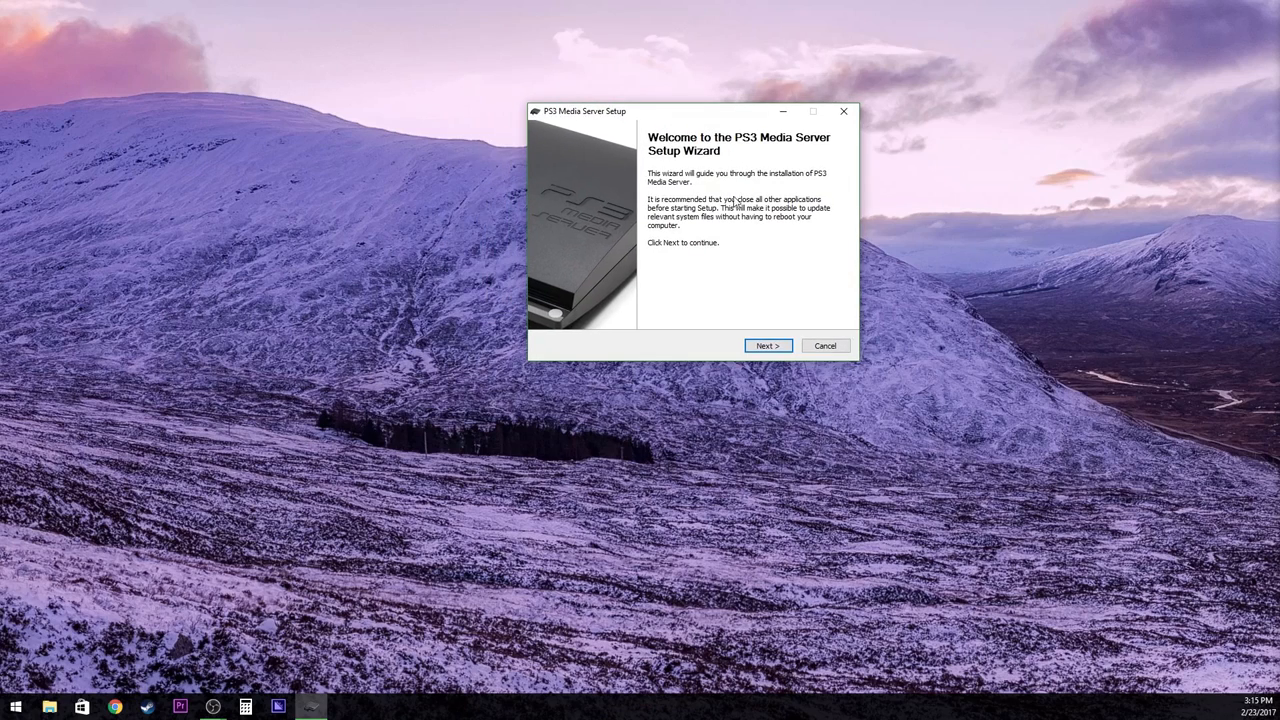
pyautogui.click(768, 344)
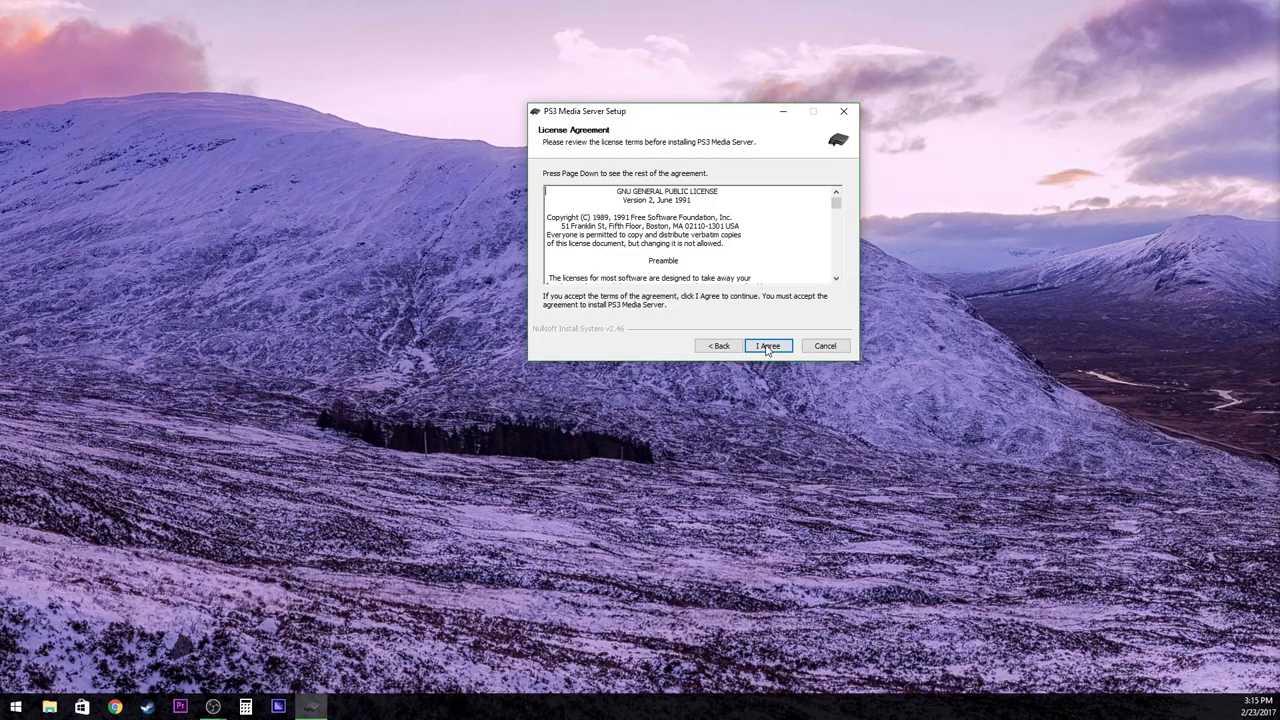
pyautogui.click(768, 344)
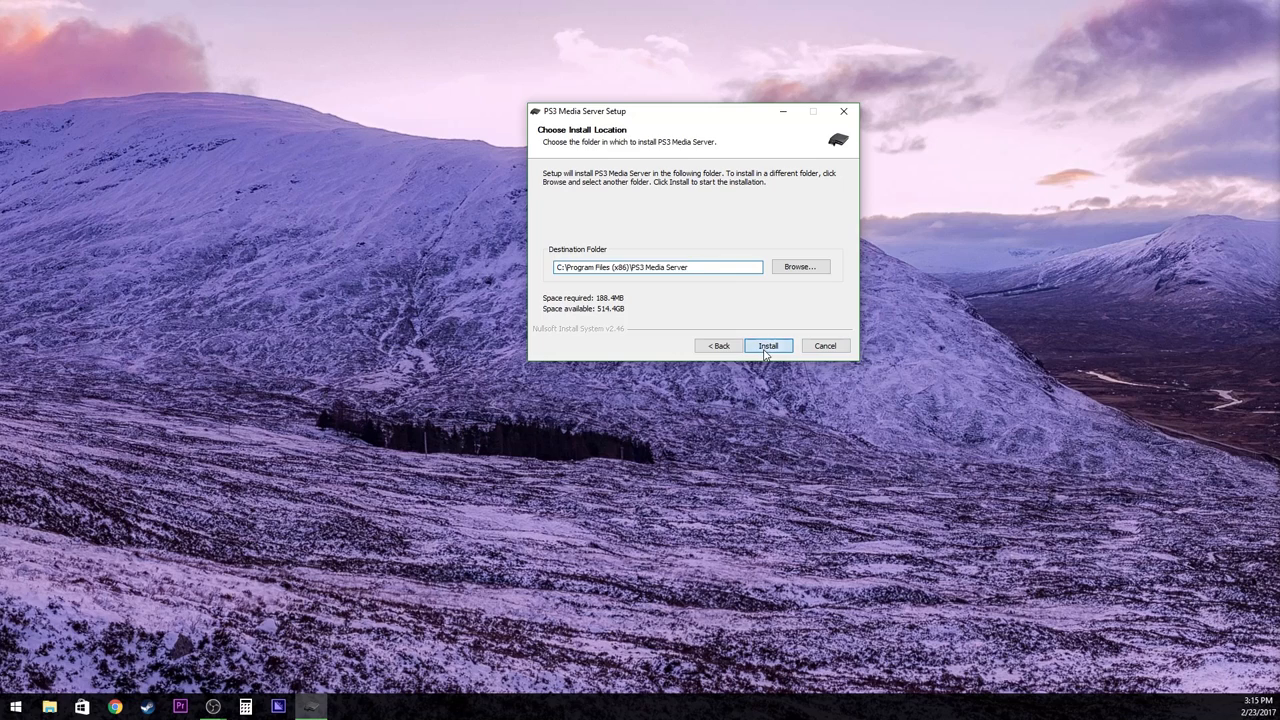
pyautogui.click(768, 344)
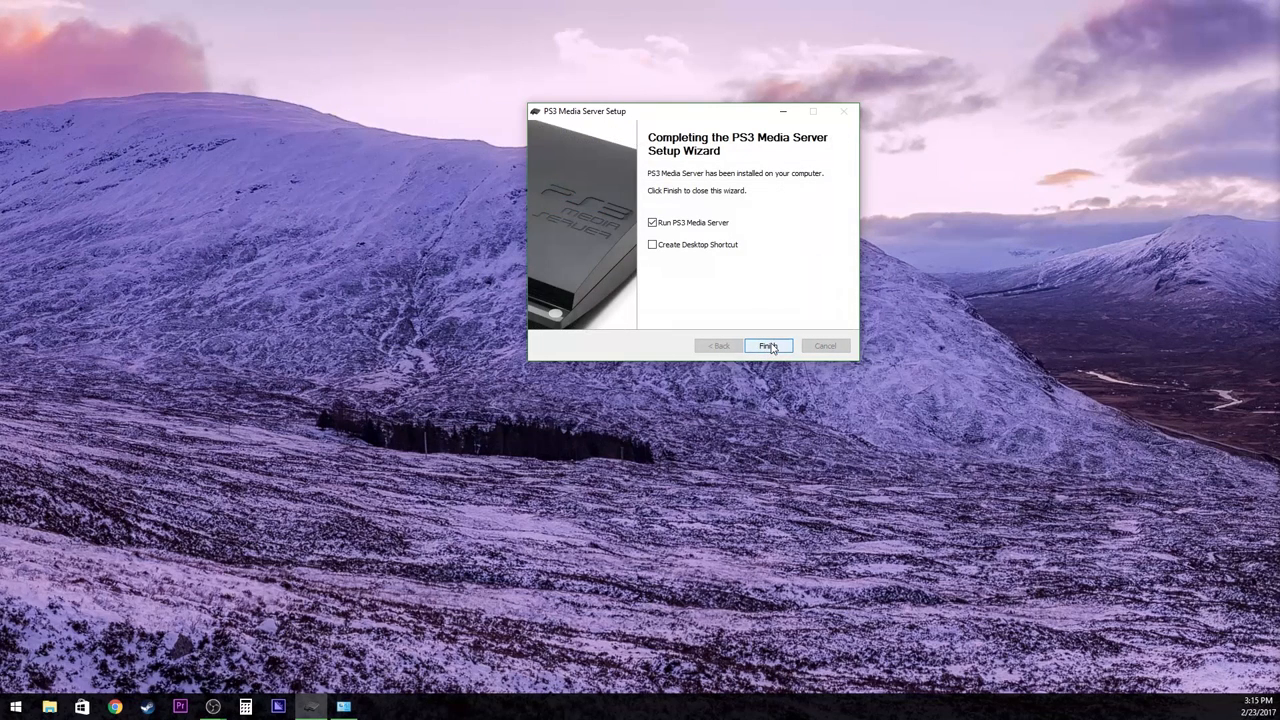
pyautogui.moveTo(688, 248)
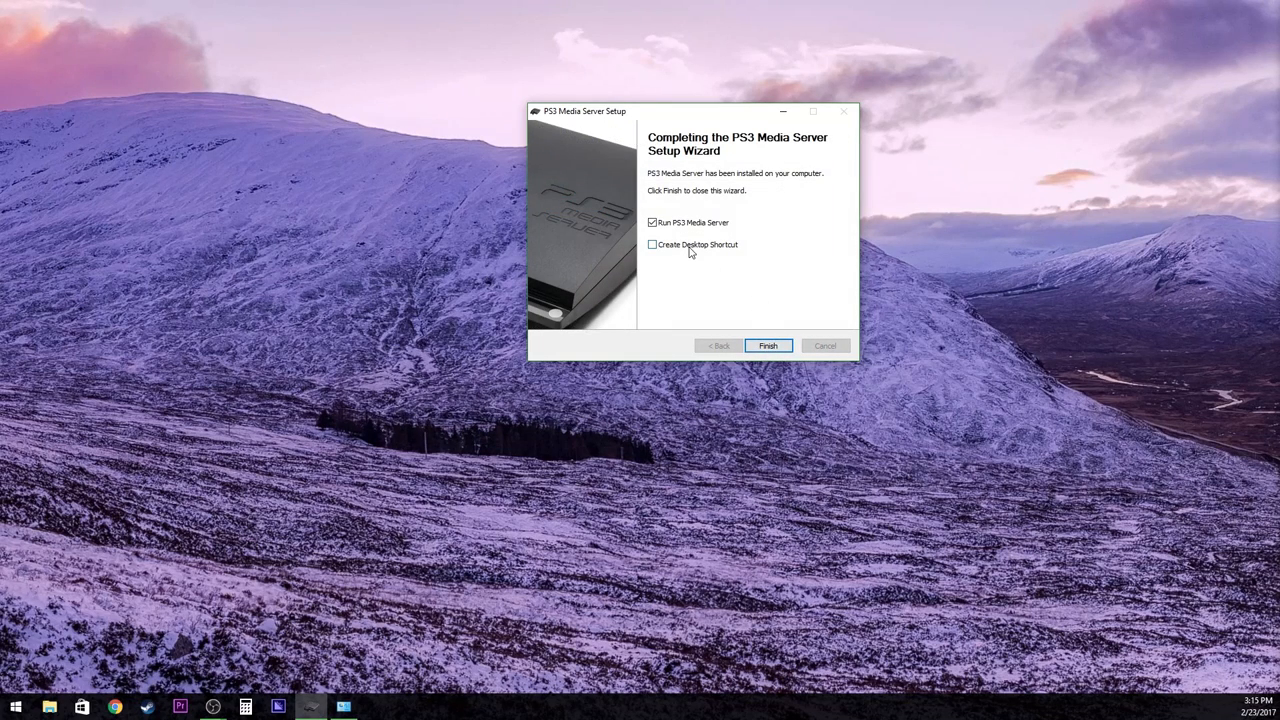
pyautogui.click(652, 244)
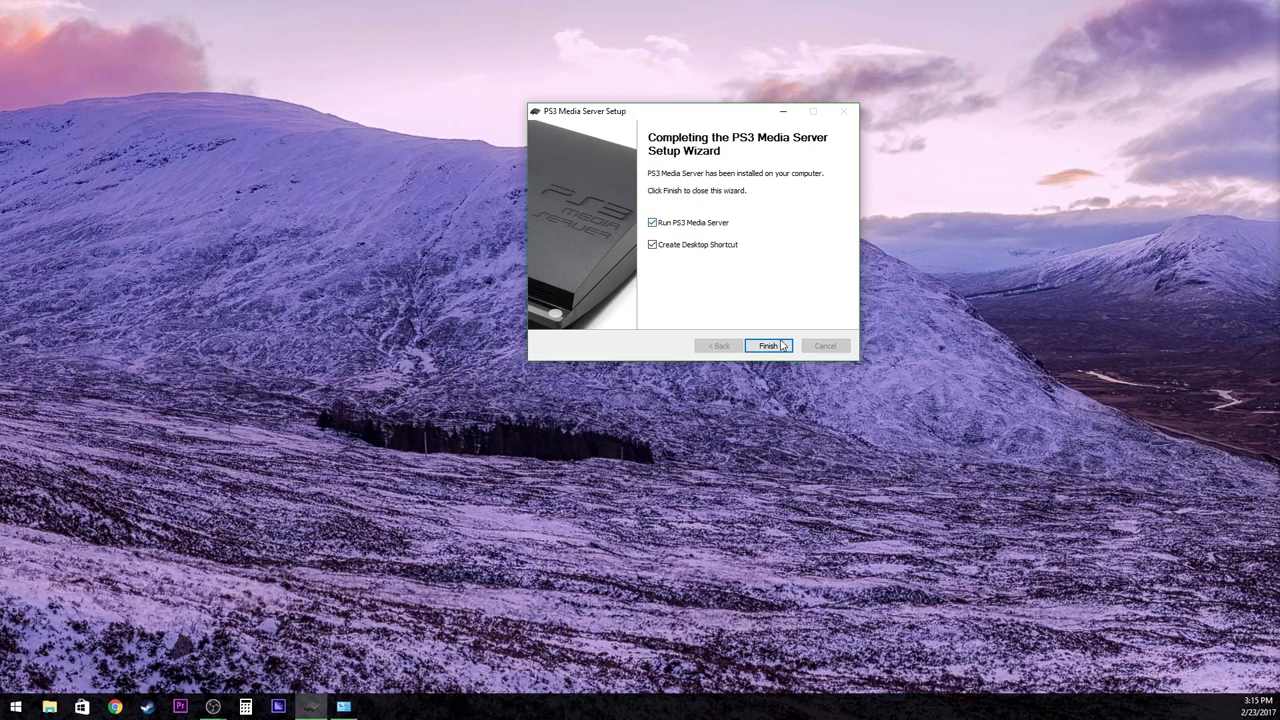
pyautogui.click(768, 344)
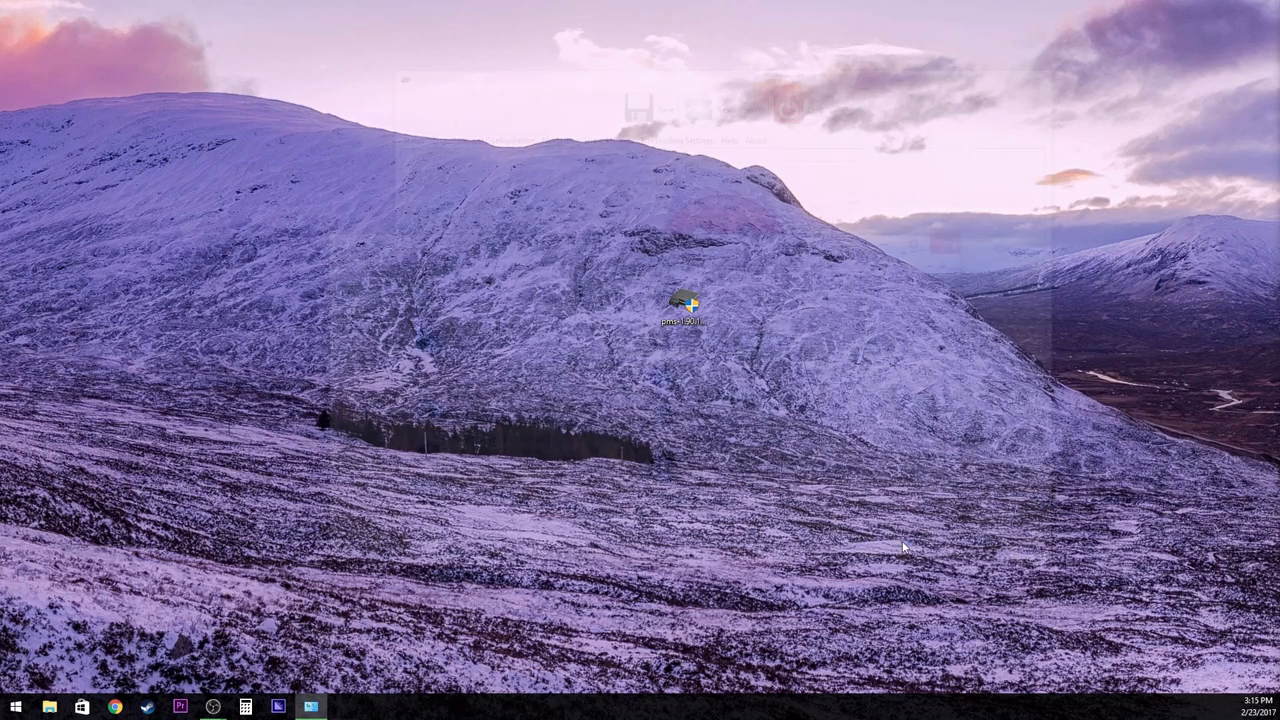
# Start PS3 Media Server and bring up the Win+X system tools menu
pyautogui.doubleClick(684, 304)
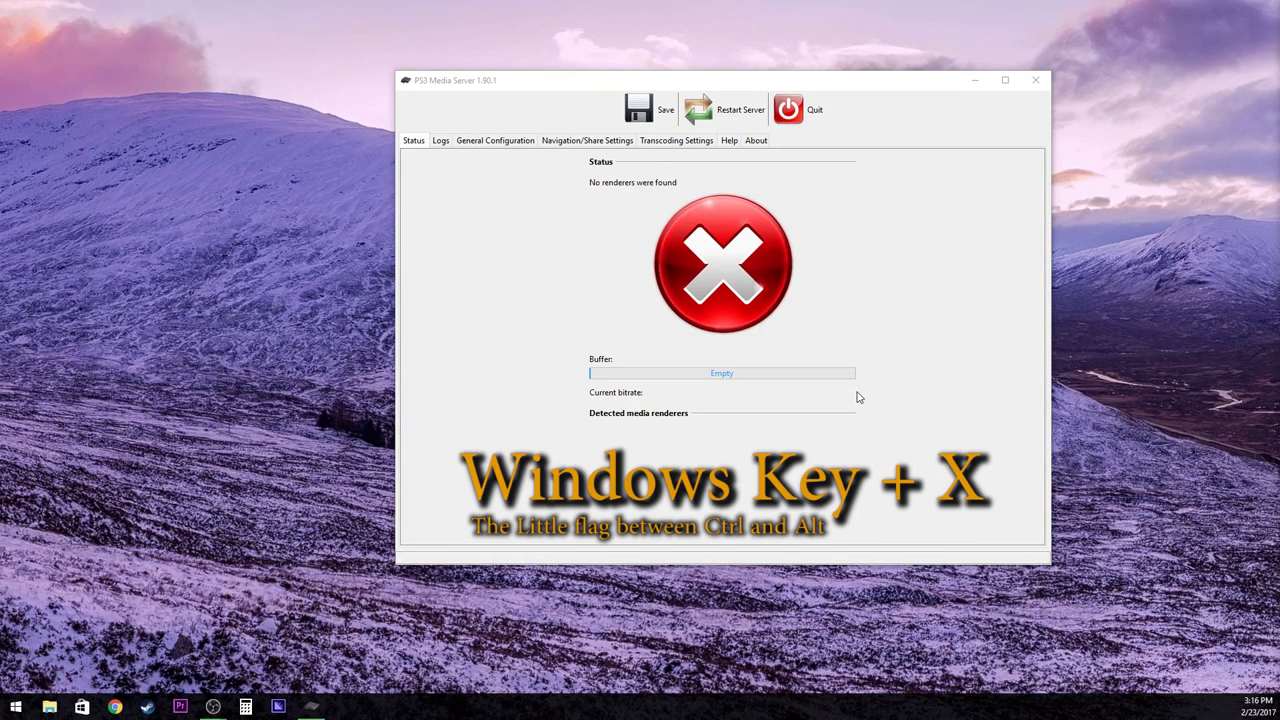
pyautogui.press('Win+x')
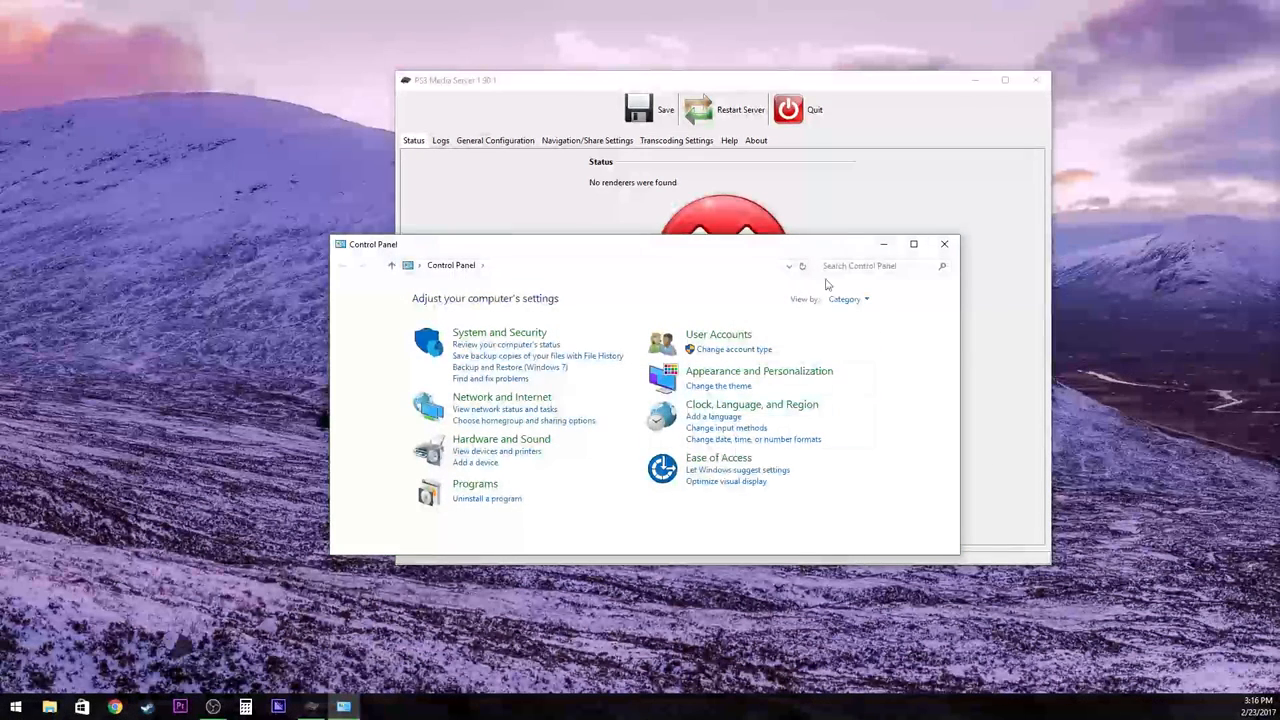
pyautogui.moveTo(502, 396)
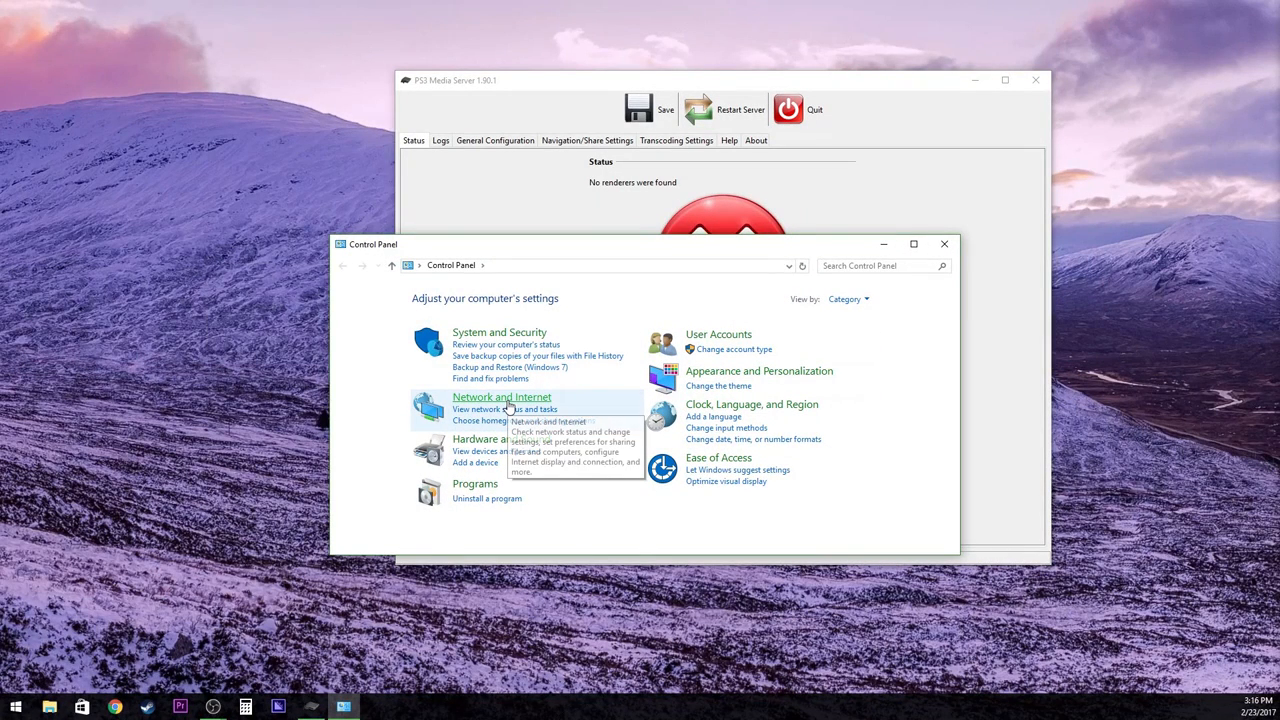
# Go into Control Panel's Network and Internet category
pyautogui.click(500, 396)
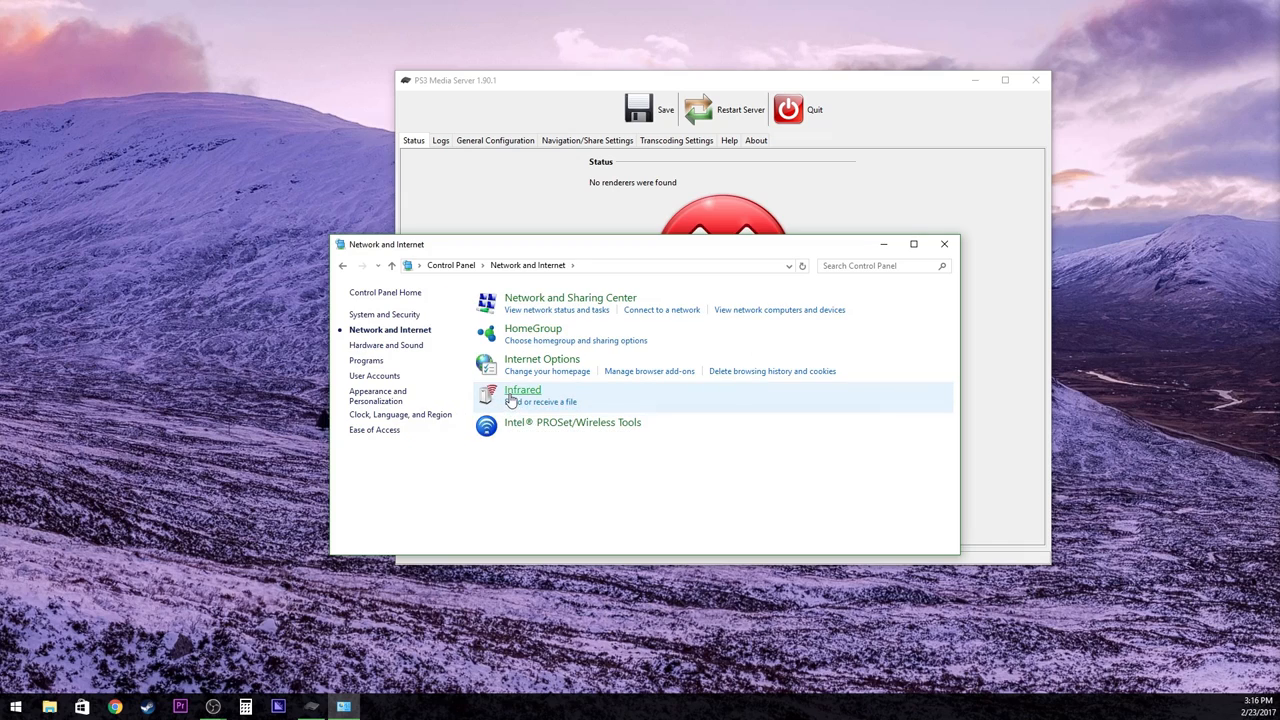
pyautogui.moveTo(570, 298)
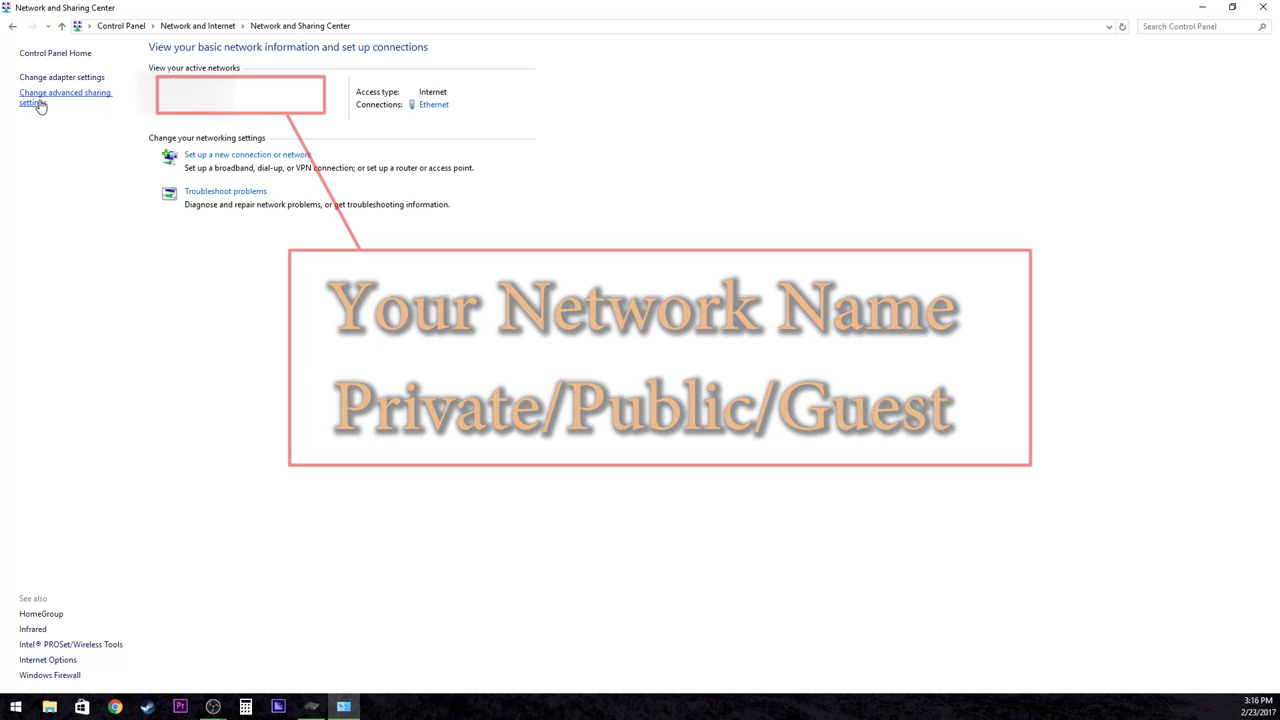
# Show Advanced sharing settings with the Private profile's discovery and file sharing options expanded
pyautogui.click(64, 96)
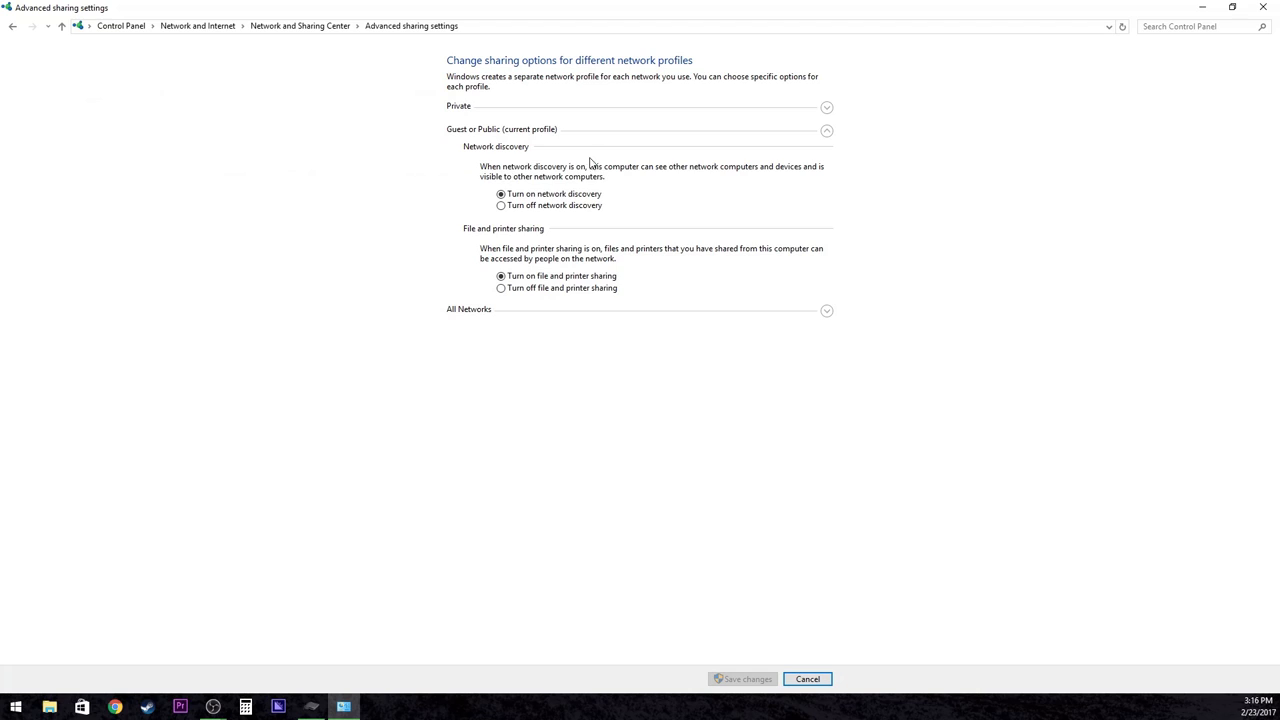
pyautogui.moveTo(730, 130)
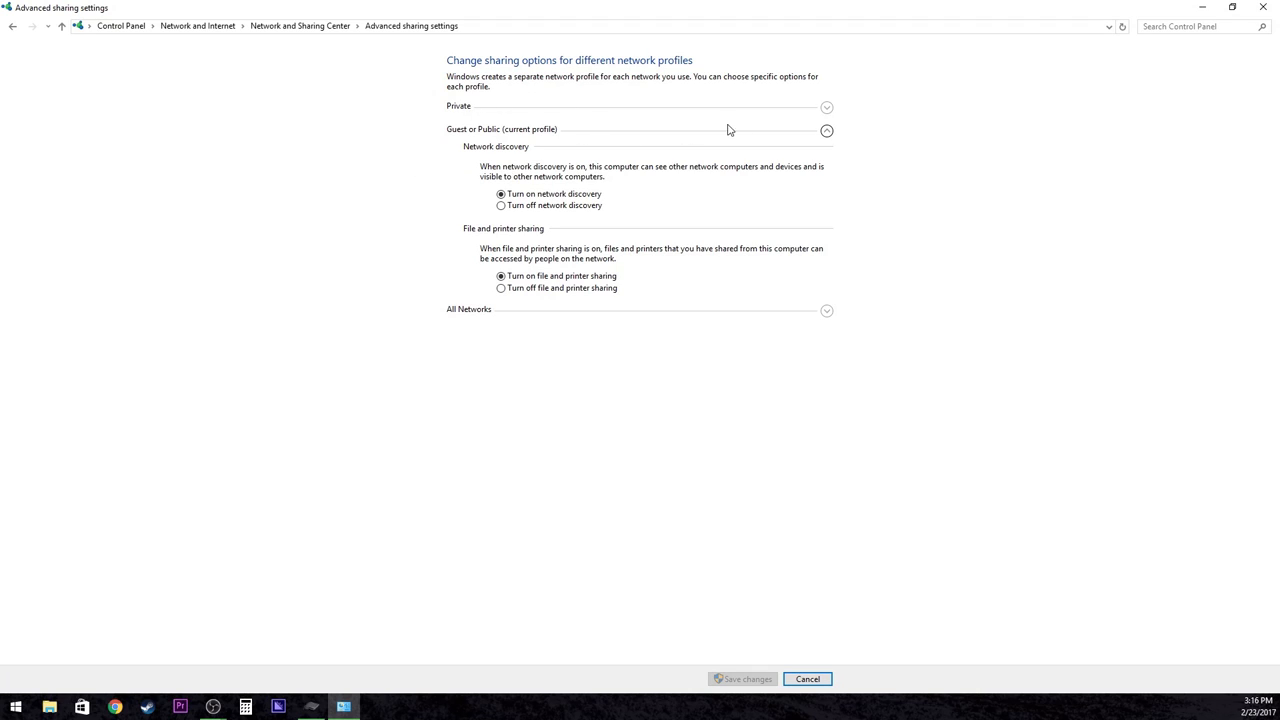
pyautogui.click(826, 108)
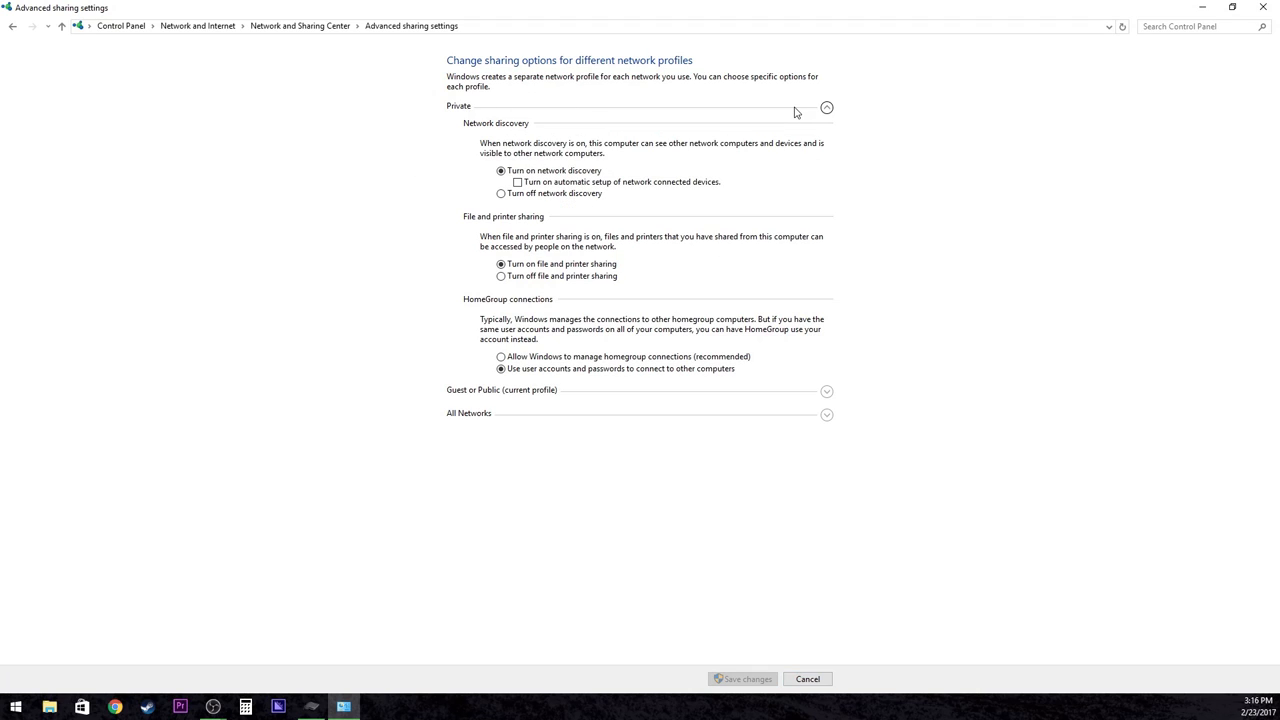
pyautogui.moveTo(644, 376)
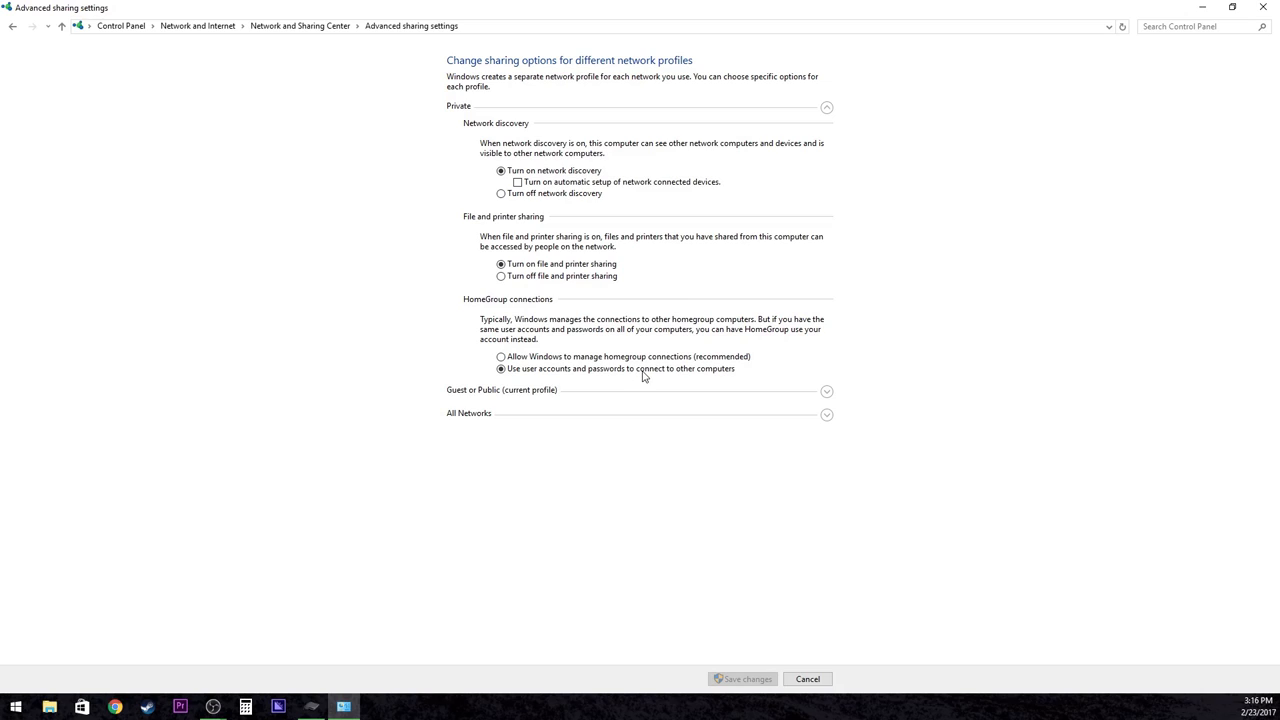
pyautogui.moveTo(560, 398)
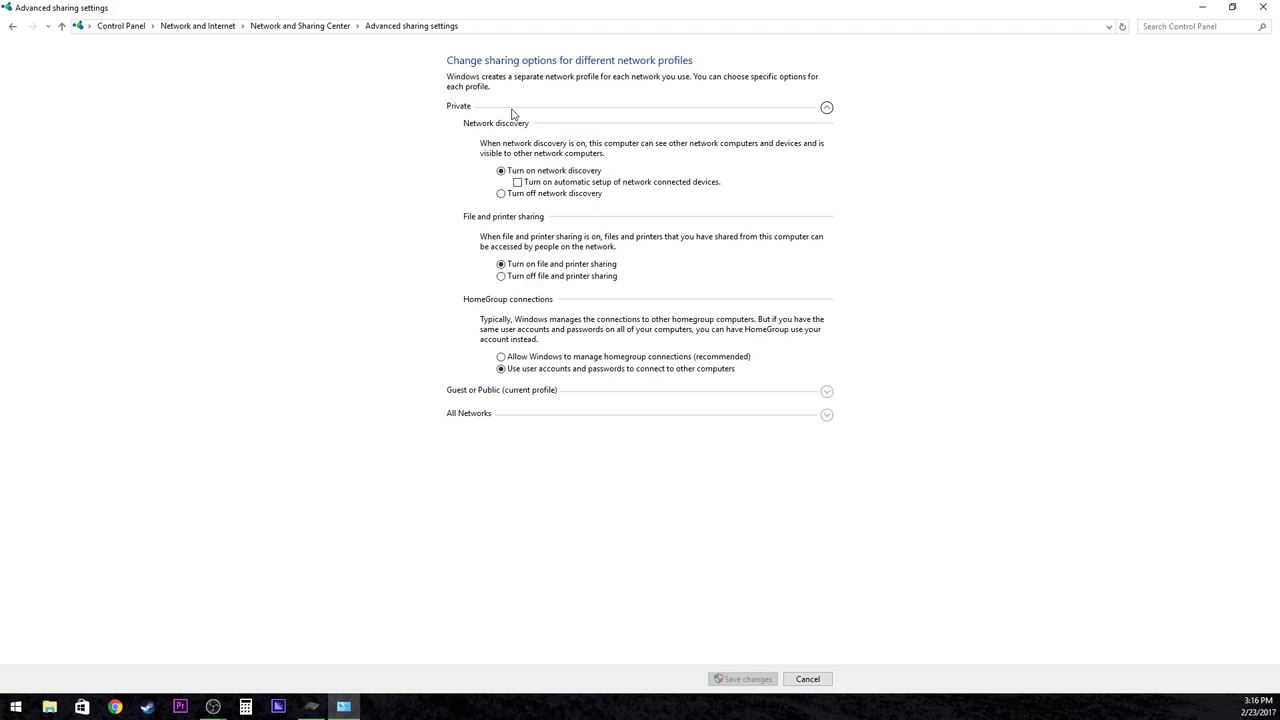
pyautogui.moveTo(500, 166)
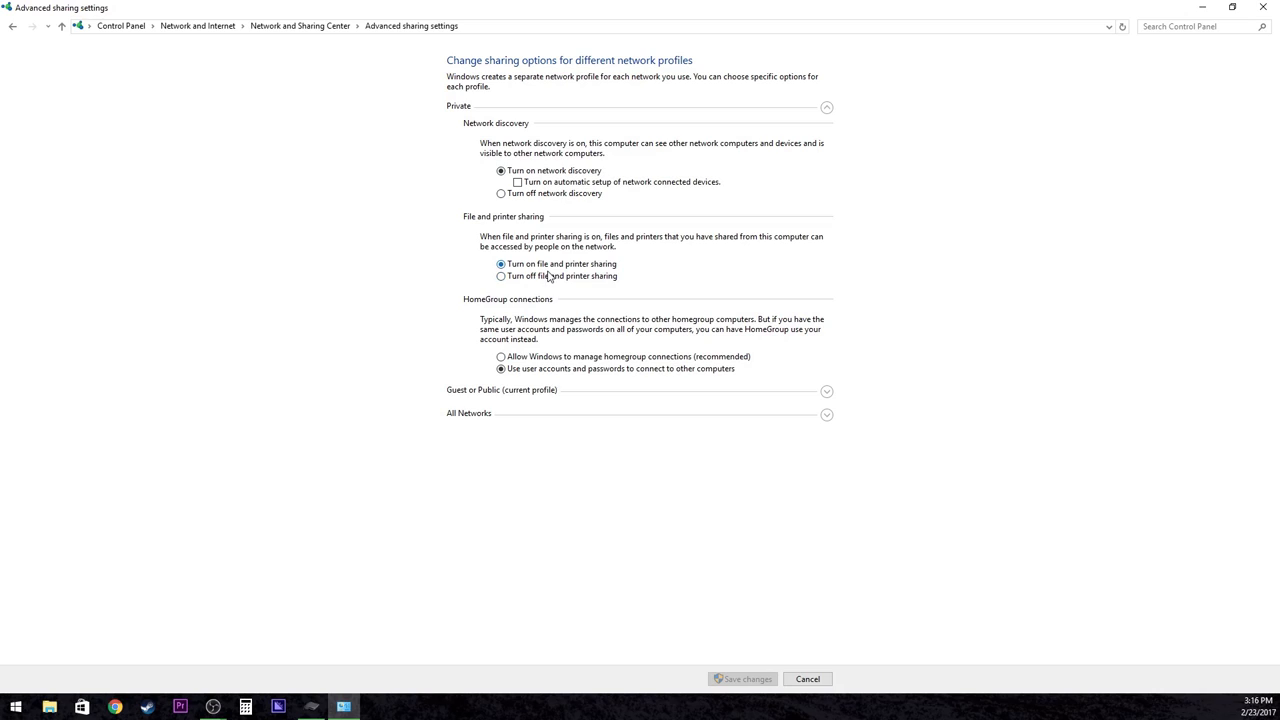
pyautogui.moveTo(528, 268)
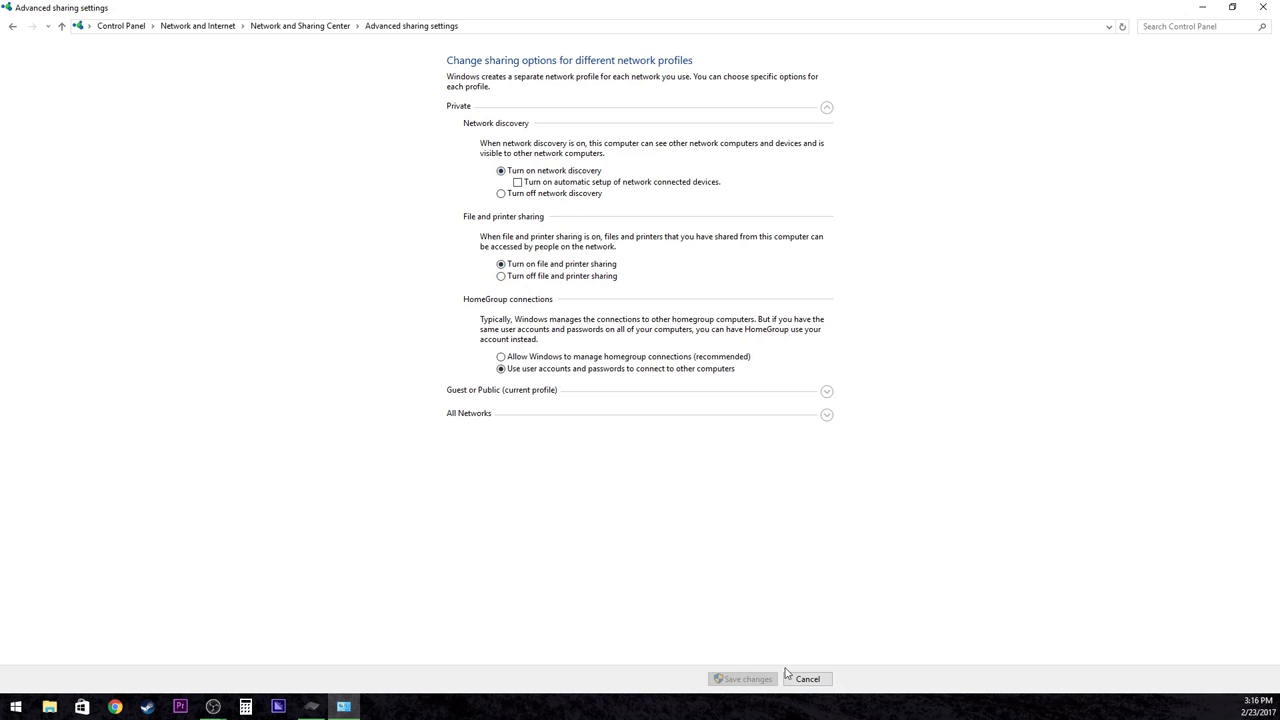
pyautogui.moveTo(808, 680)
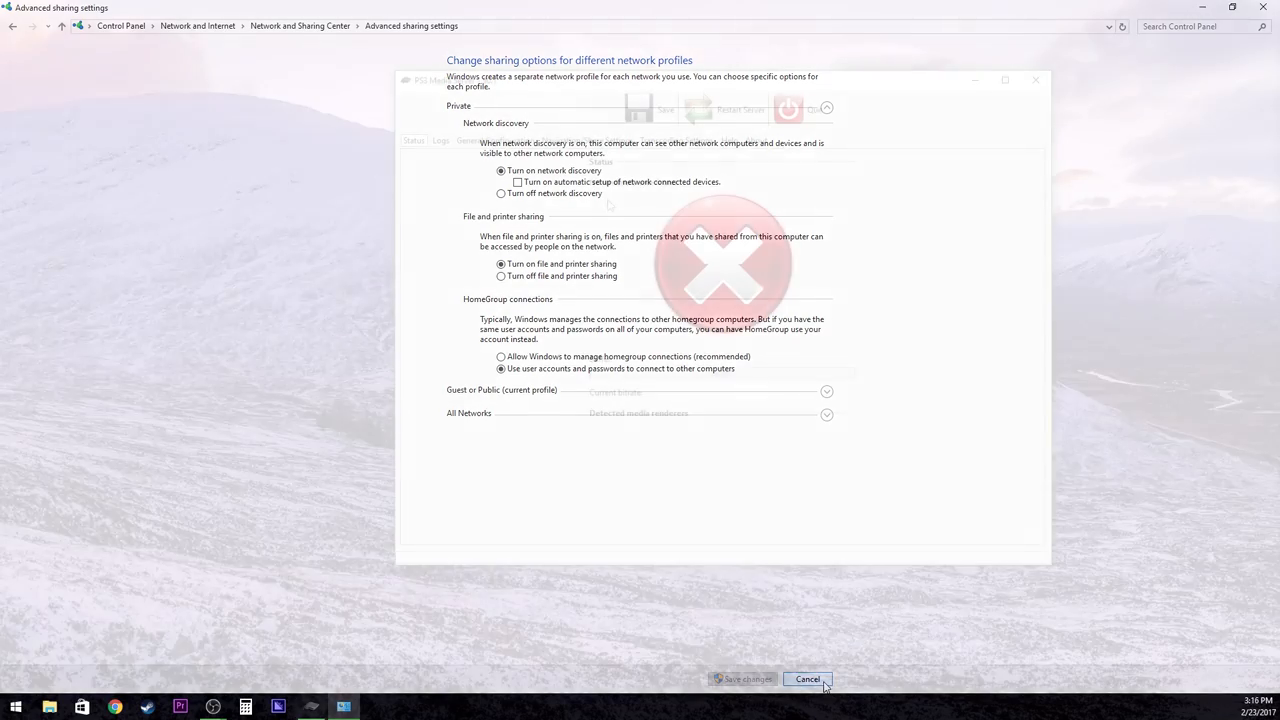
# Cancel out of sharing settings and switch to the server's General Configuration tab
pyautogui.click(808, 680)
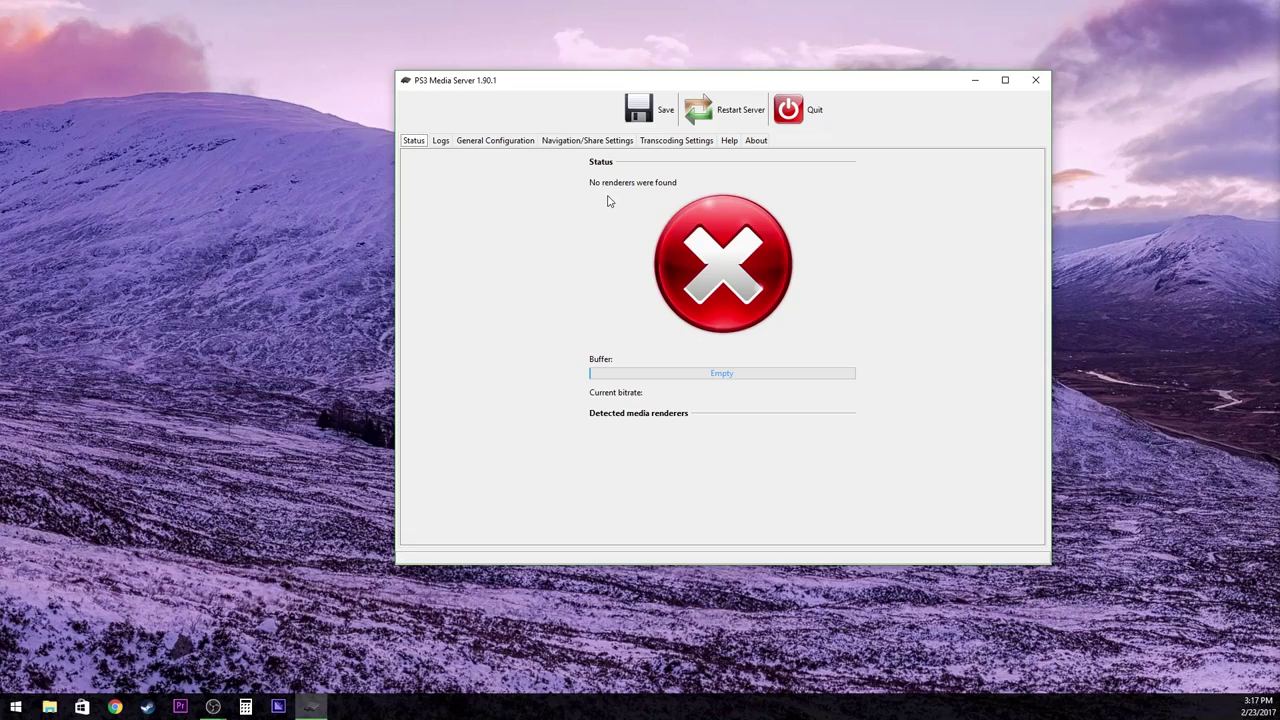
pyautogui.click(496, 140)
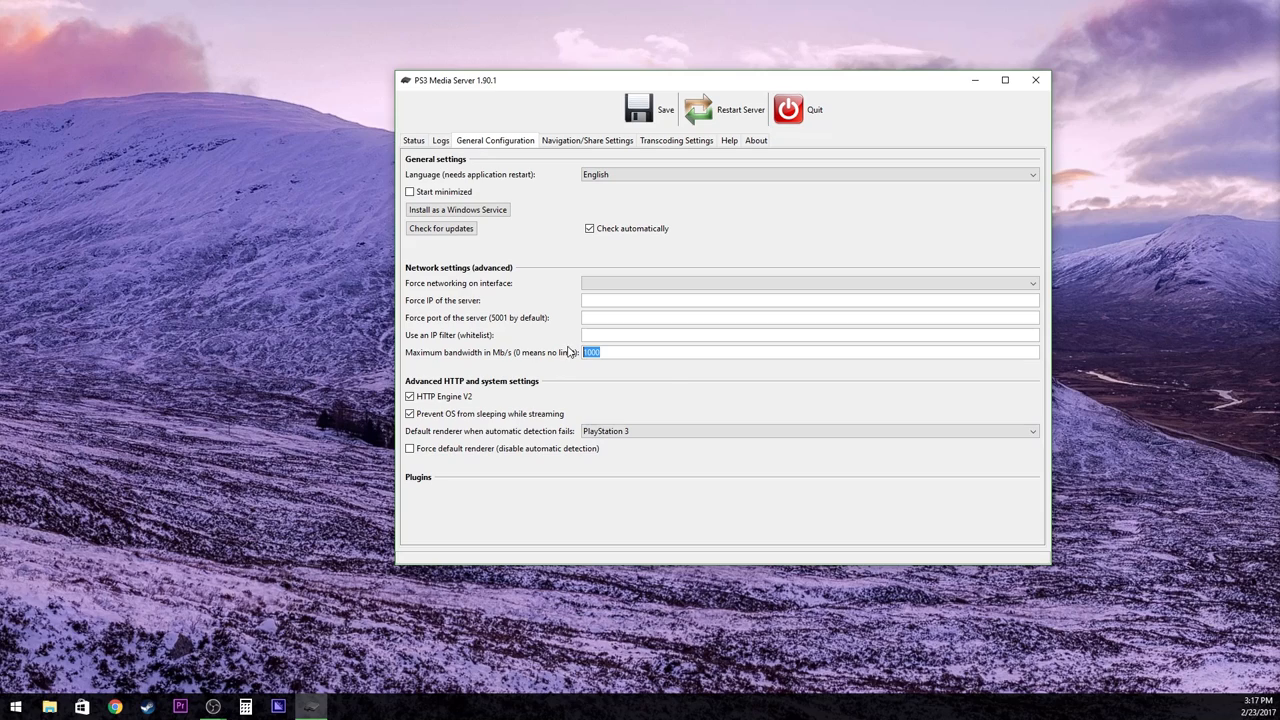
pyautogui.moveTo(678, 380)
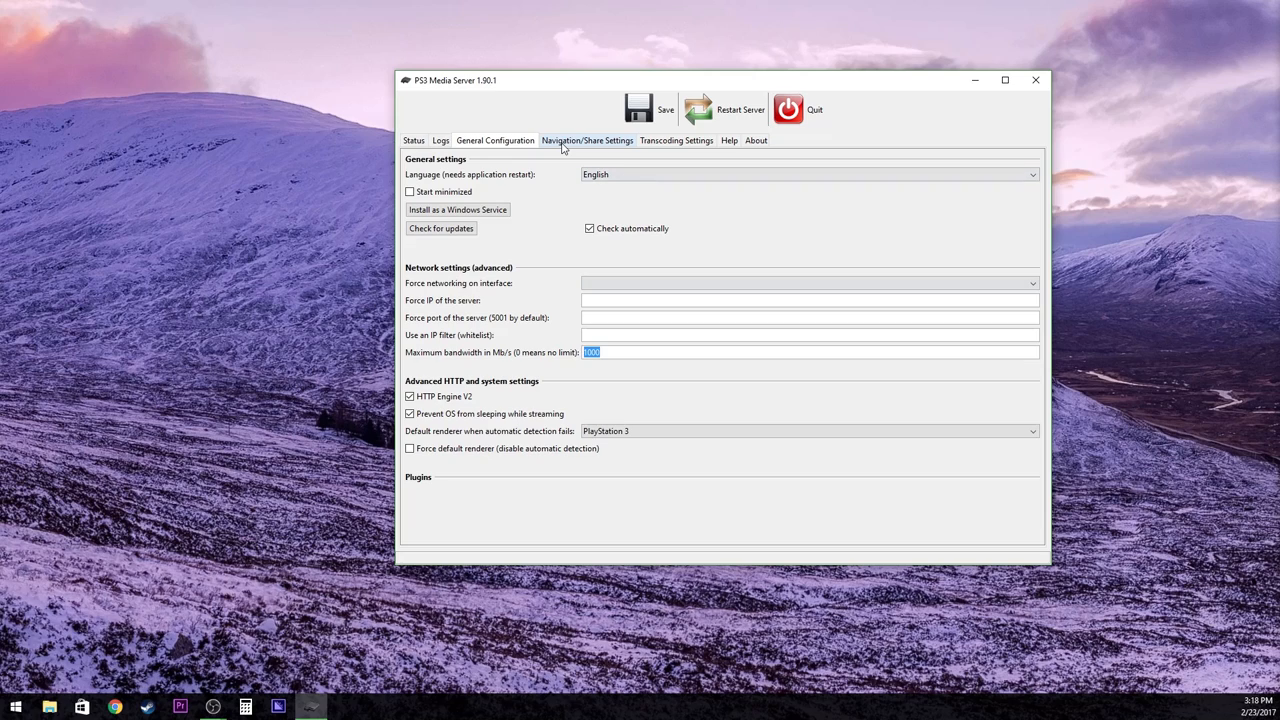
# Show the Navigation/Share Settings tab with its shared folders list
pyautogui.click(588, 140)
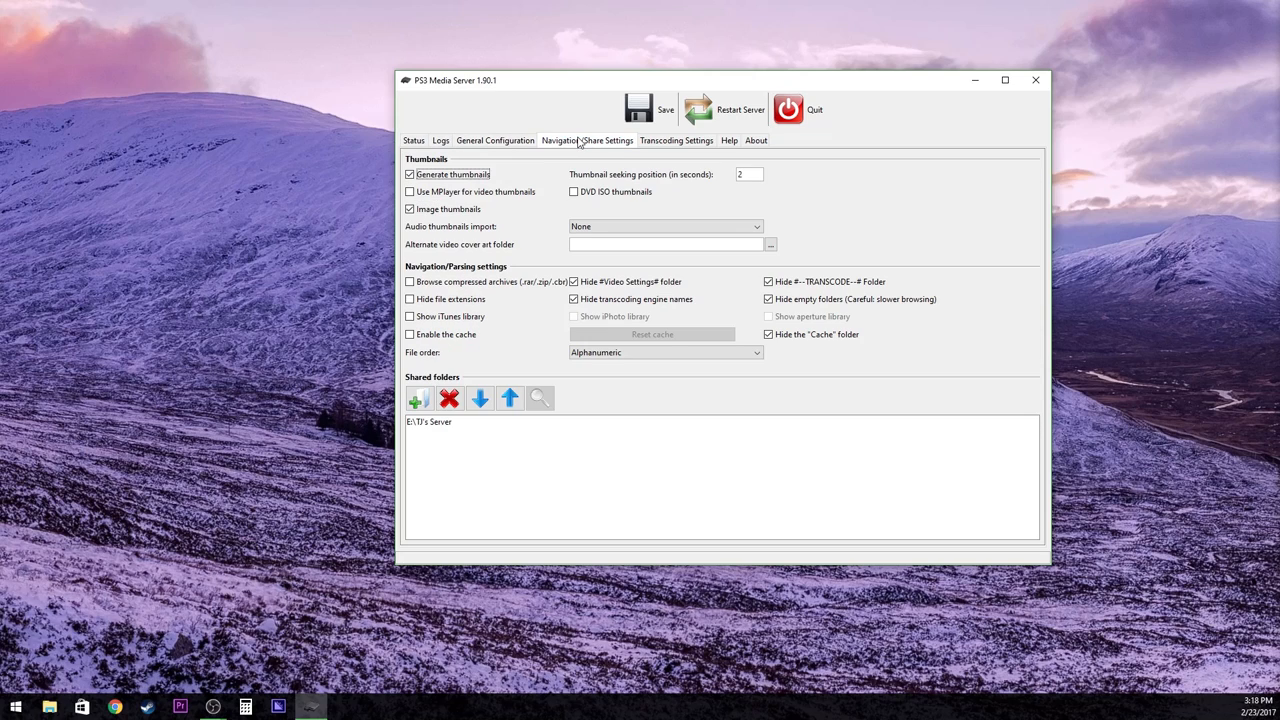
pyautogui.moveTo(710, 158)
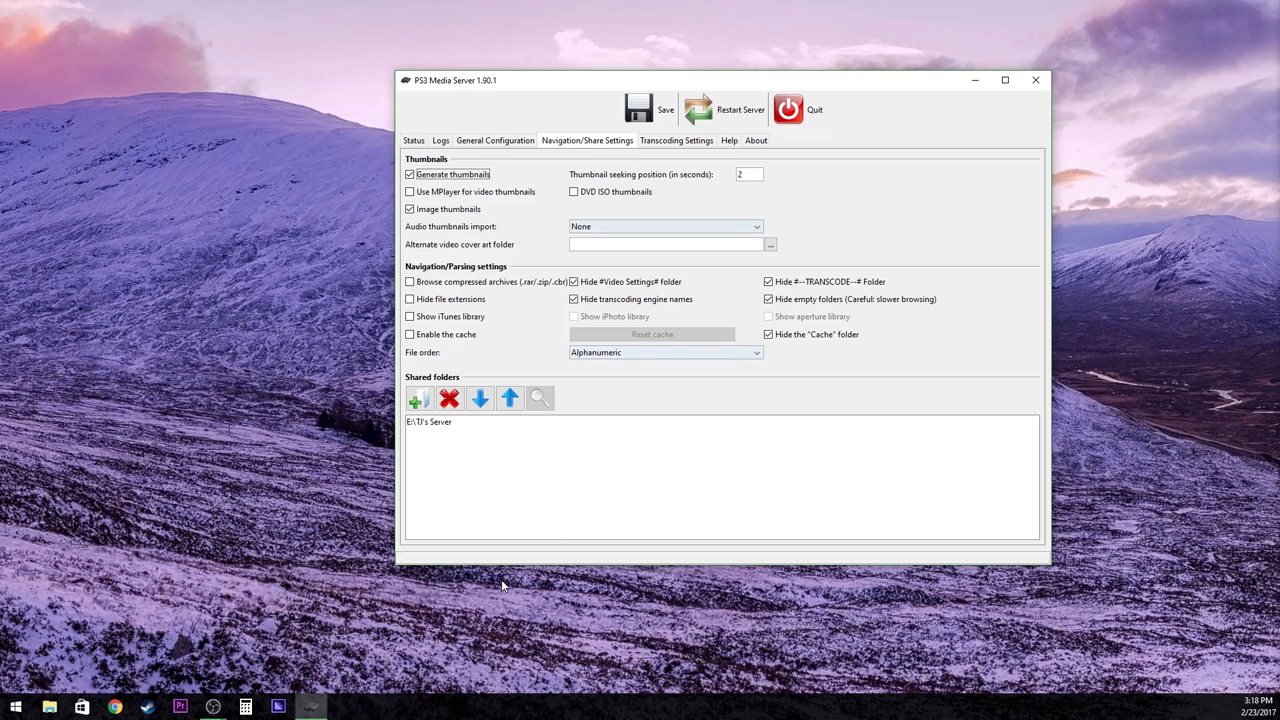
pyautogui.moveTo(588, 158)
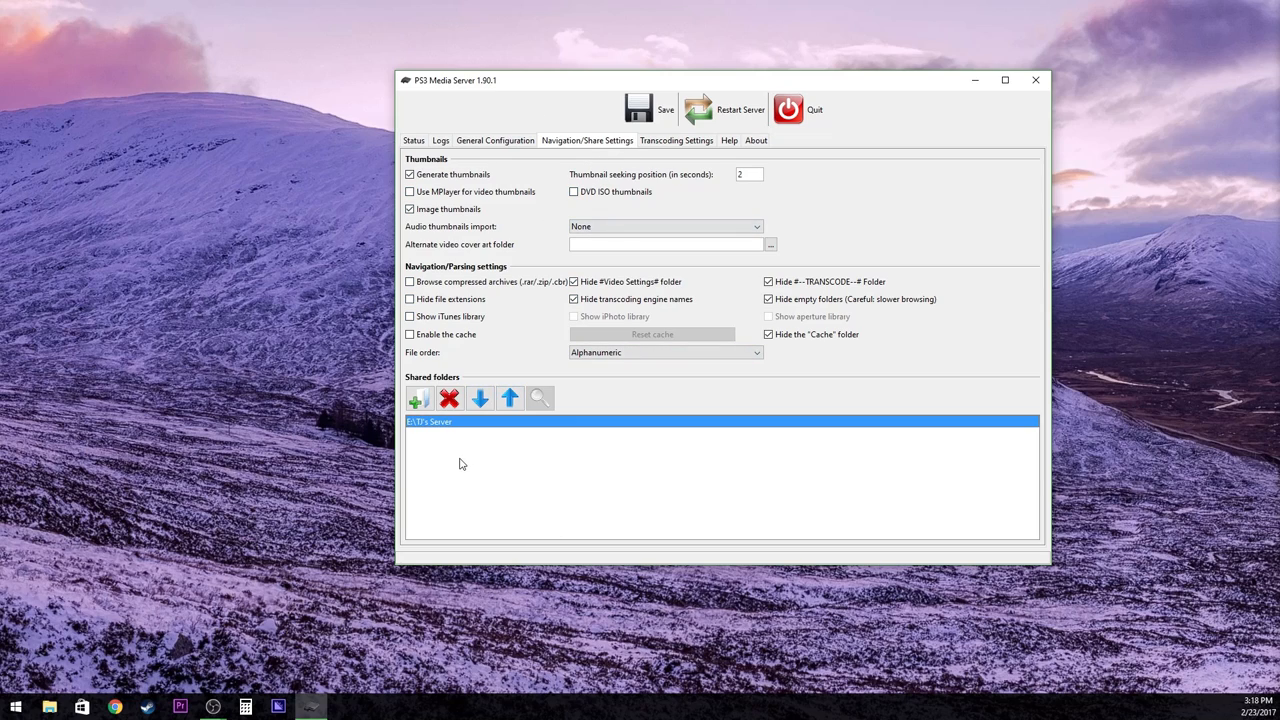
pyautogui.moveTo(584, 558)
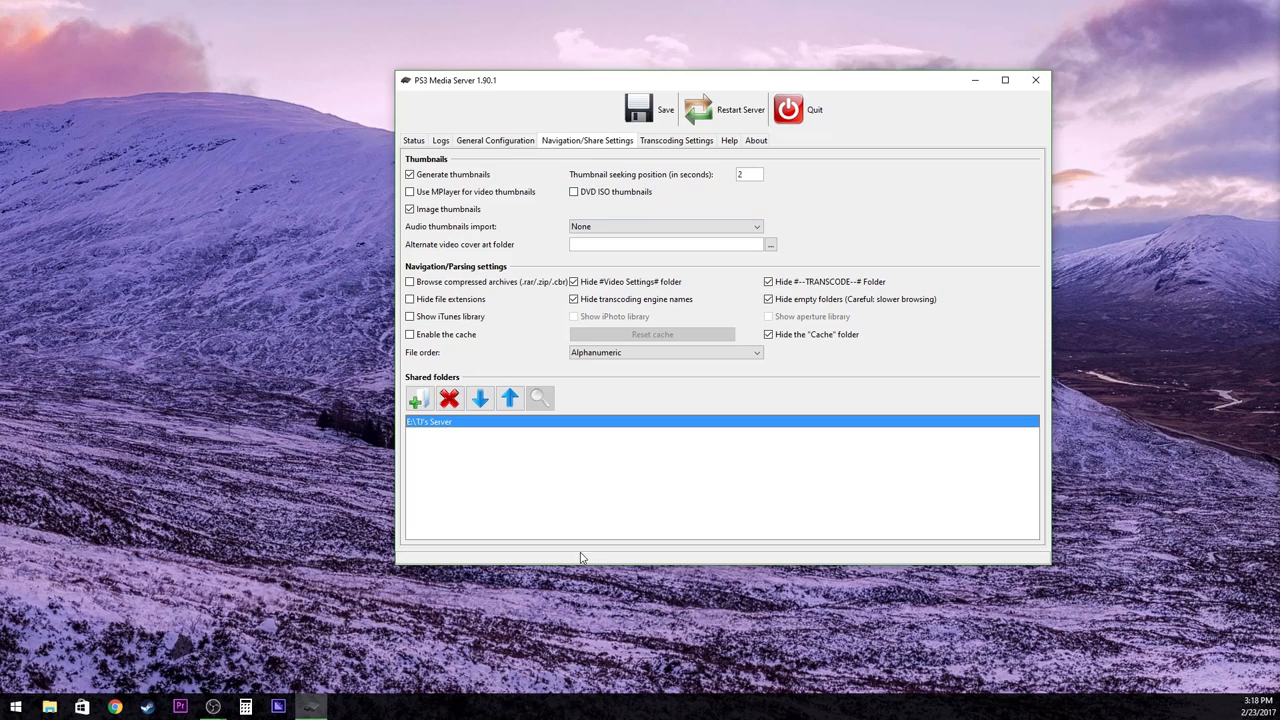
pyautogui.moveTo(740, 472)
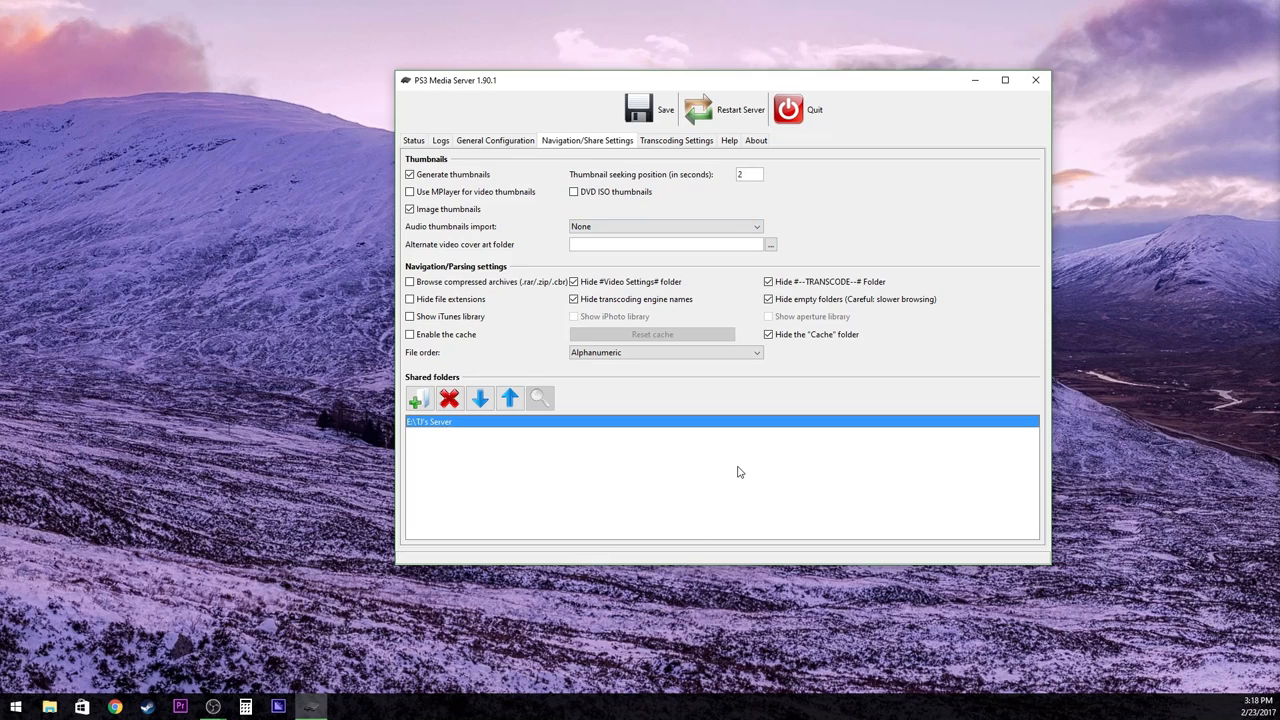
pyautogui.moveTo(424, 432)
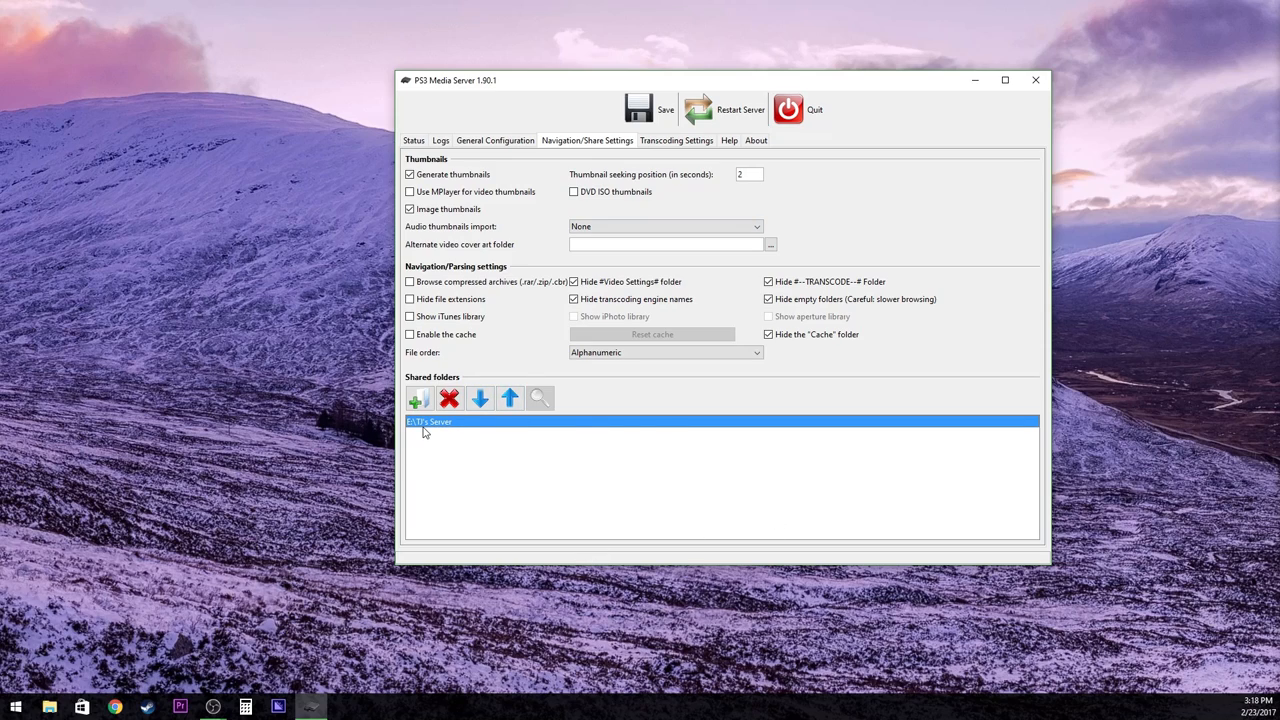
pyautogui.moveTo(408, 432)
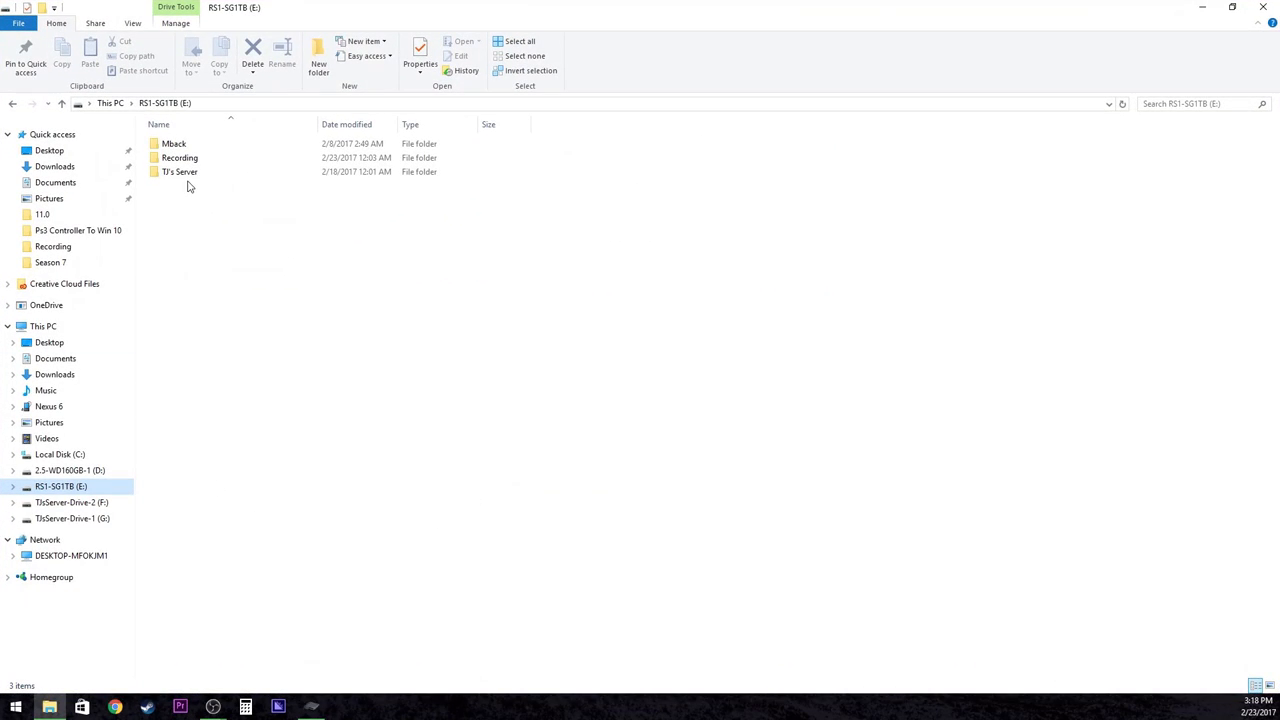
# Bring up the server folder's properties and its people-to-share-with dialog
pyautogui.click(180, 172)
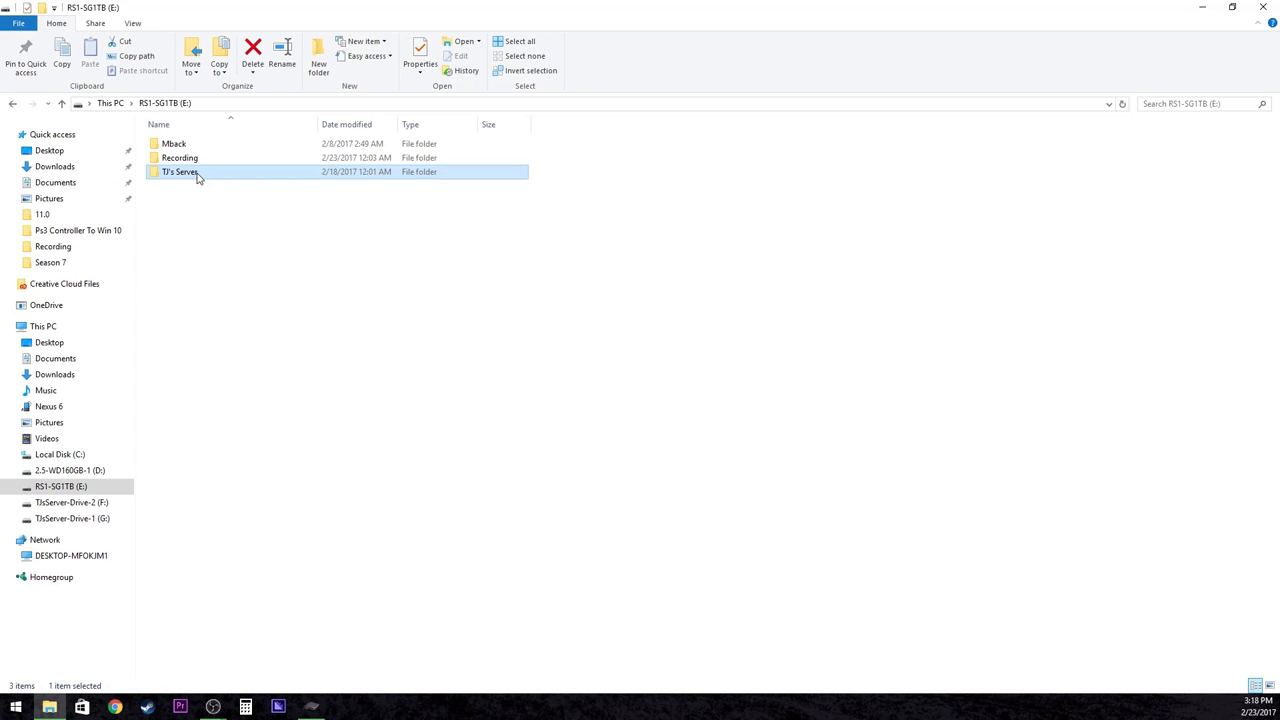
pyautogui.rightClick(180, 172)
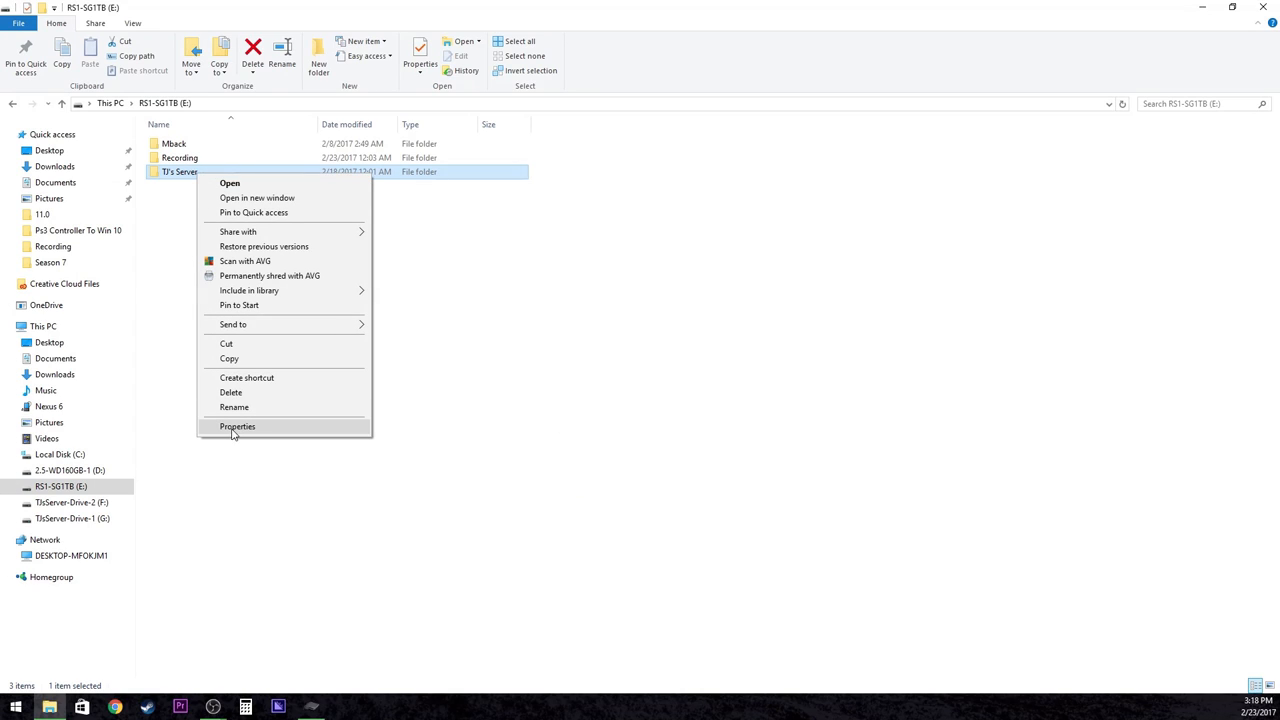
pyautogui.click(236, 428)
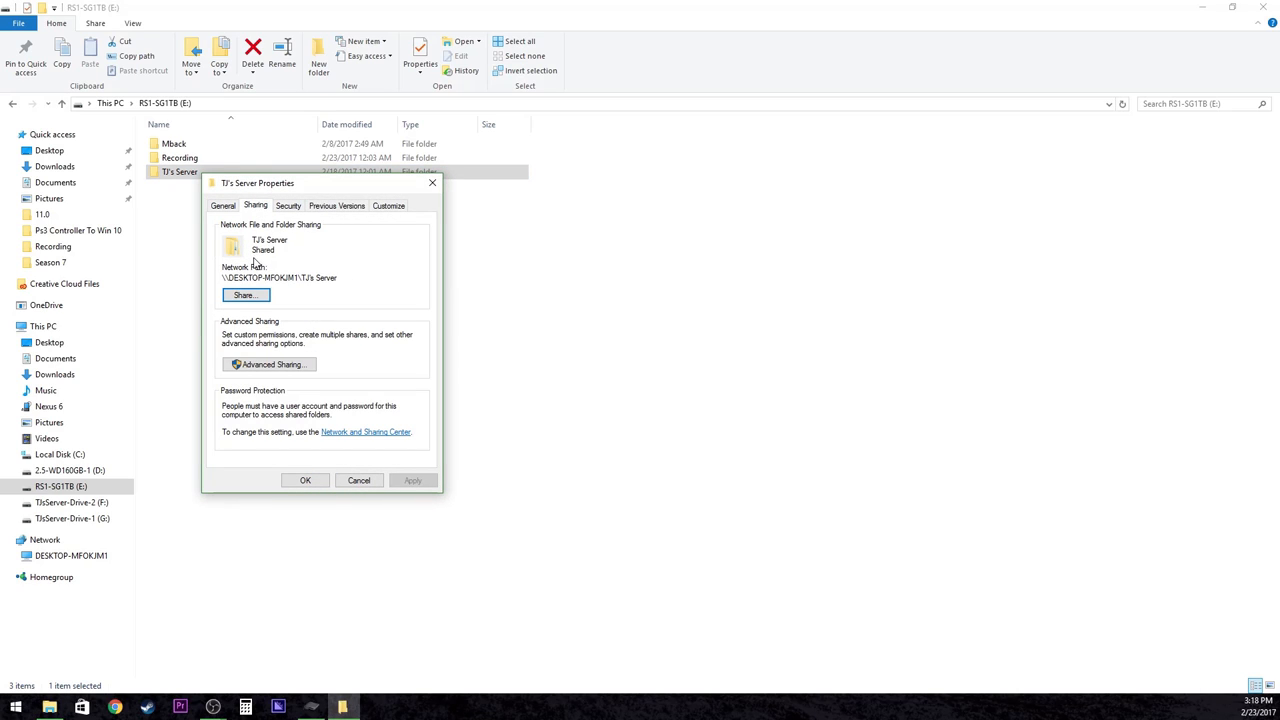
pyautogui.moveTo(268, 258)
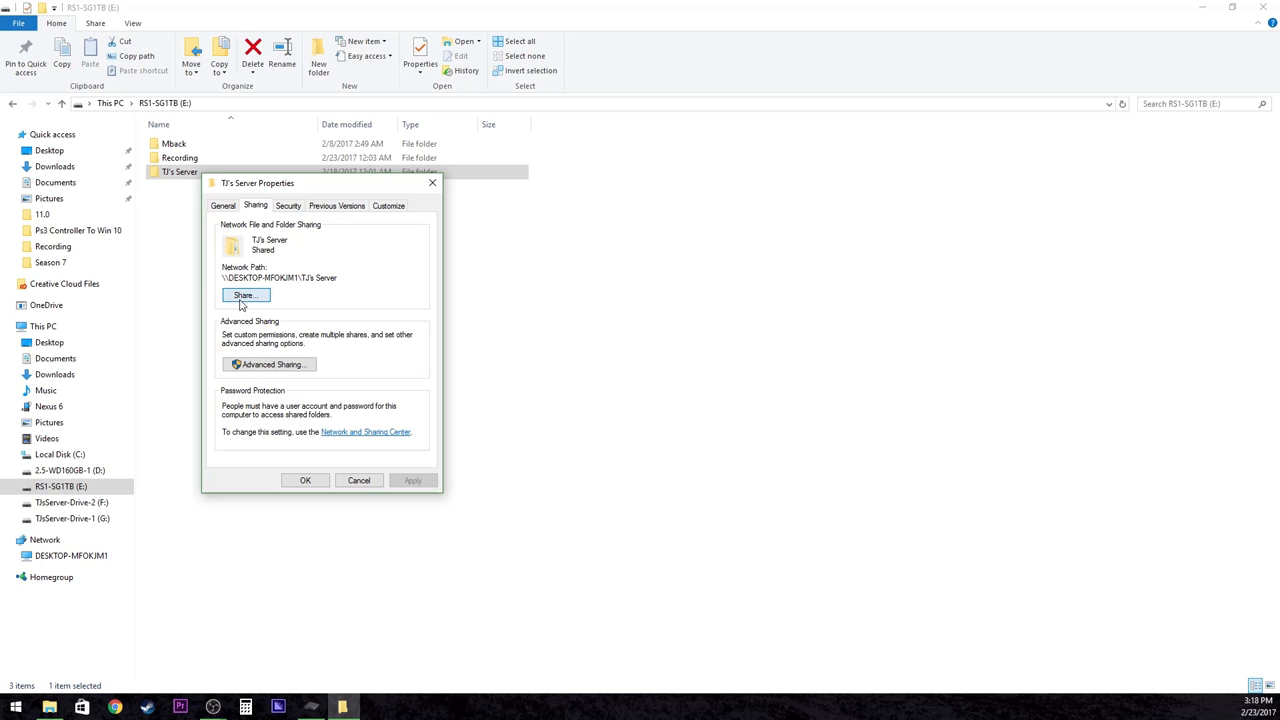
pyautogui.click(244, 296)
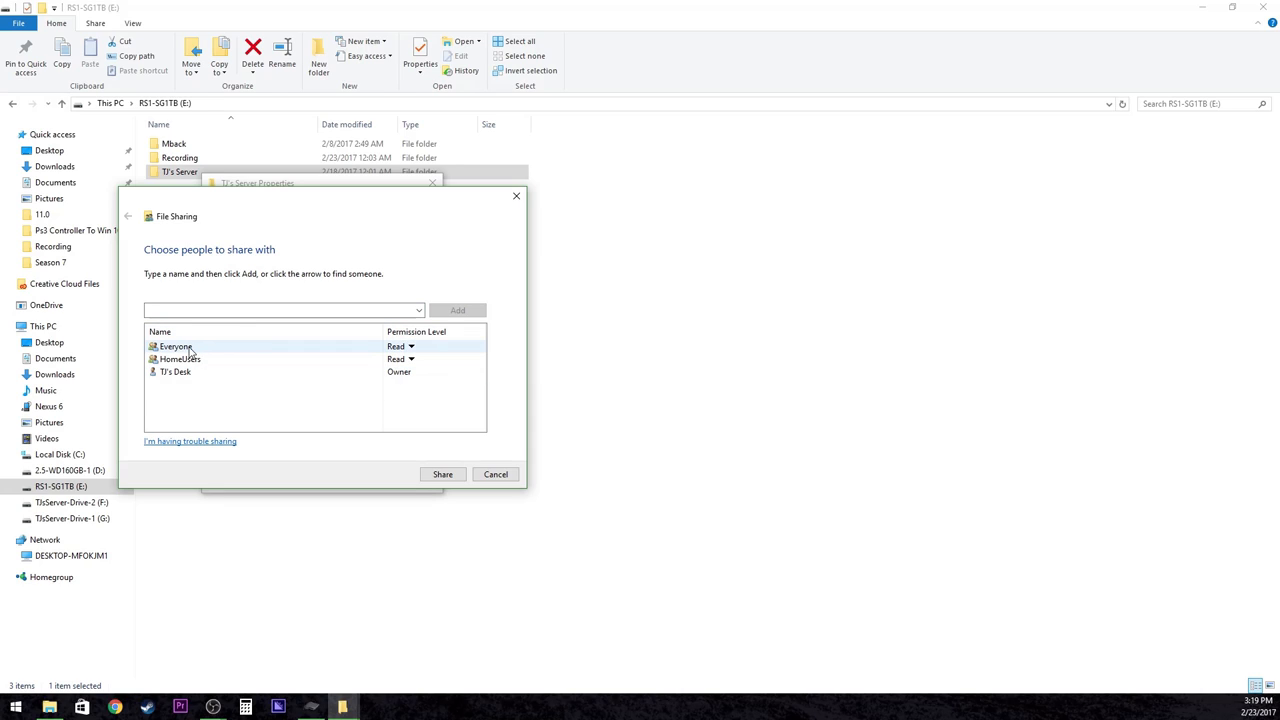
pyautogui.moveTo(180, 360)
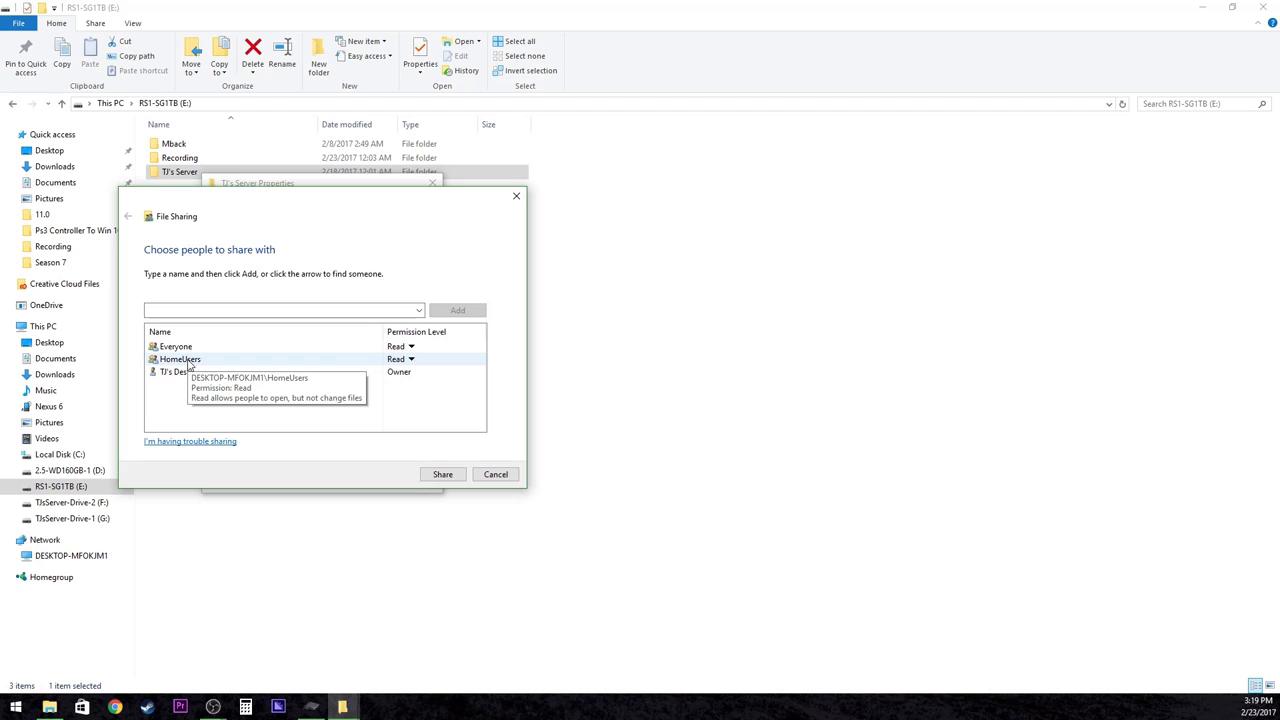
pyautogui.moveTo(398, 346)
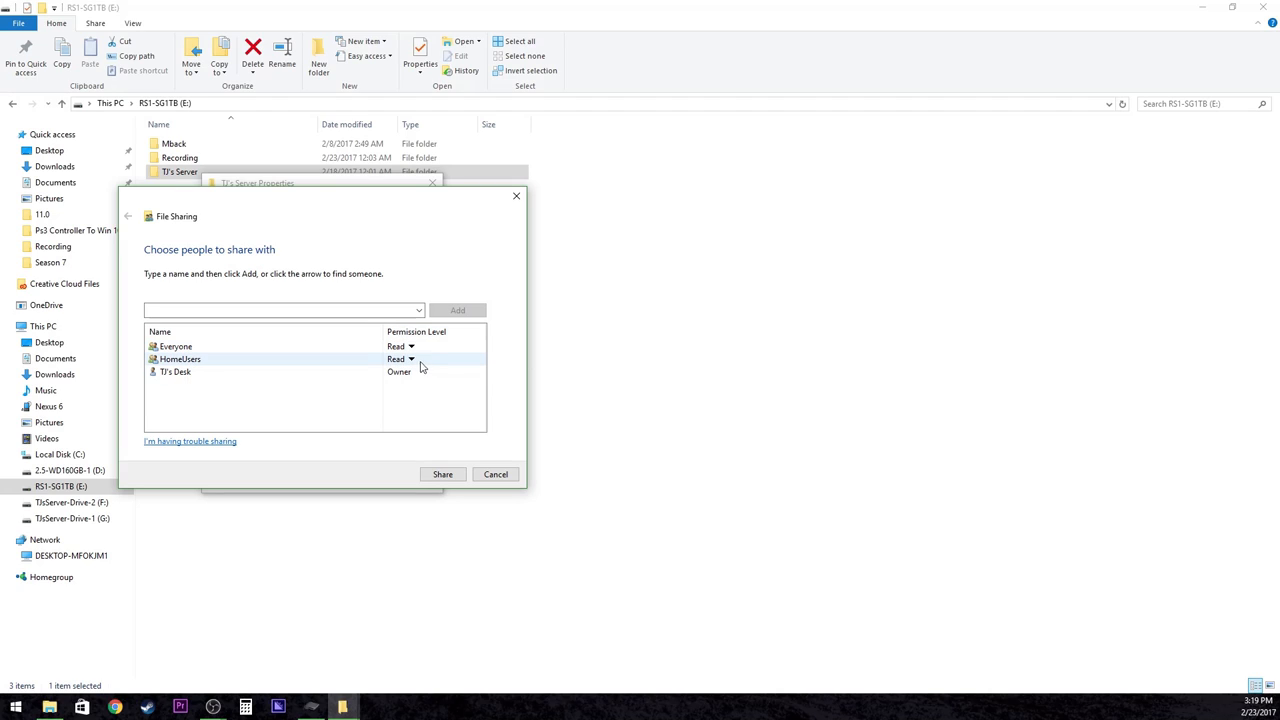
# Share the folder with Everyone and HomeUsers at Read permission
pyautogui.click(180, 358)
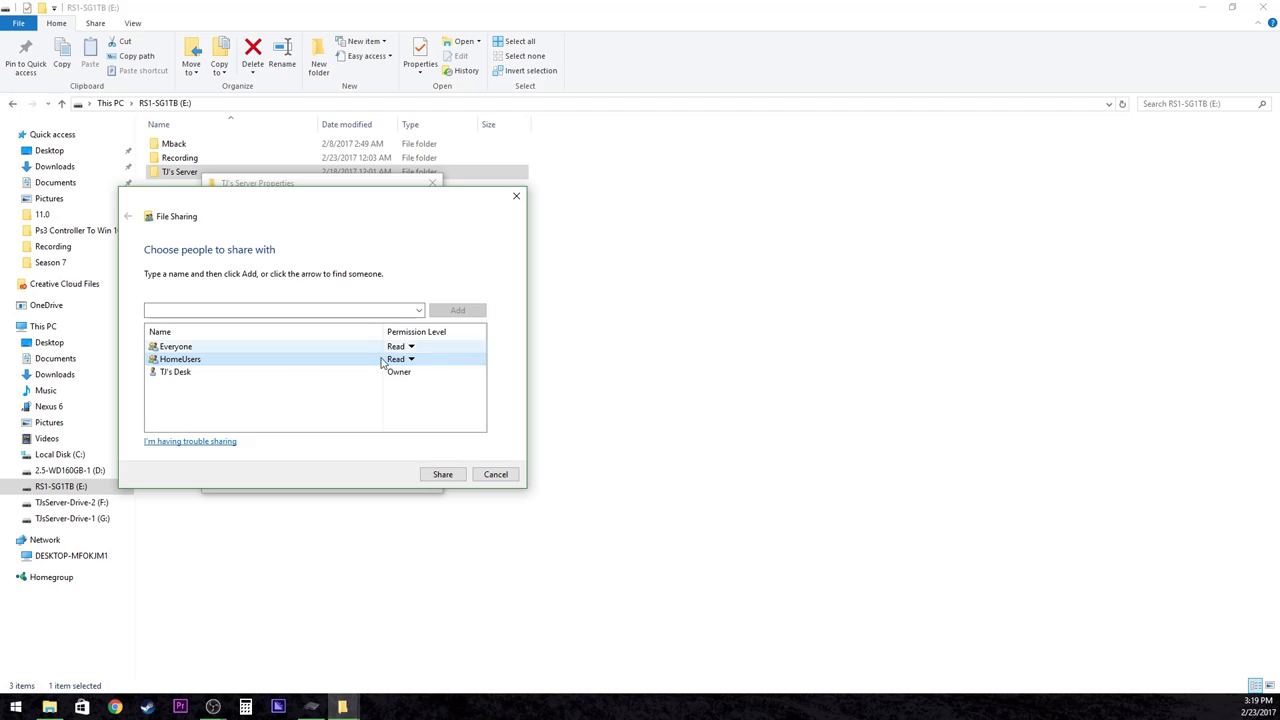
pyautogui.click(176, 346)
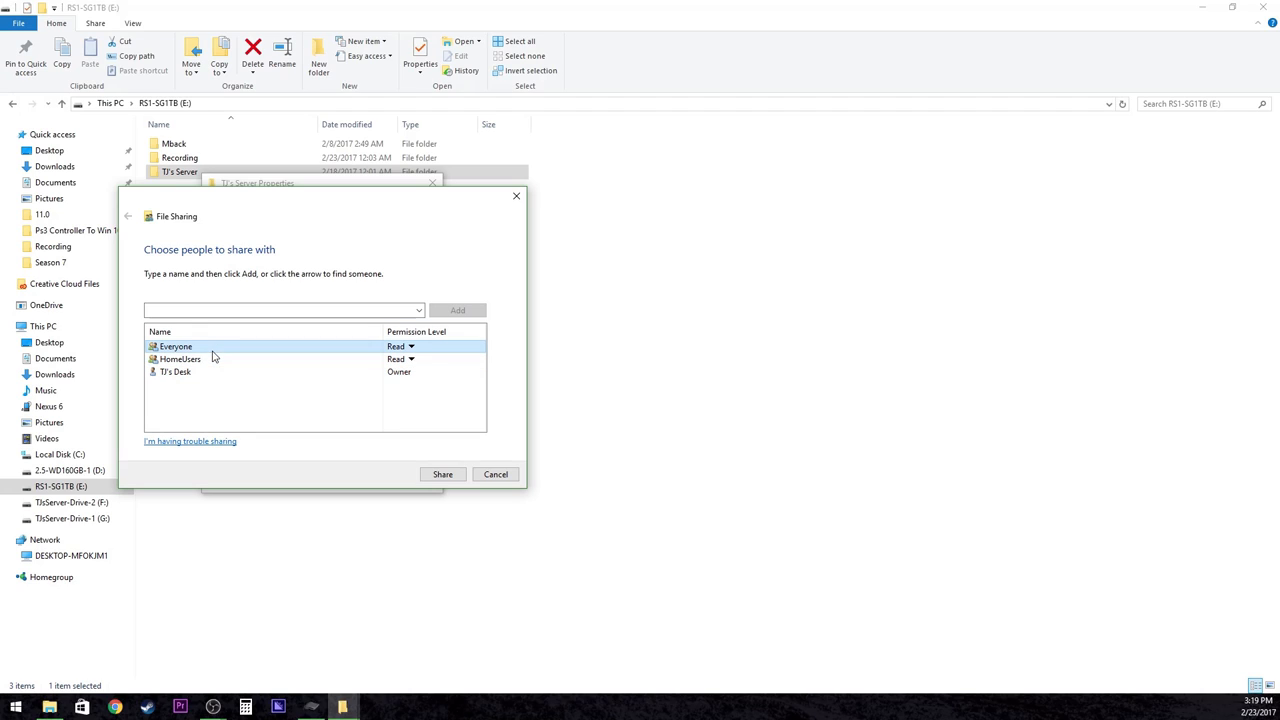
pyautogui.click(410, 346)
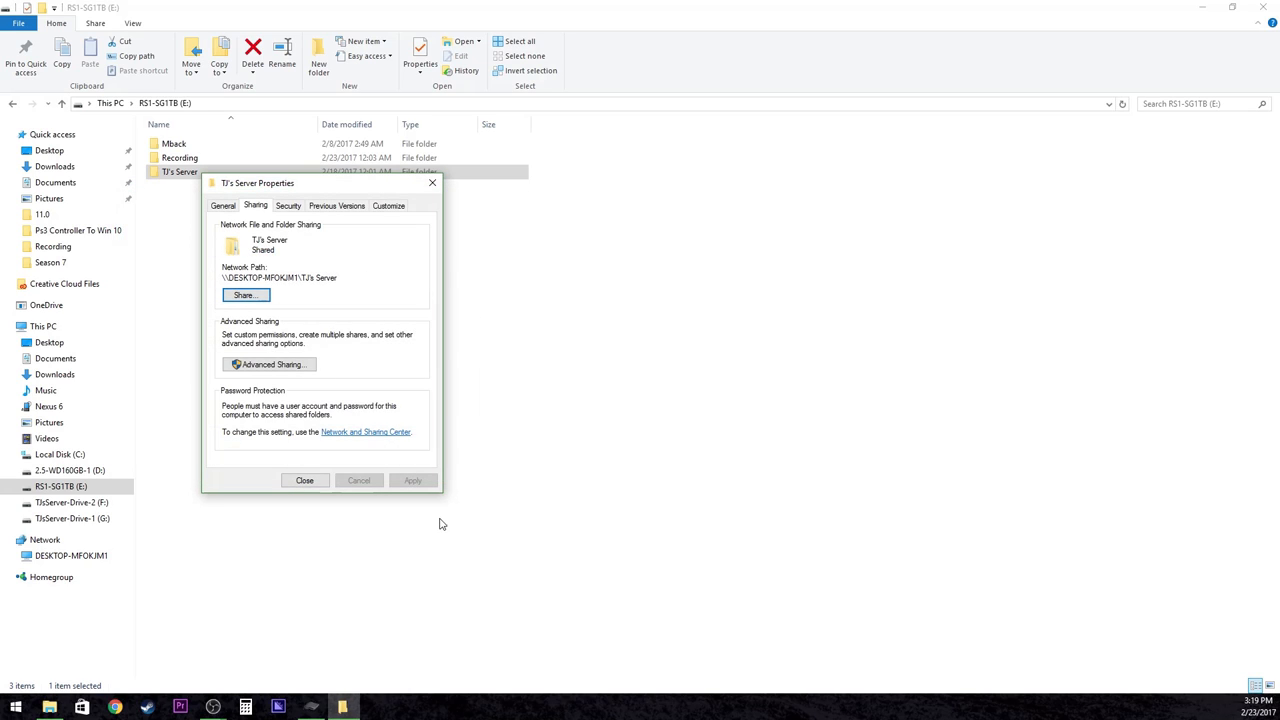
pyautogui.moveTo(268, 364)
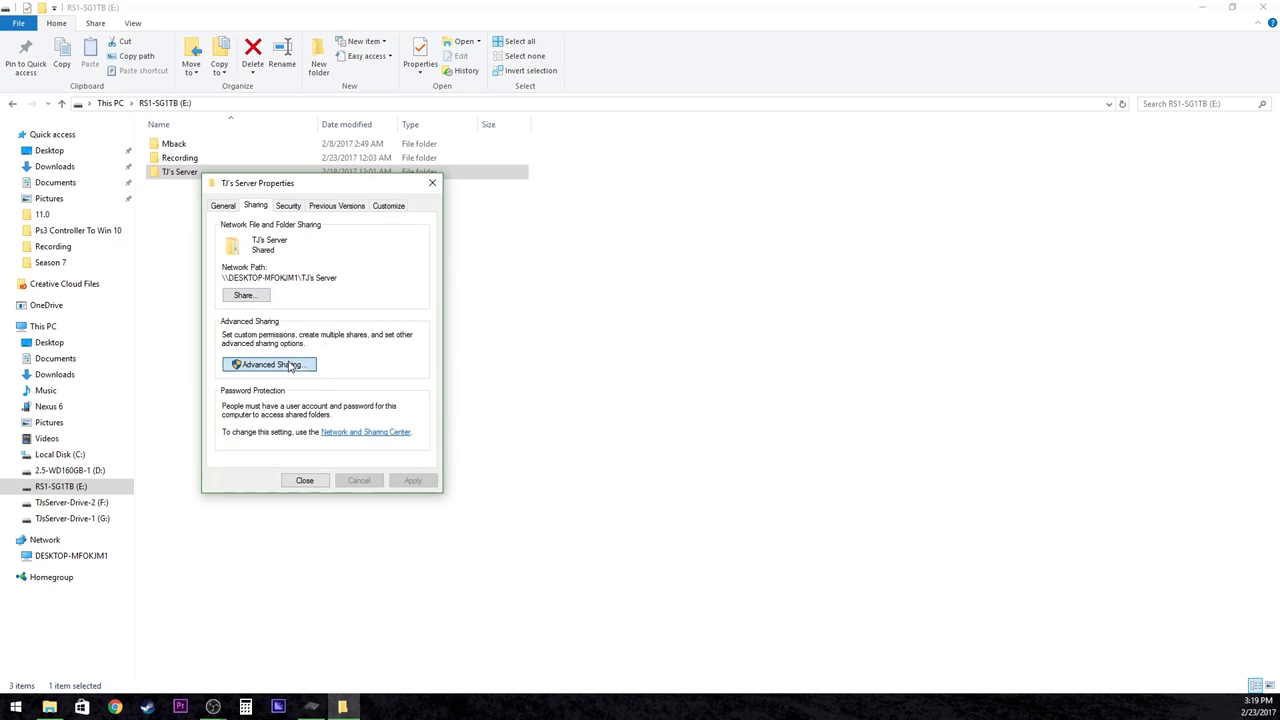
# Stop sharing the server folder in Advanced Sharing, disconnecting current users
pyautogui.click(268, 364)
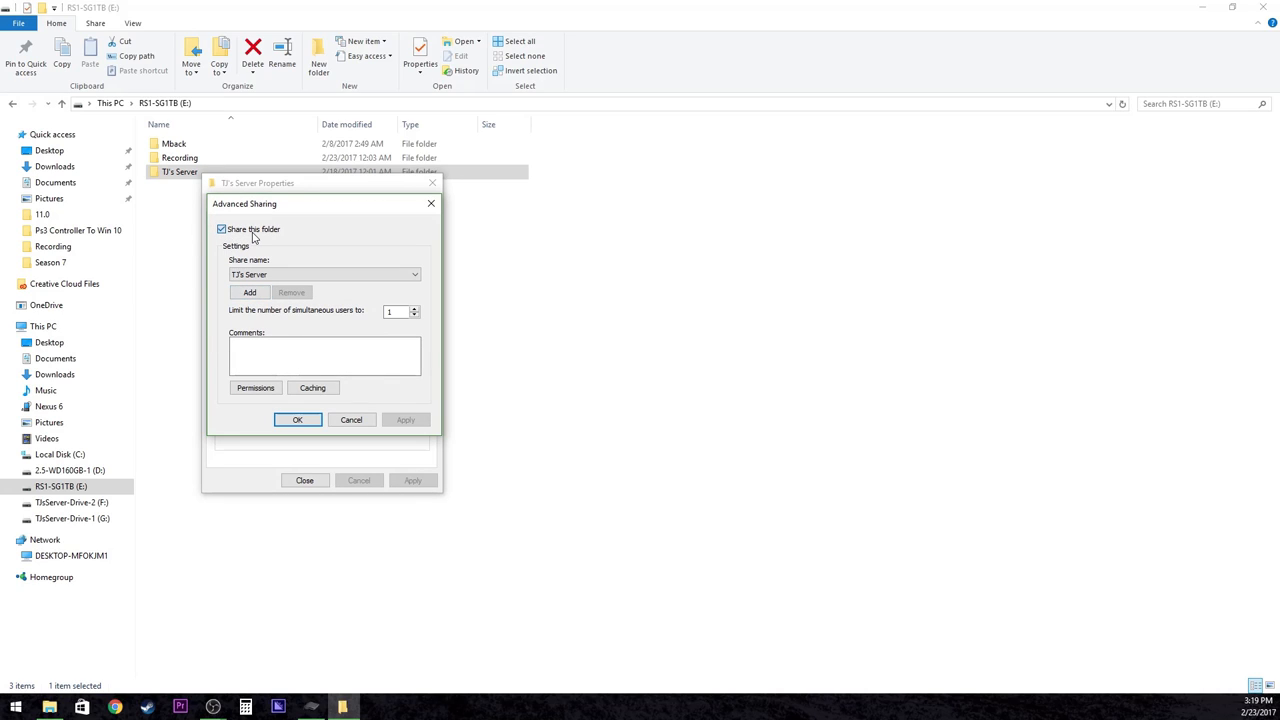
pyautogui.click(220, 228)
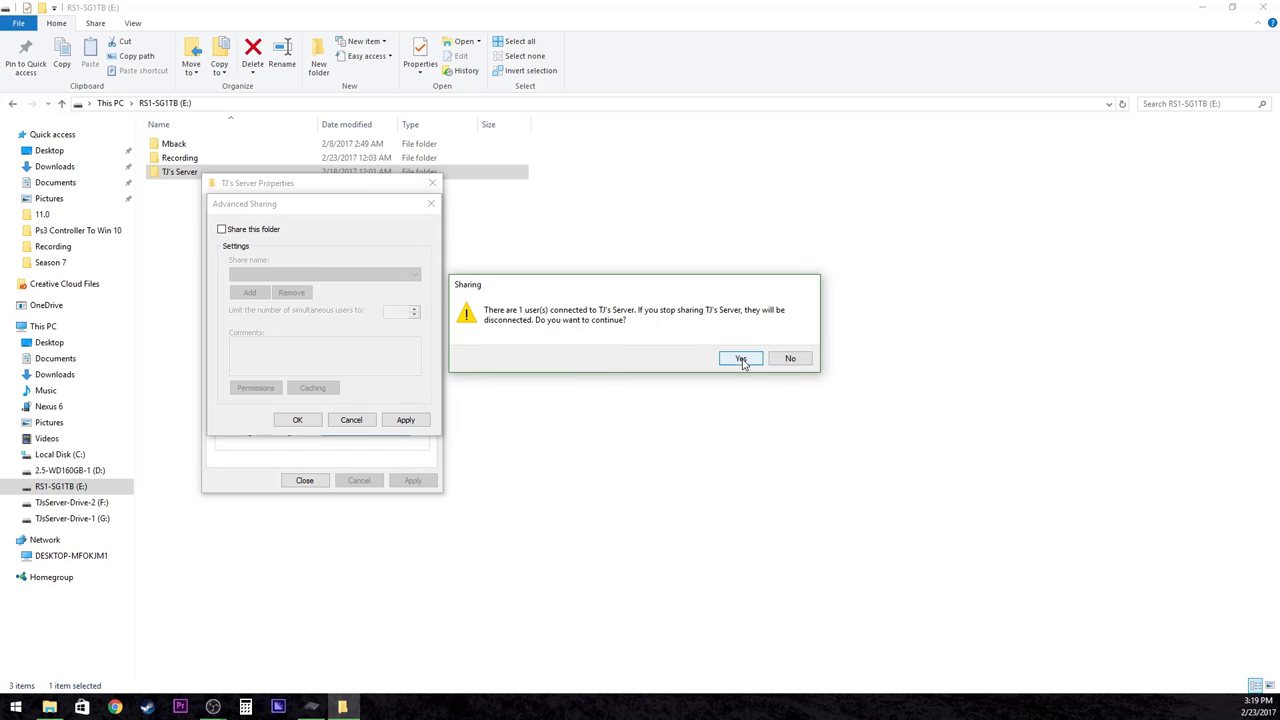
pyautogui.click(740, 358)
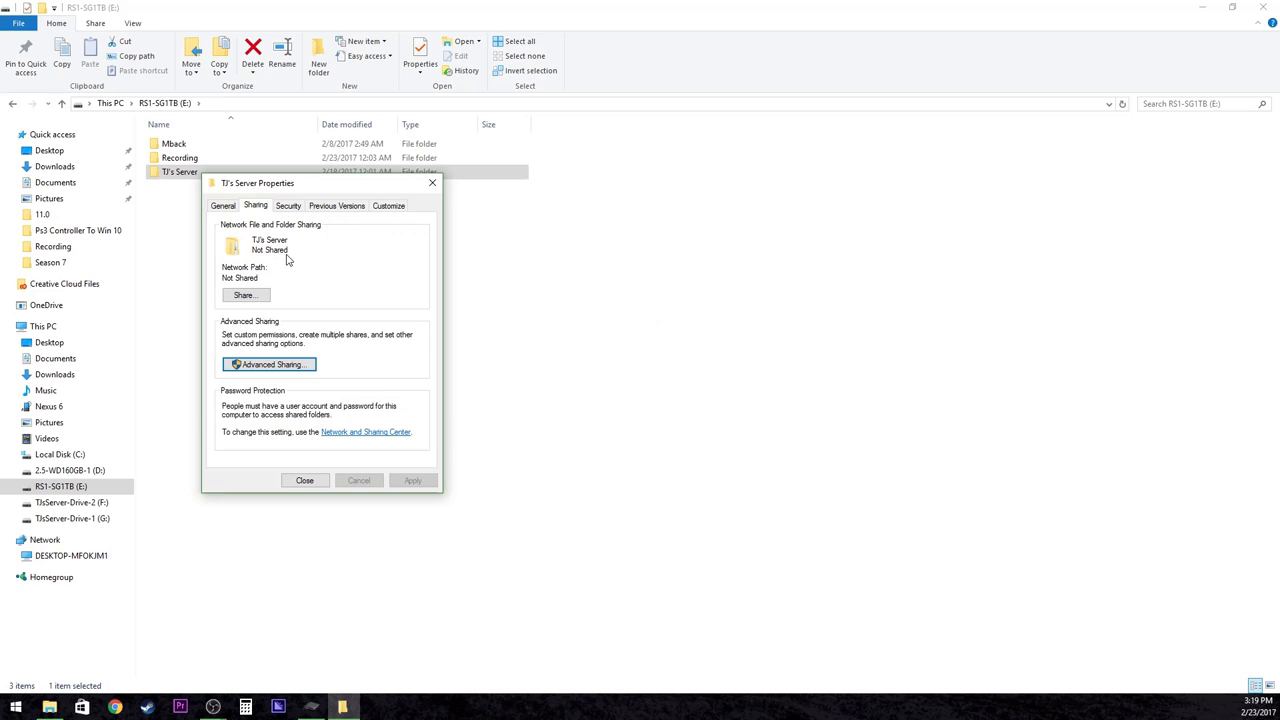
# Re-enable Share this folder with its own name as the share name and confirm
pyautogui.click(268, 364)
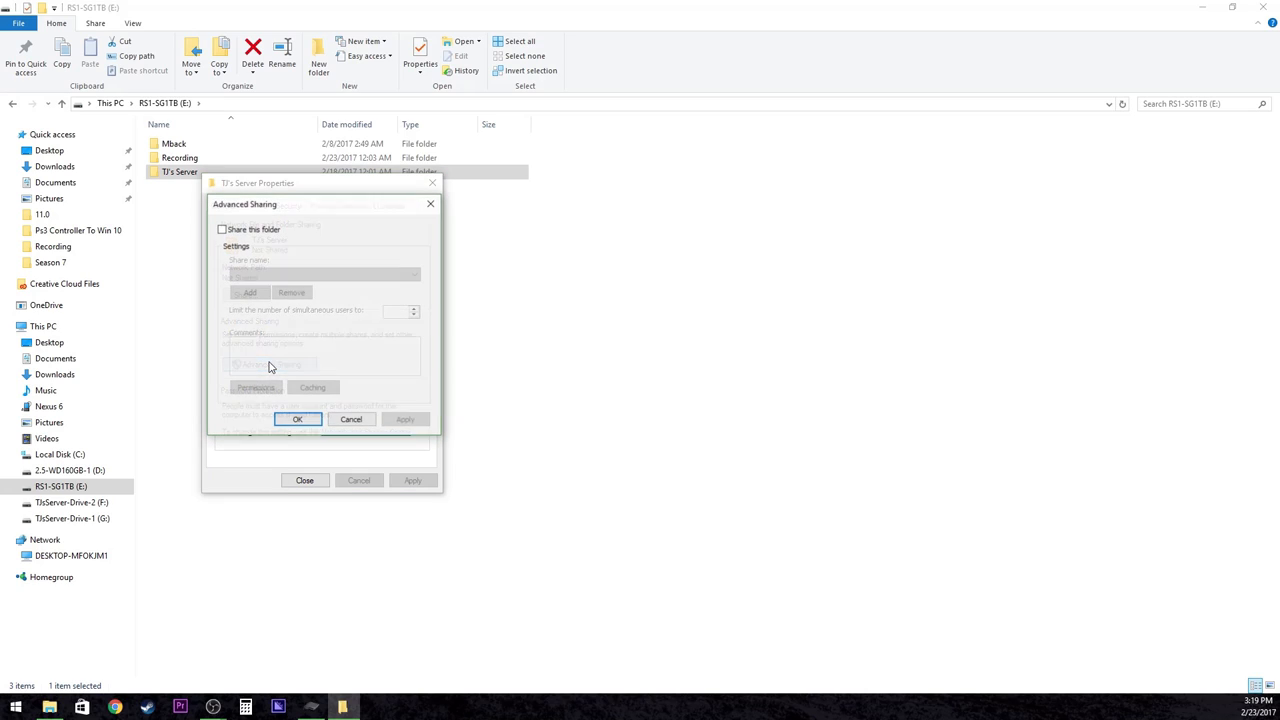
pyautogui.click(222, 228)
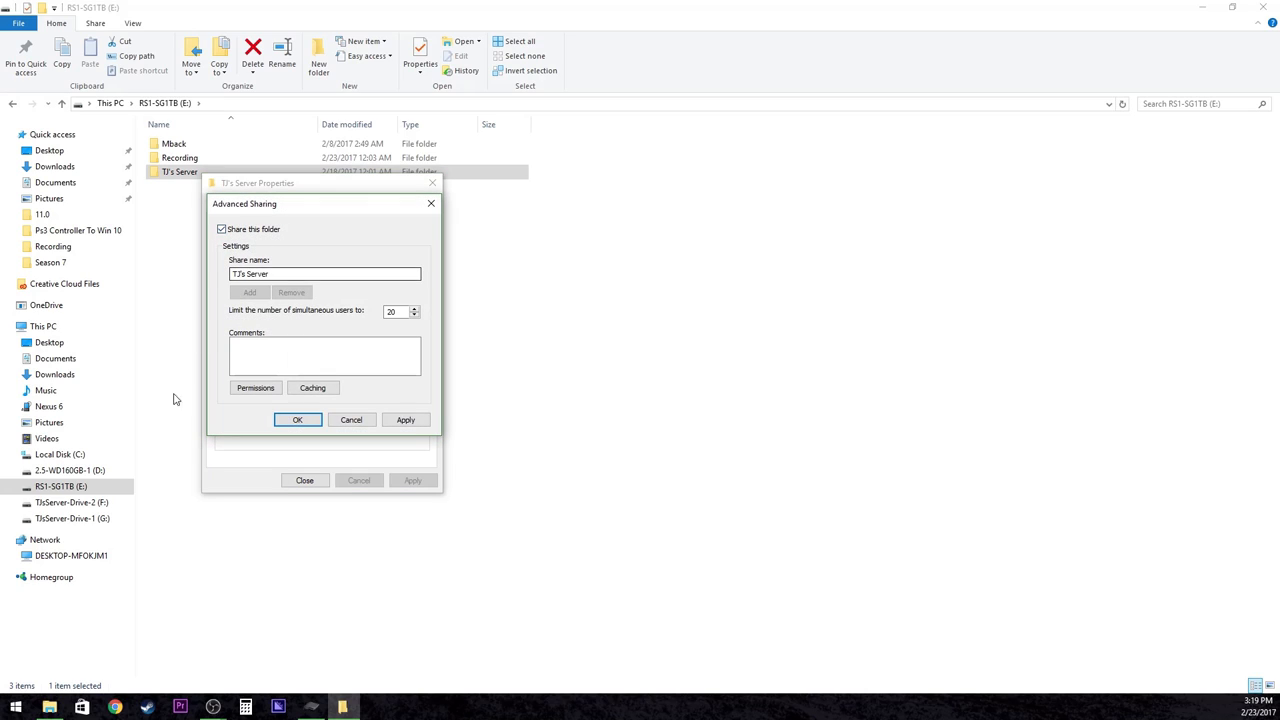
pyautogui.moveTo(404, 326)
pyautogui.write('5')
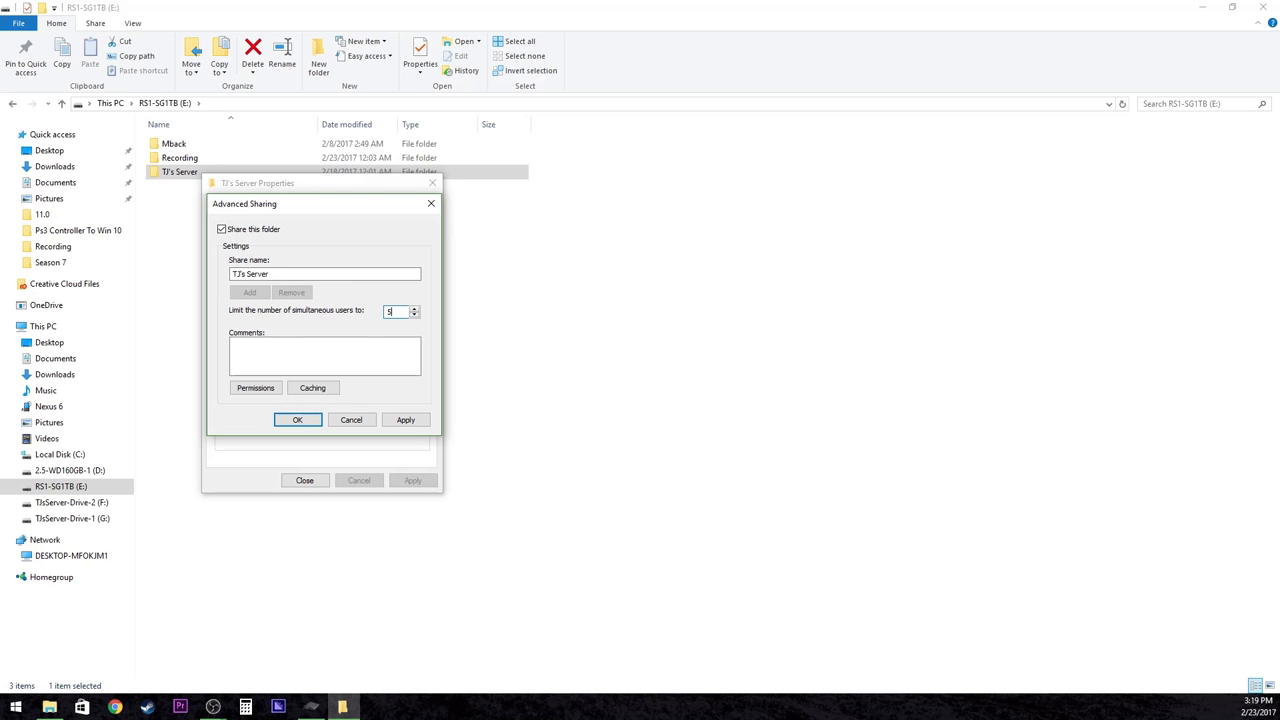
pyautogui.click(296, 420)
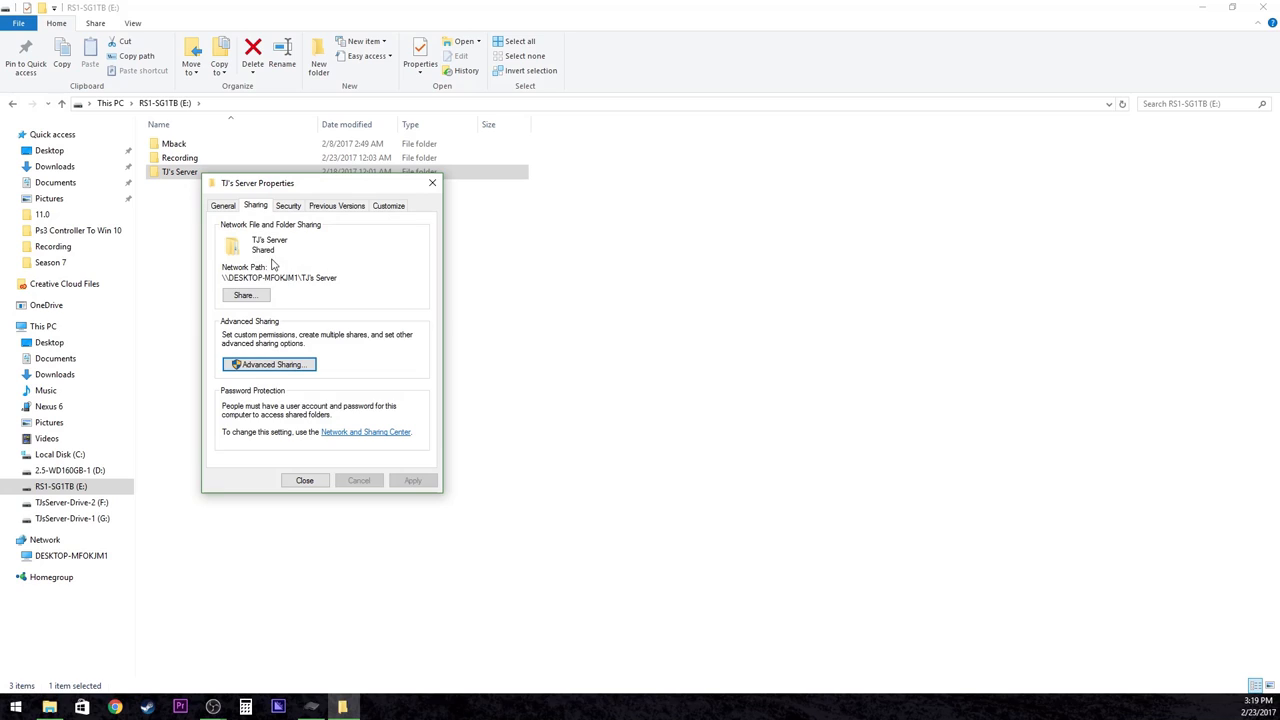
# Share the server folder with Everyone and HomeUsers, then dismiss the folder's properties
pyautogui.click(244, 296)
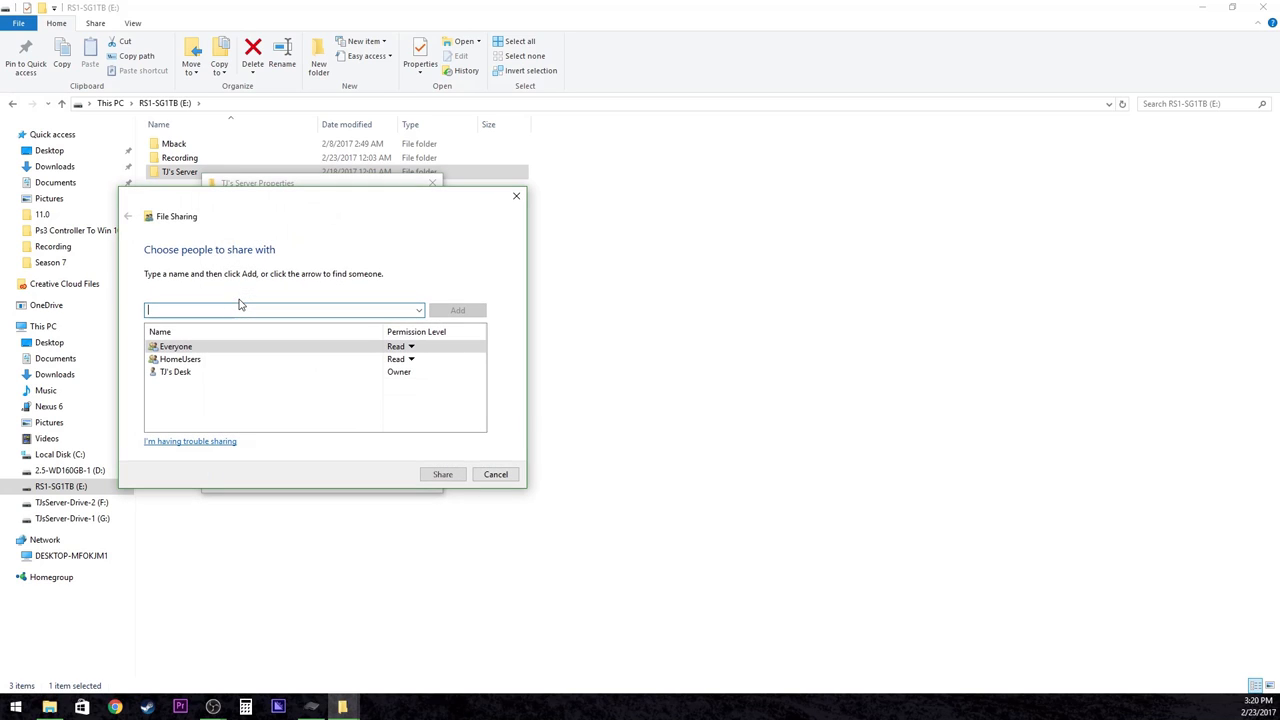
pyautogui.moveTo(442, 474)
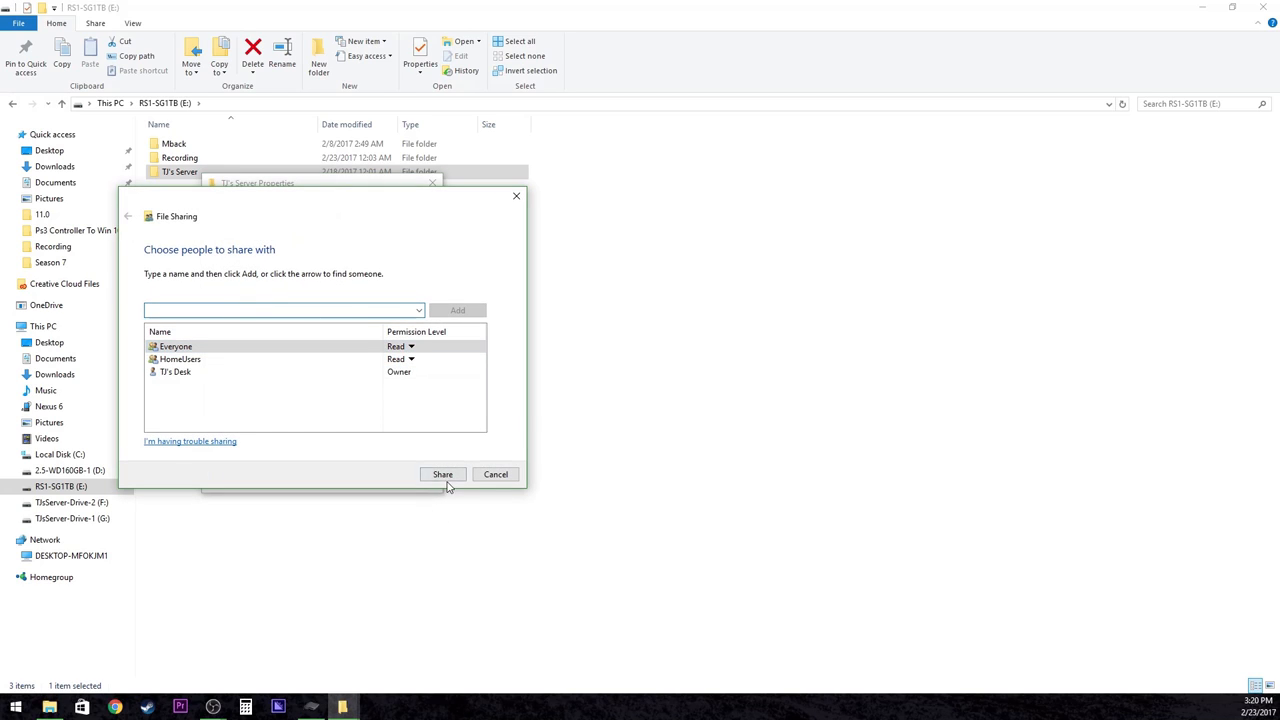
pyautogui.click(442, 474)
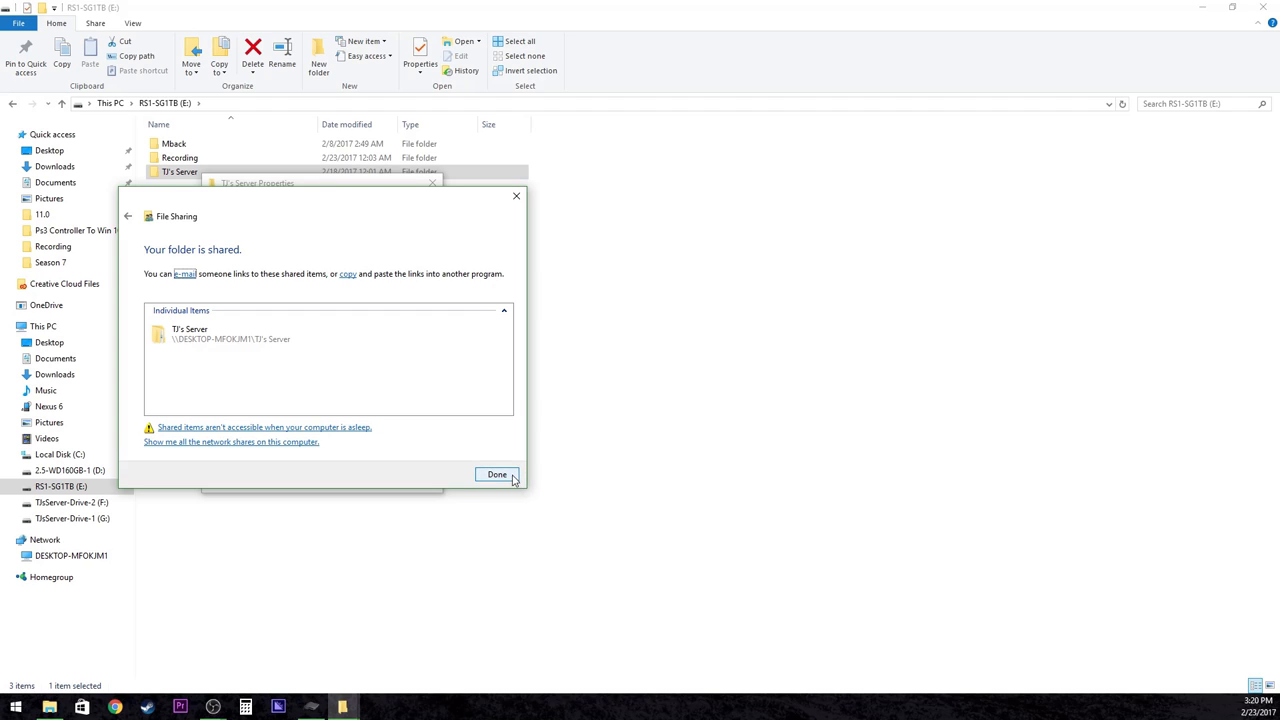
pyautogui.click(496, 474)
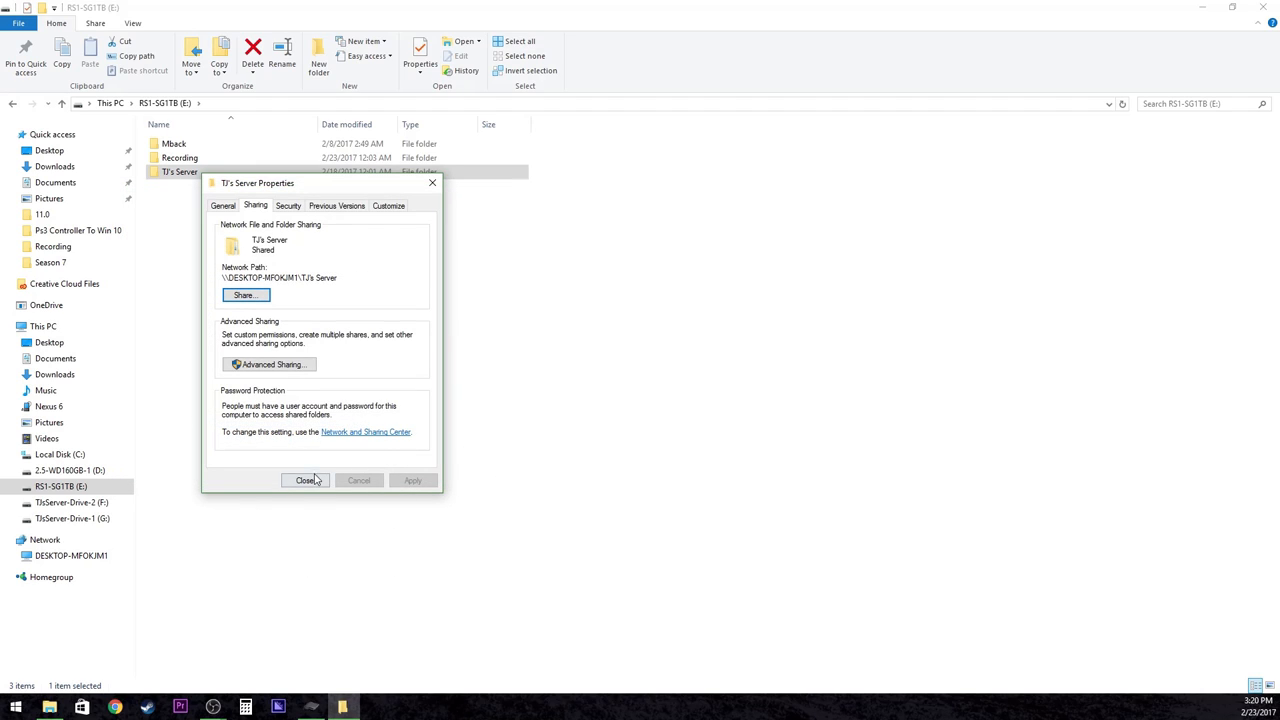
pyautogui.click(304, 480)
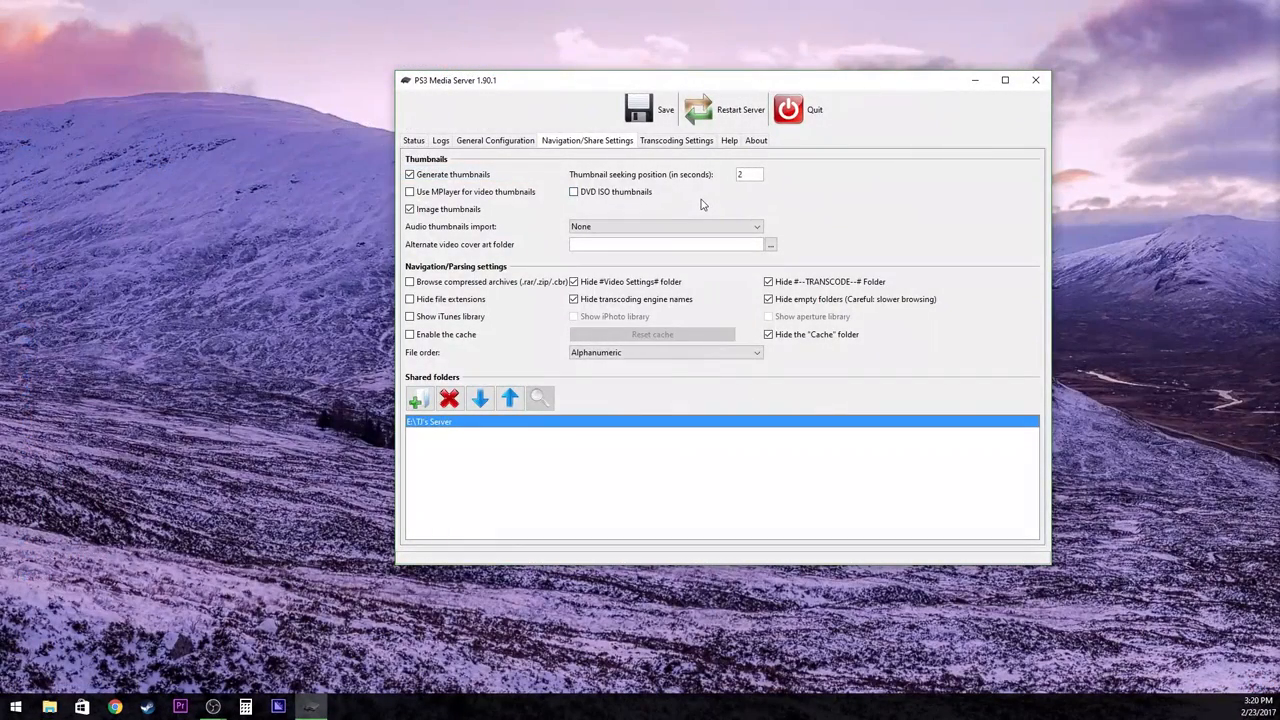
# Show the Transcoding Settings listing video and audio engines with buffer settings
pyautogui.click(676, 140)
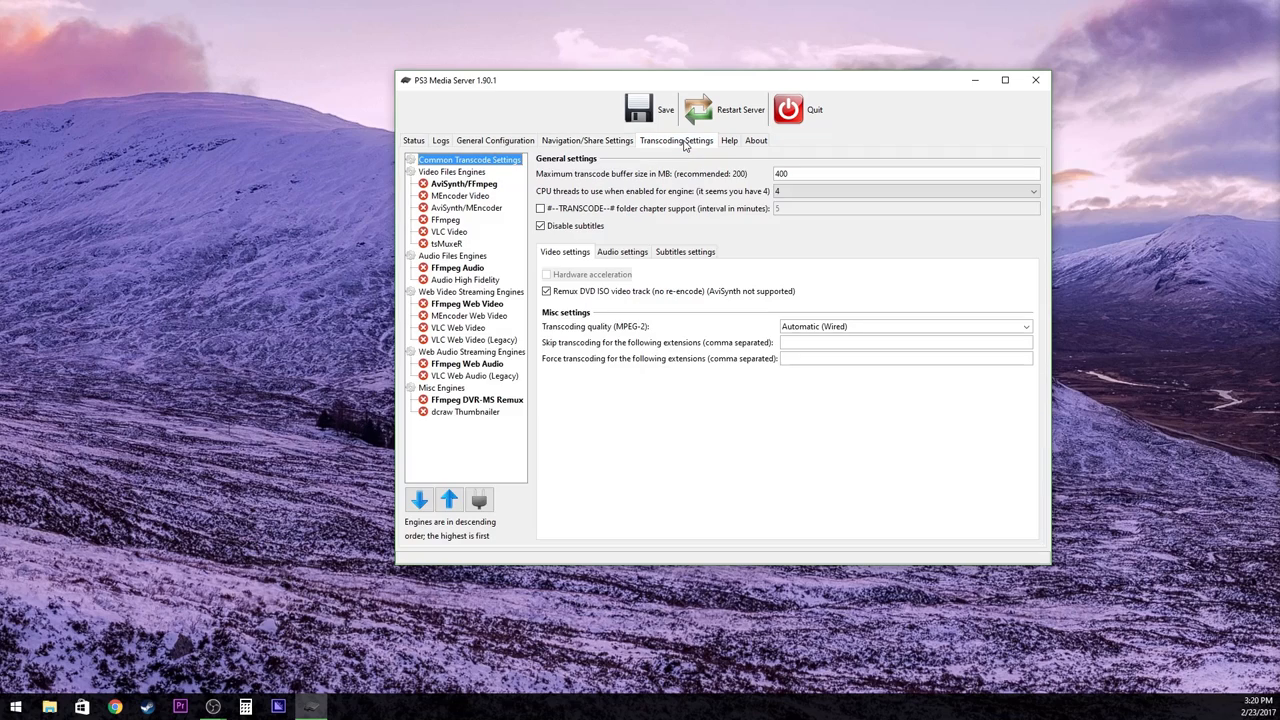
pyautogui.moveTo(846, 174)
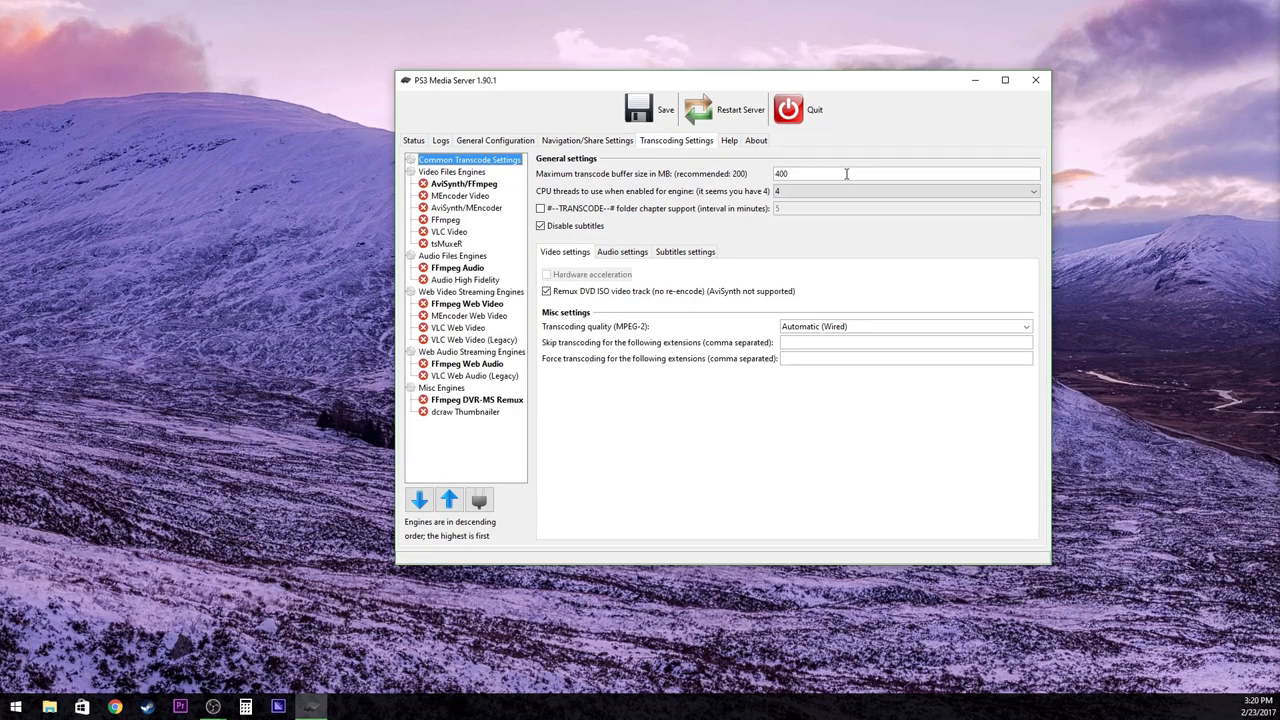
pyautogui.moveTo(866, 352)
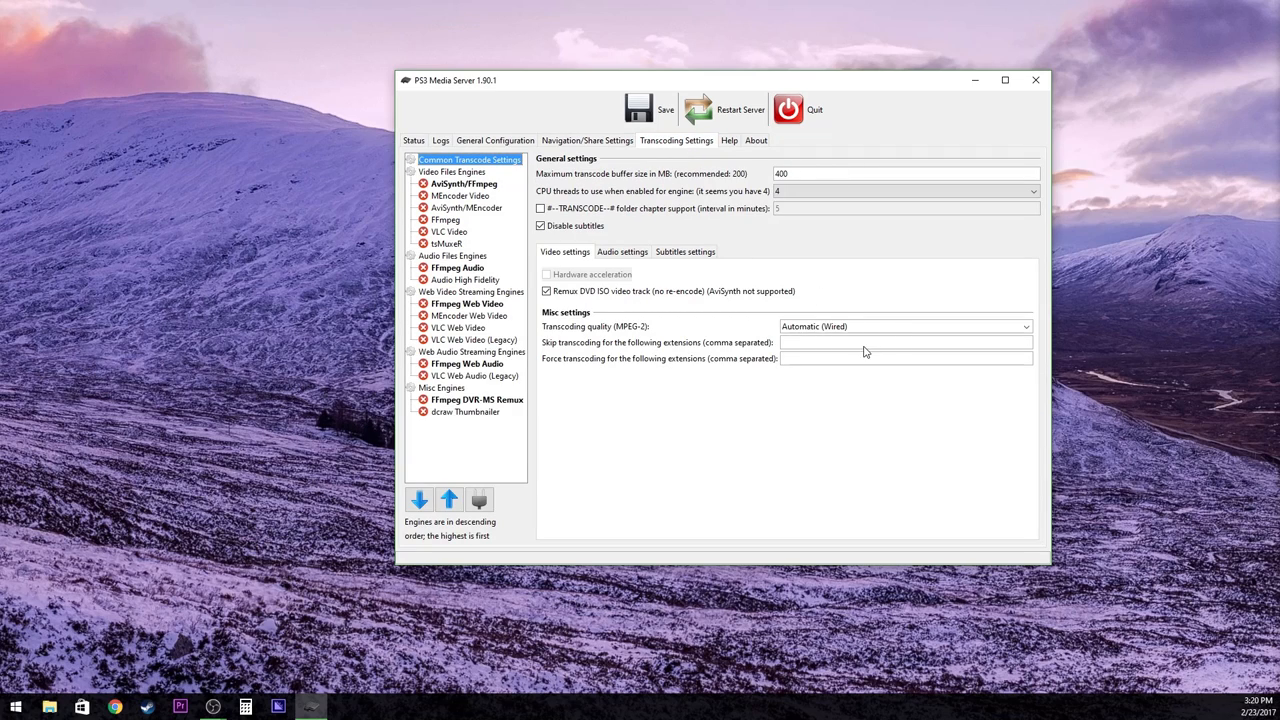
pyautogui.moveTo(858, 404)
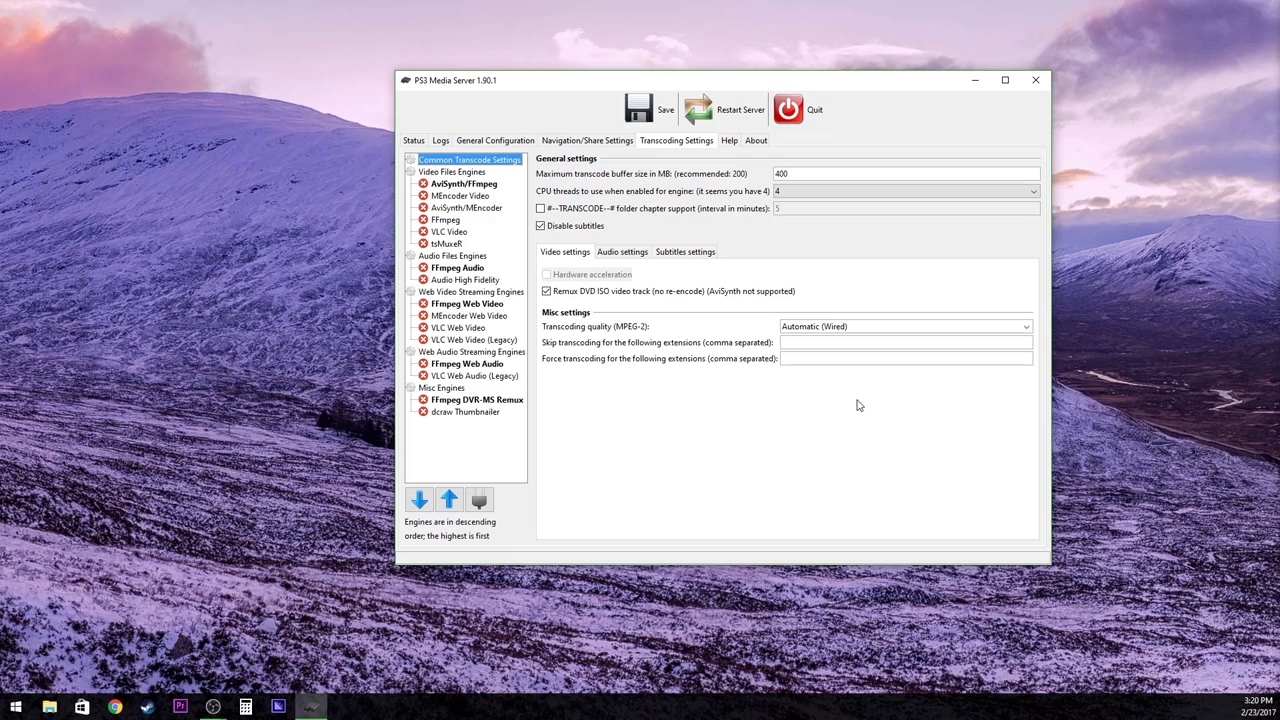
pyautogui.moveTo(494, 442)
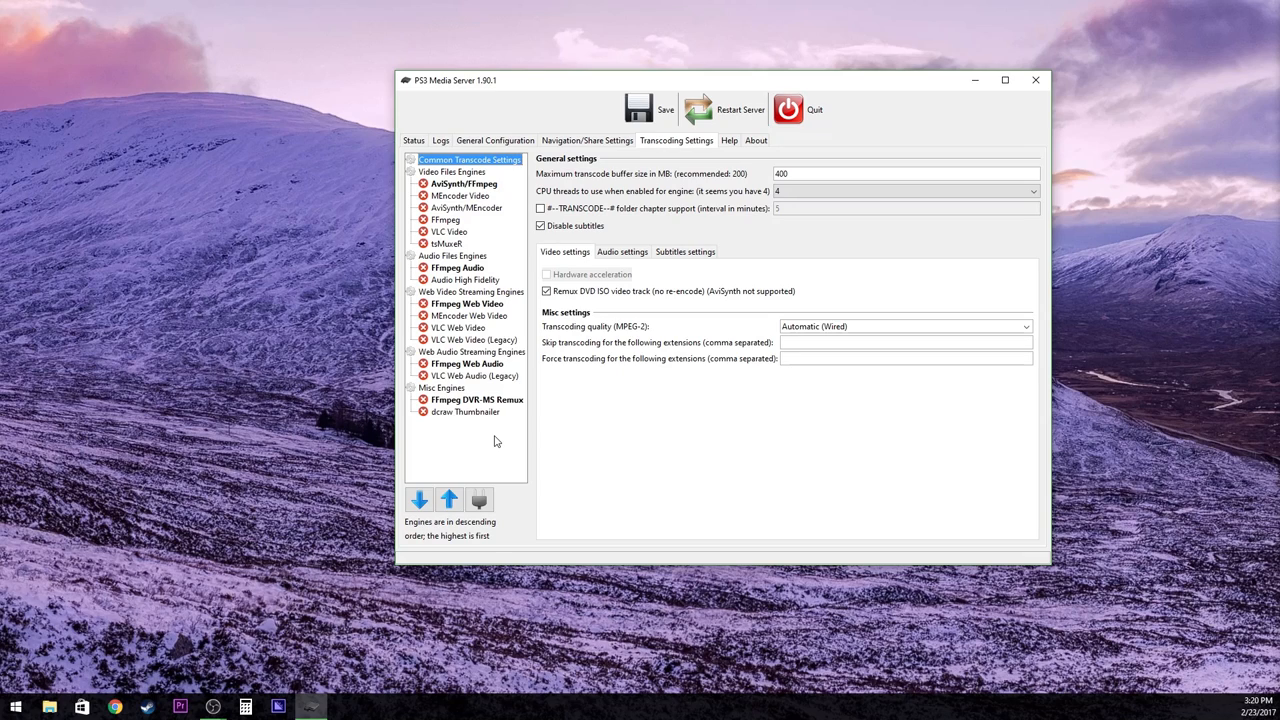
pyautogui.moveTo(396, 412)
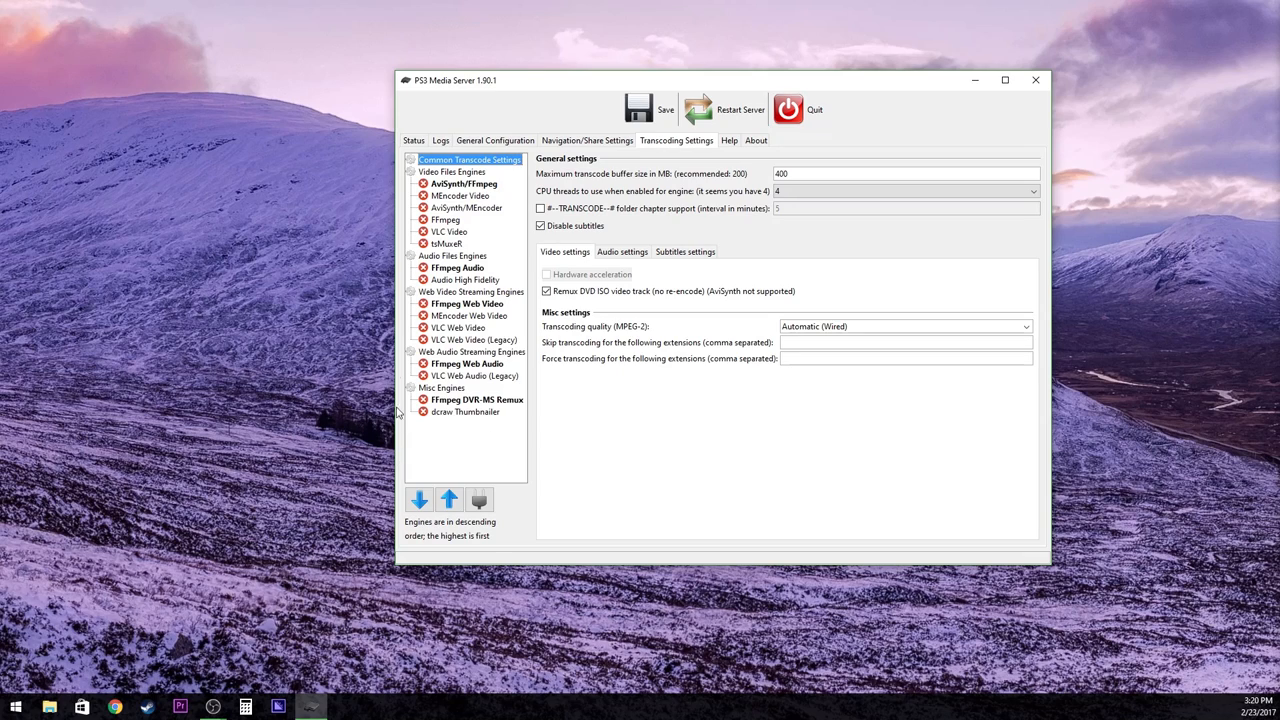
pyautogui.moveTo(752, 184)
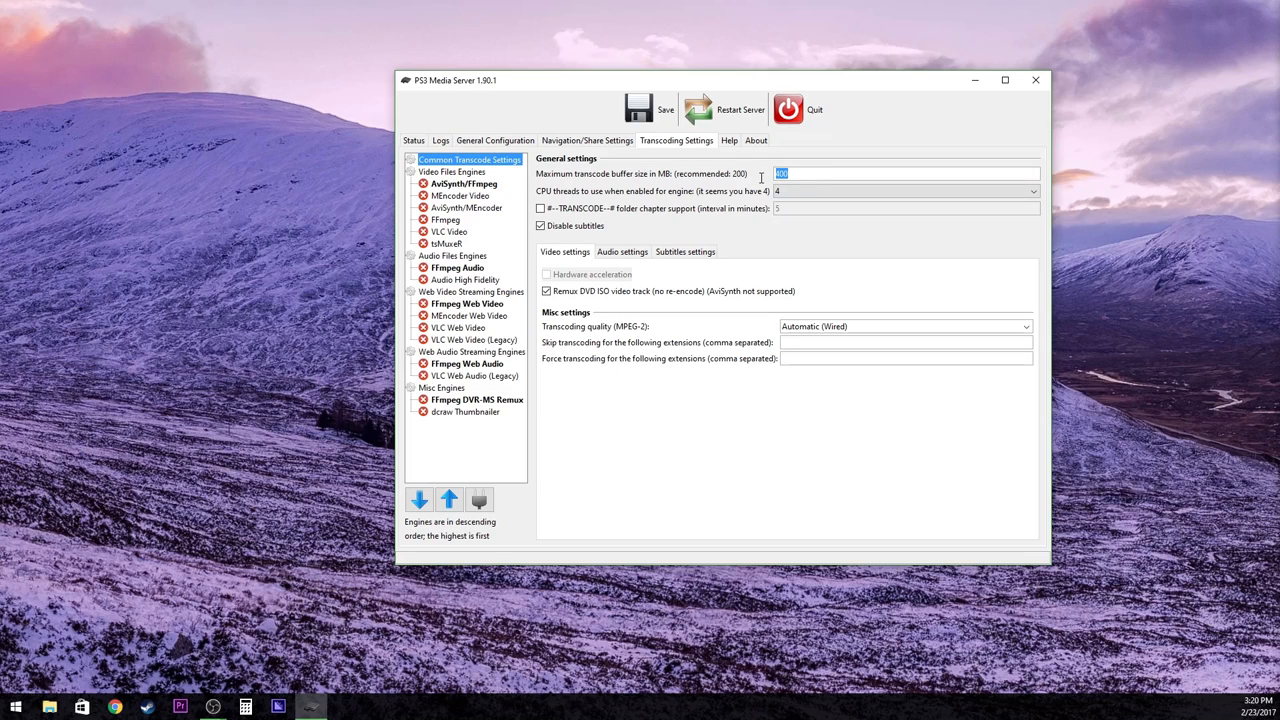
pyautogui.moveTo(624, 328)
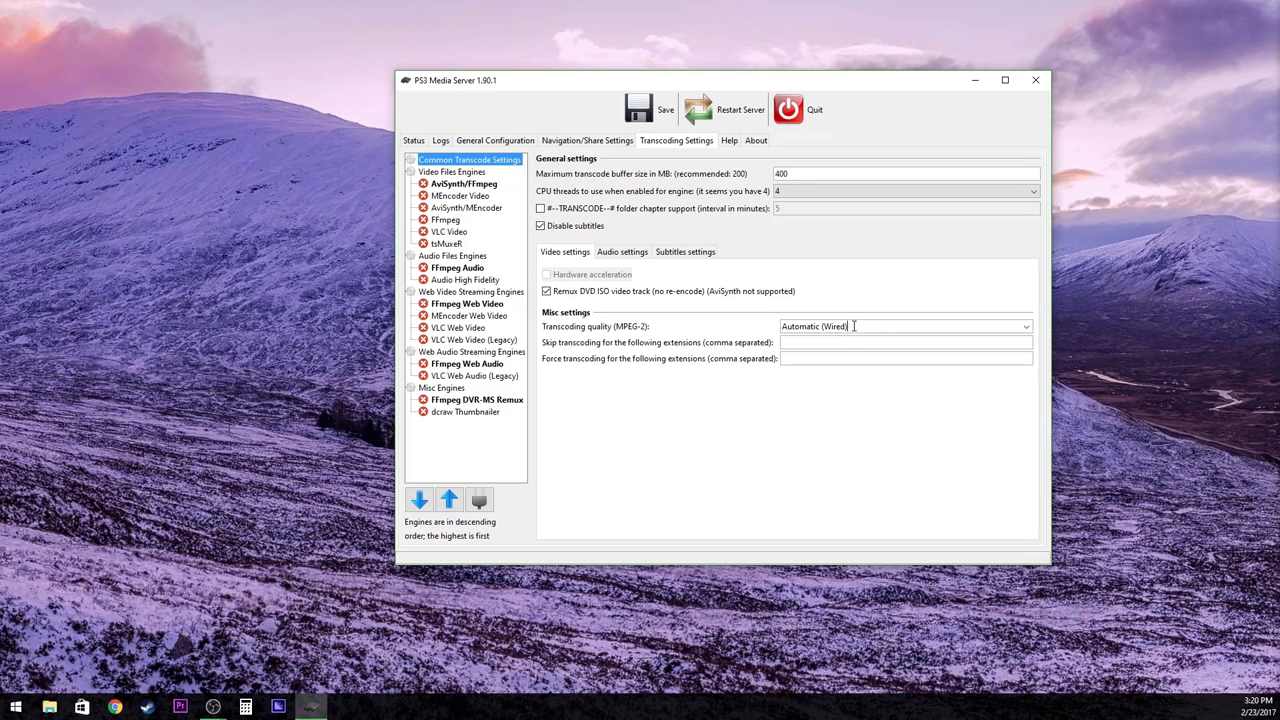
# Set MPEG-2 transcoding quality to the Automatic (Wired) preset
pyautogui.click(1026, 326)
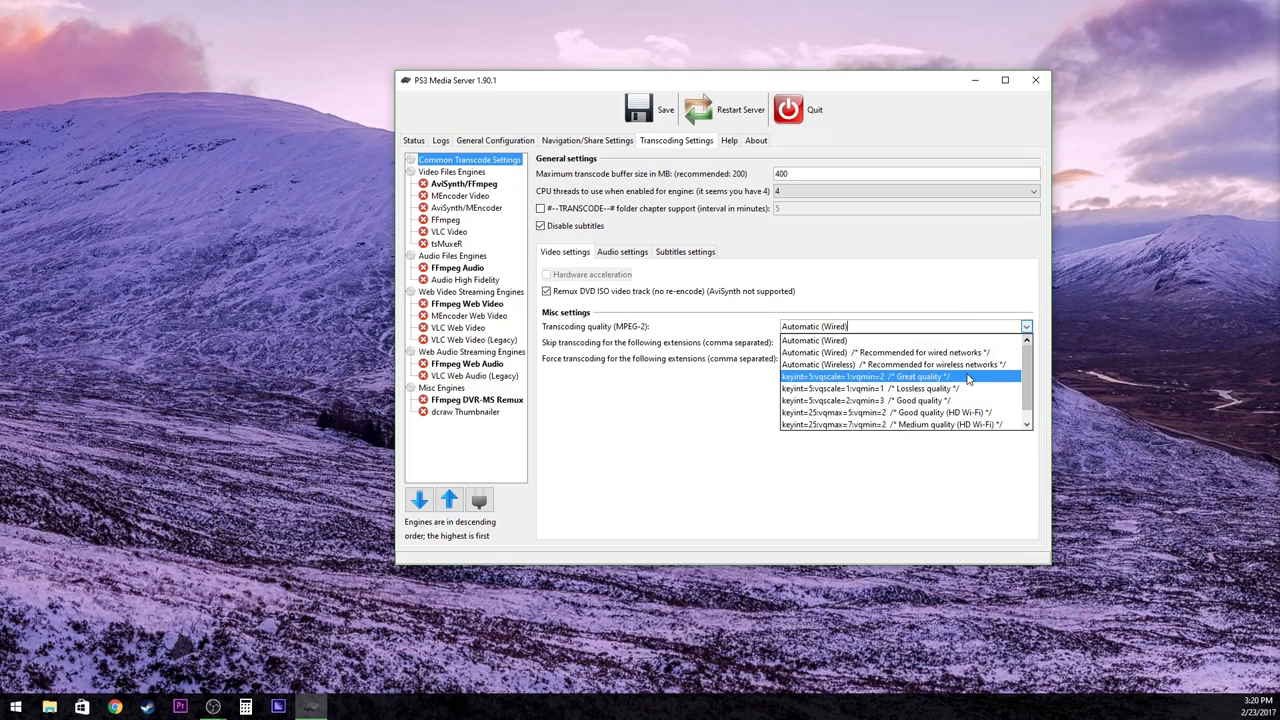
pyautogui.moveTo(968, 364)
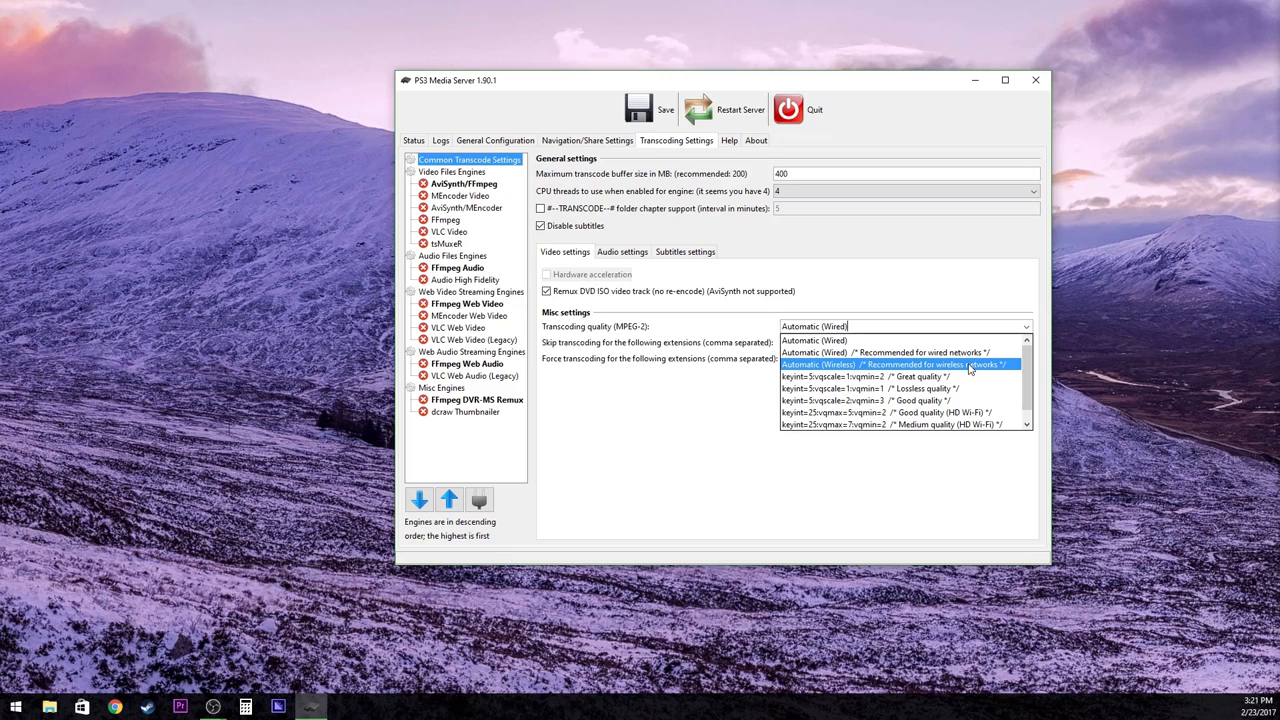
pyautogui.moveTo(990, 388)
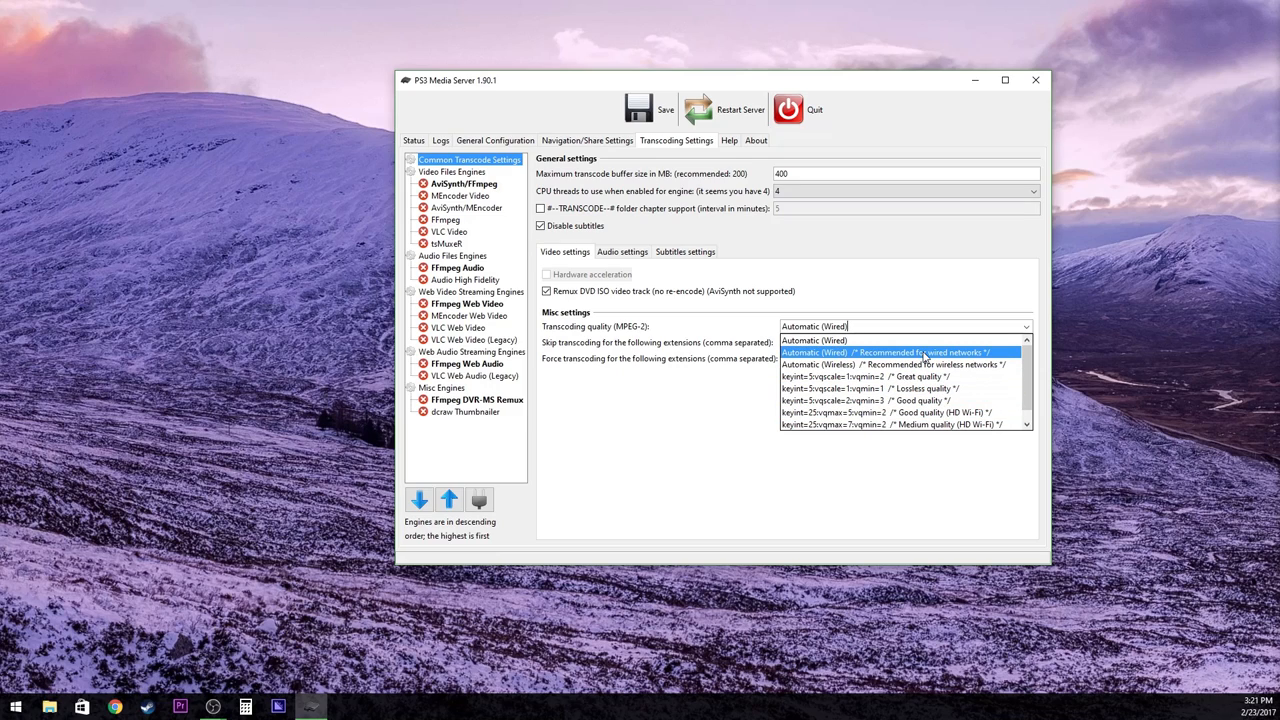
pyautogui.click(888, 352)
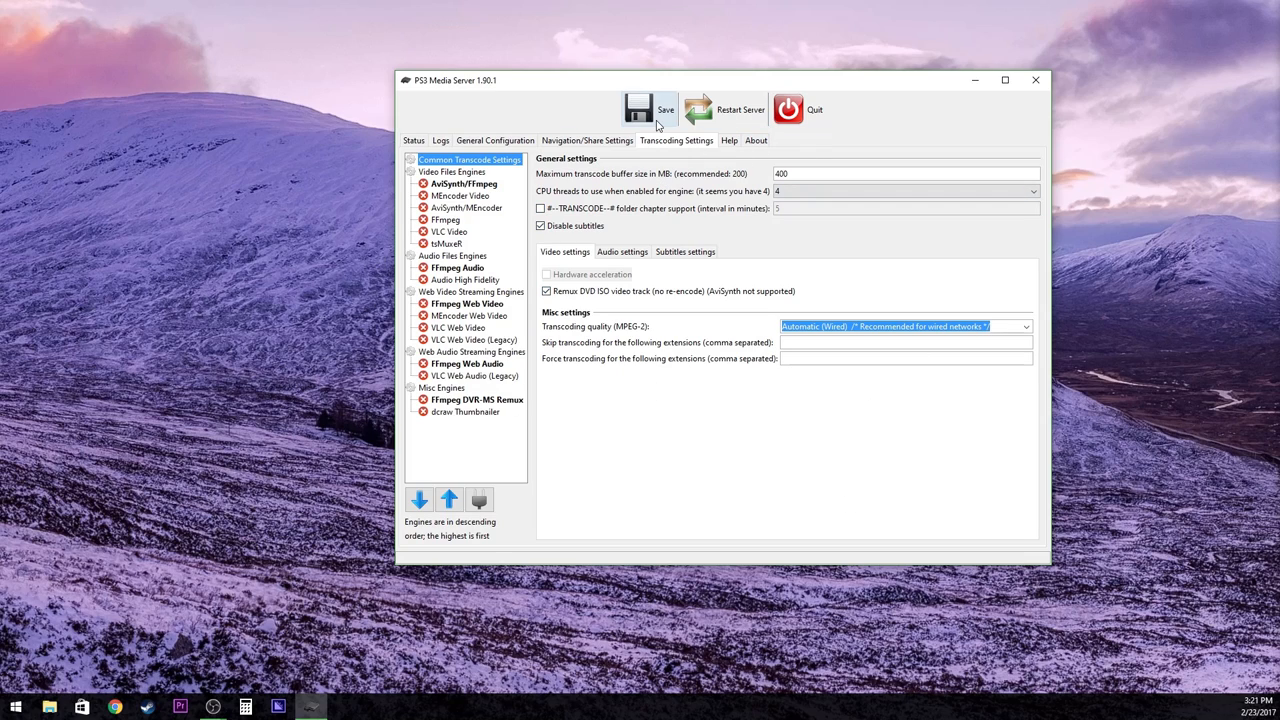
pyautogui.moveTo(428, 144)
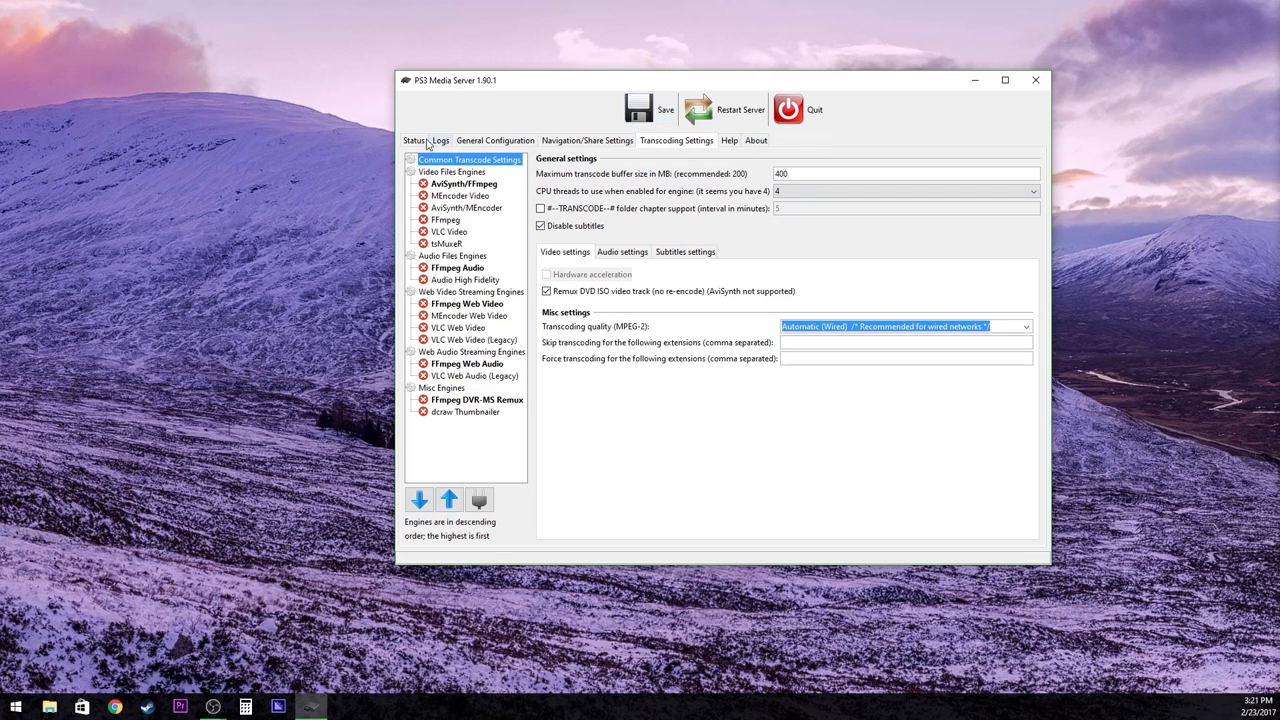
# Confirm 'Configuration saved' at the bottom of the Logs, then quit the server
pyautogui.click(440, 140)
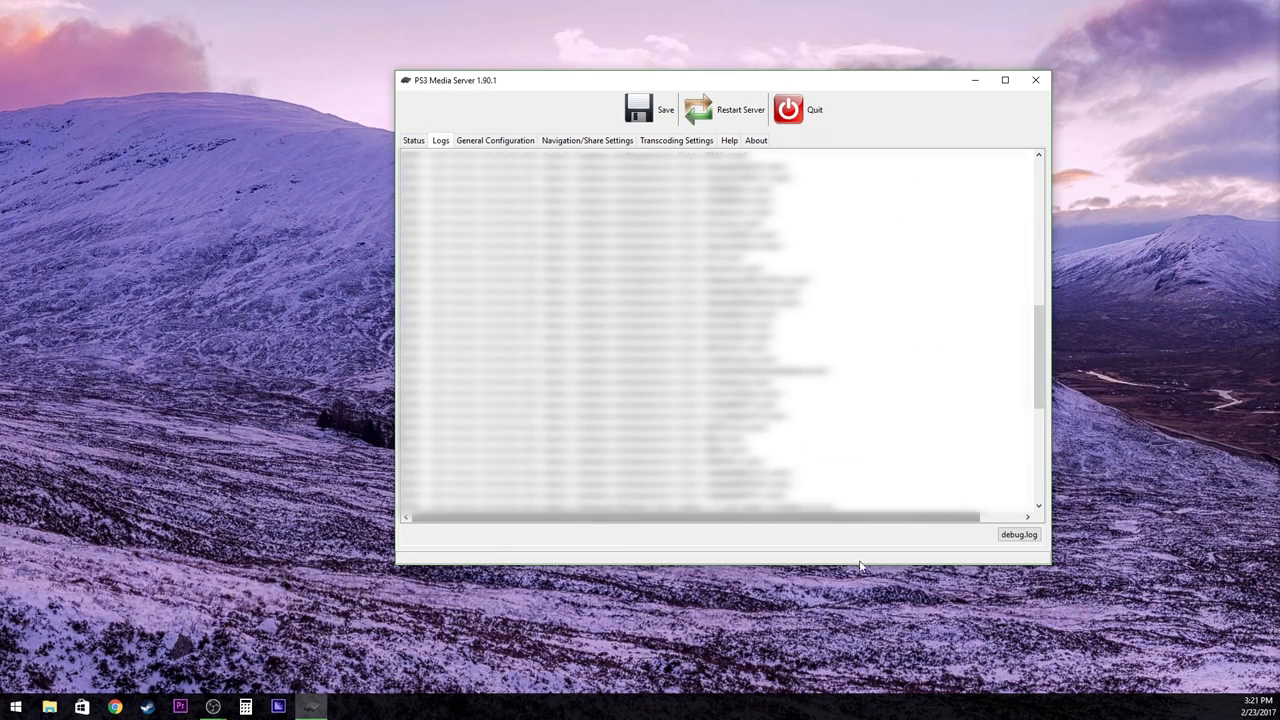
pyautogui.click(638, 108)
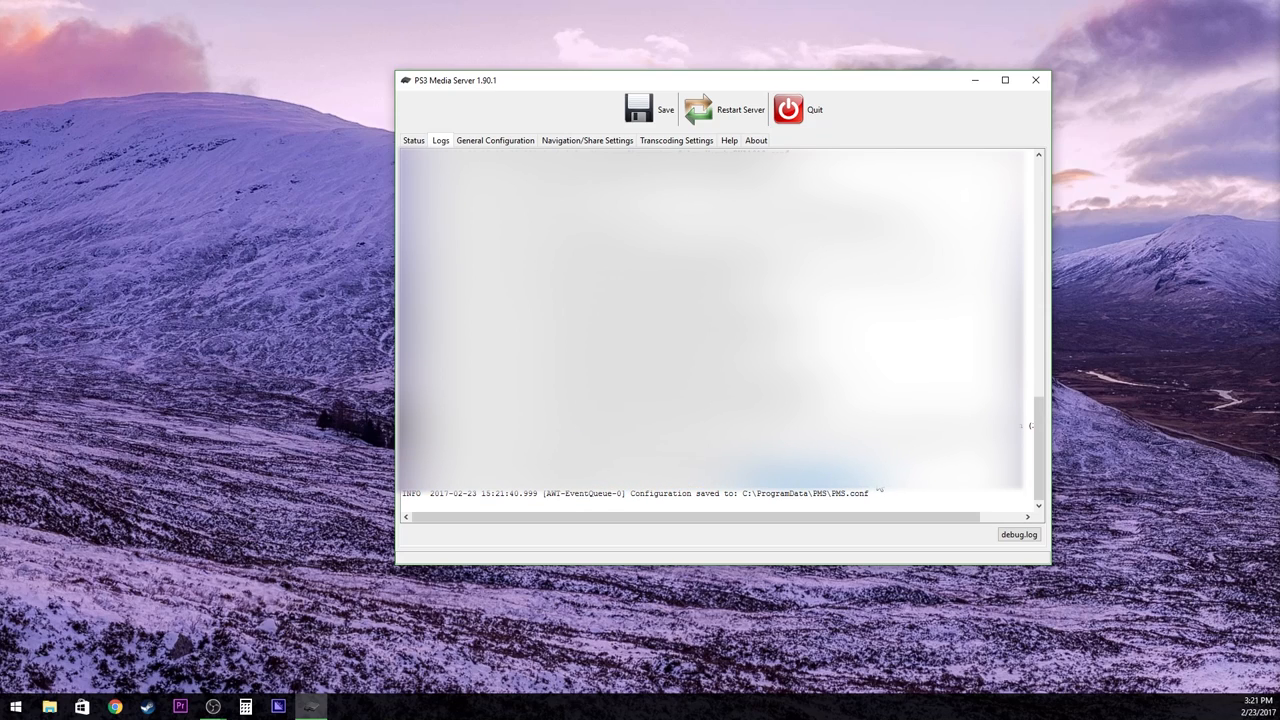
pyautogui.moveTo(712, 128)
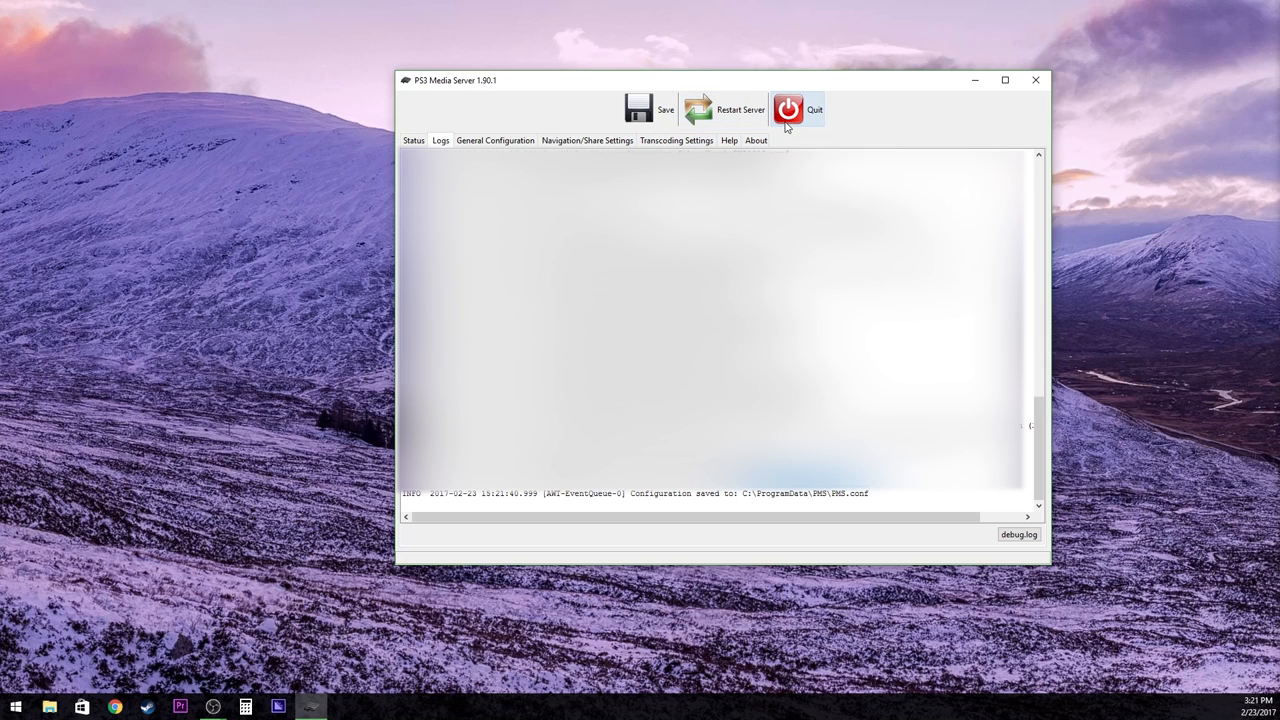
pyautogui.click(788, 108)
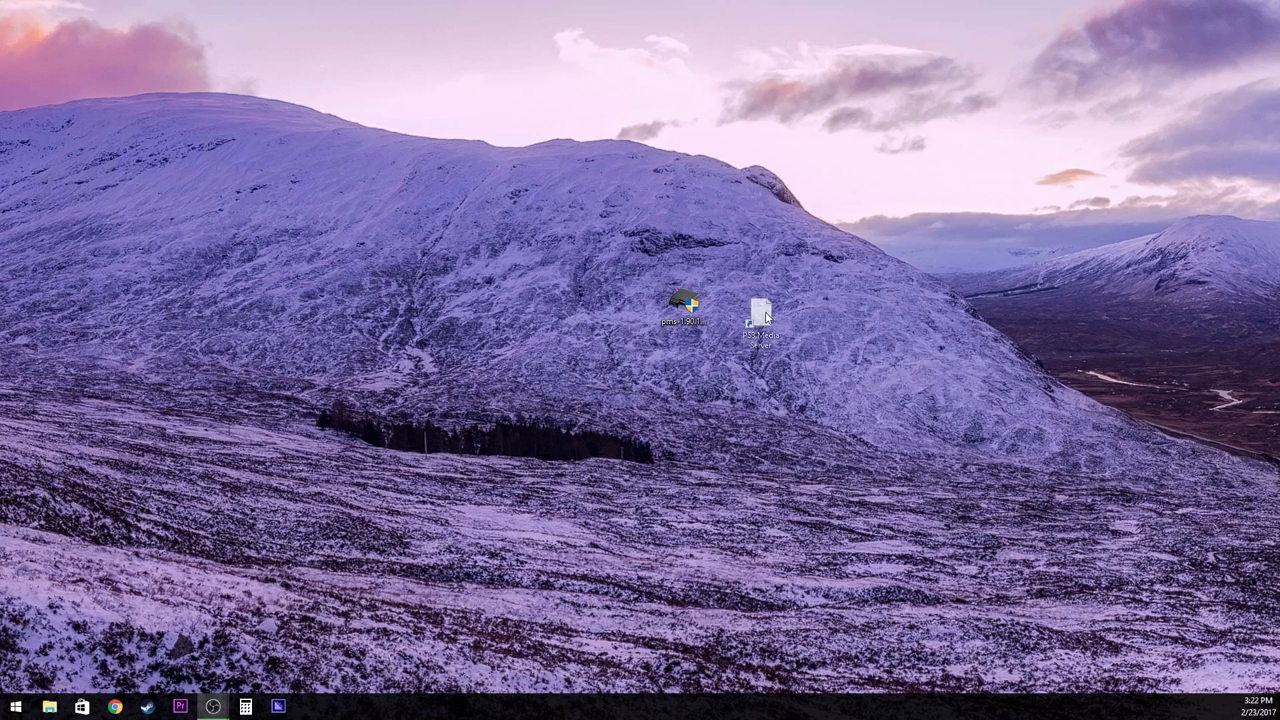
# Relaunch PS3 Media Server from the desktop and watch the Status tab for renderers
pyautogui.click(760, 304)
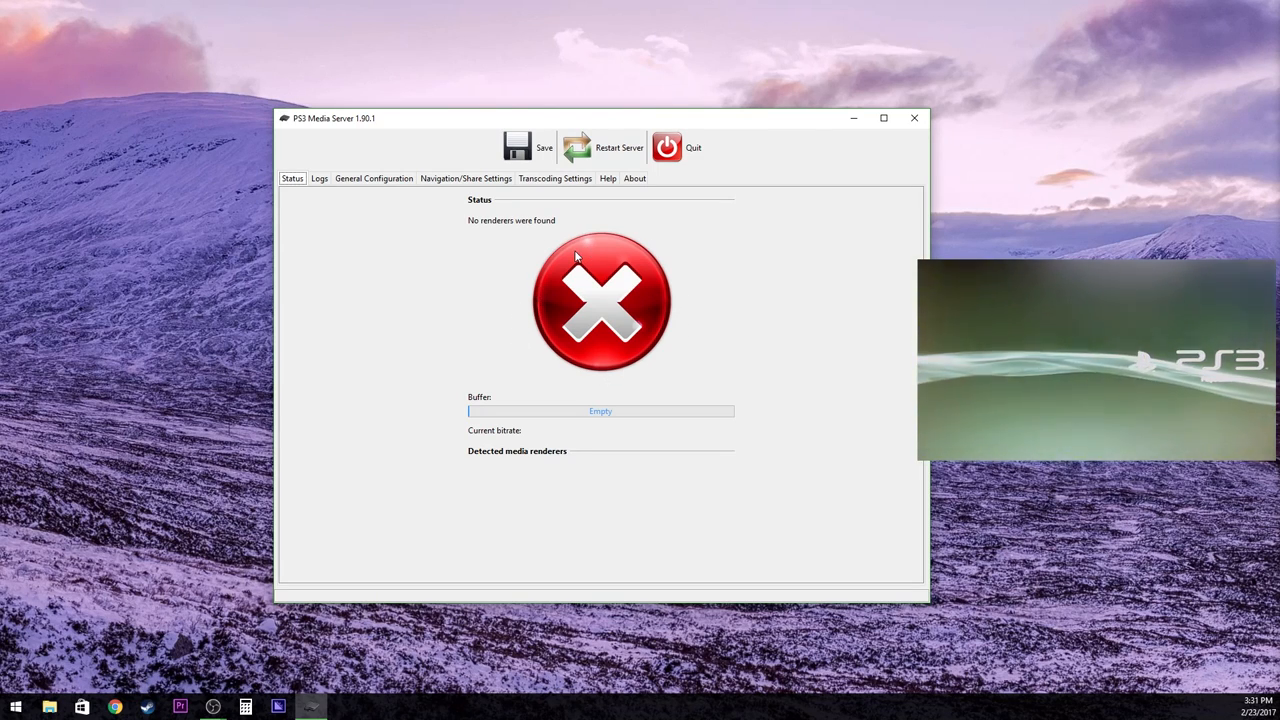
pyautogui.moveTo(578, 482)
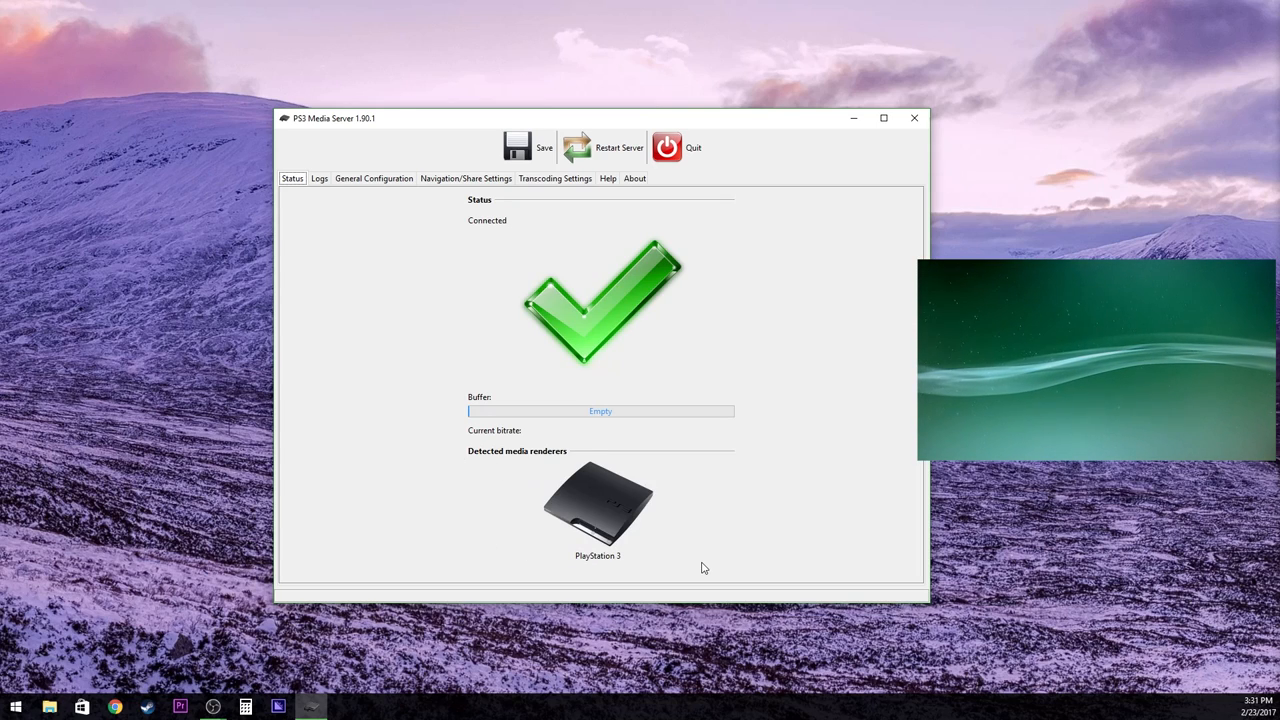
pyautogui.moveTo(644, 518)
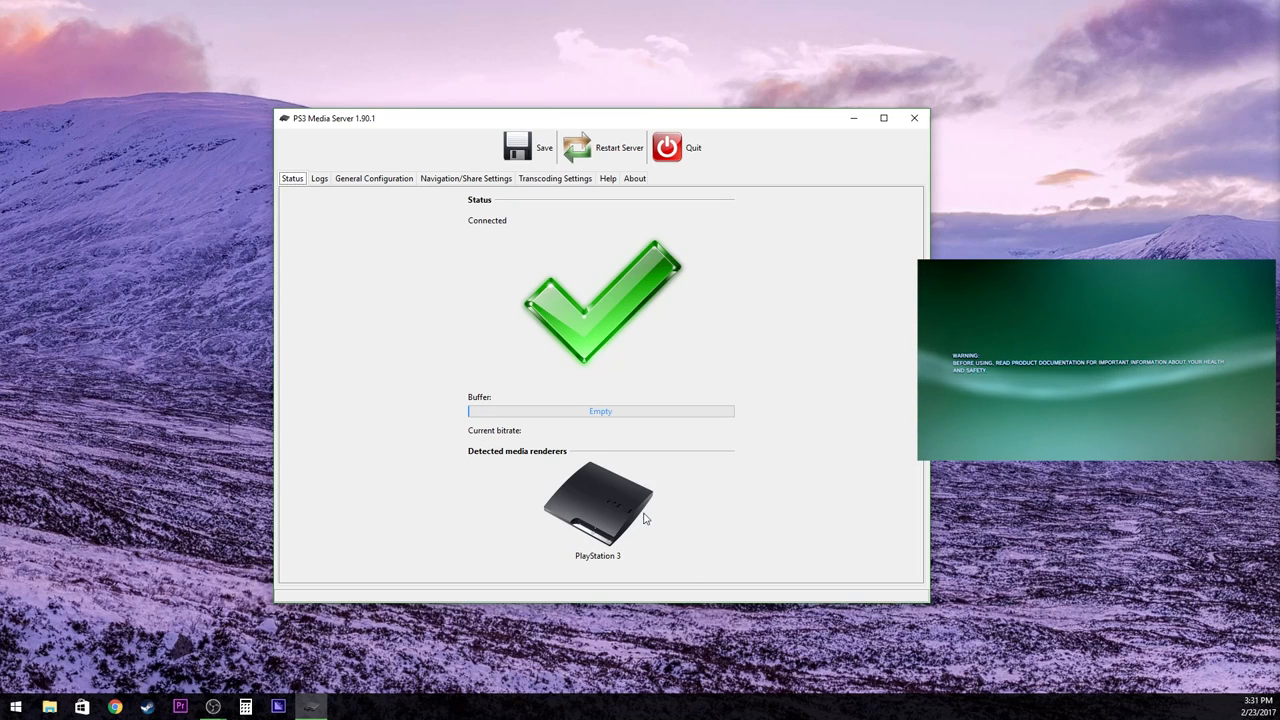